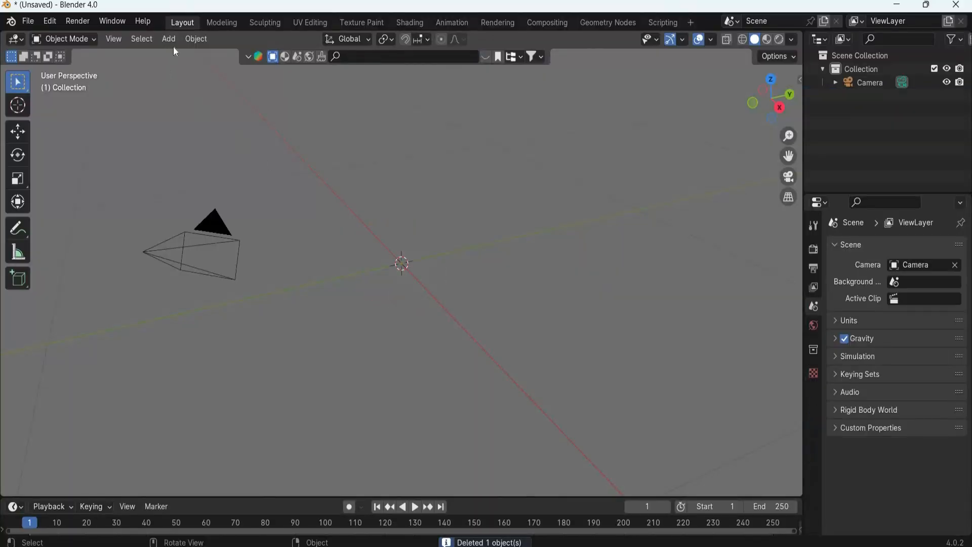
# Add a plane, enter Edit Mode and subdivide it into a three-by-three face grid.
pyautogui.click(168, 39)
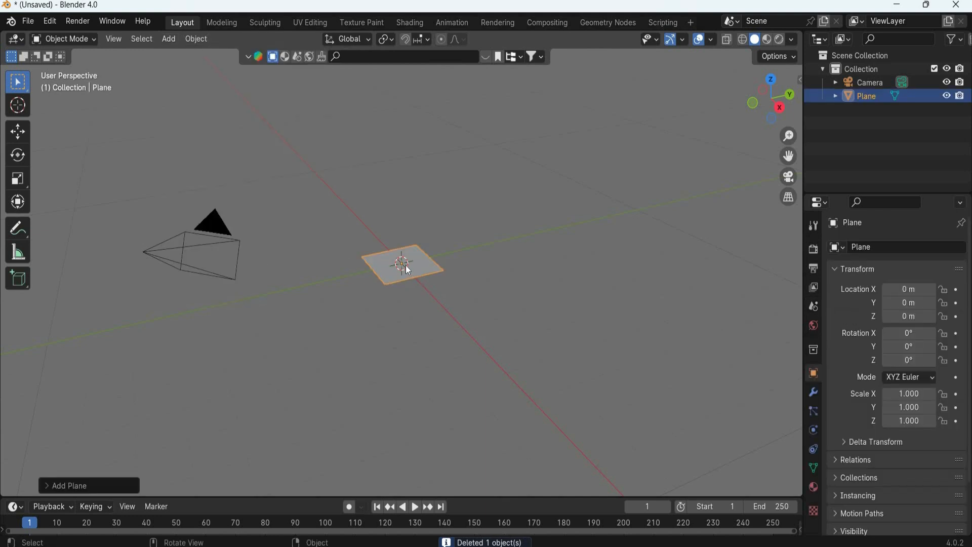
pyautogui.press('Tab')
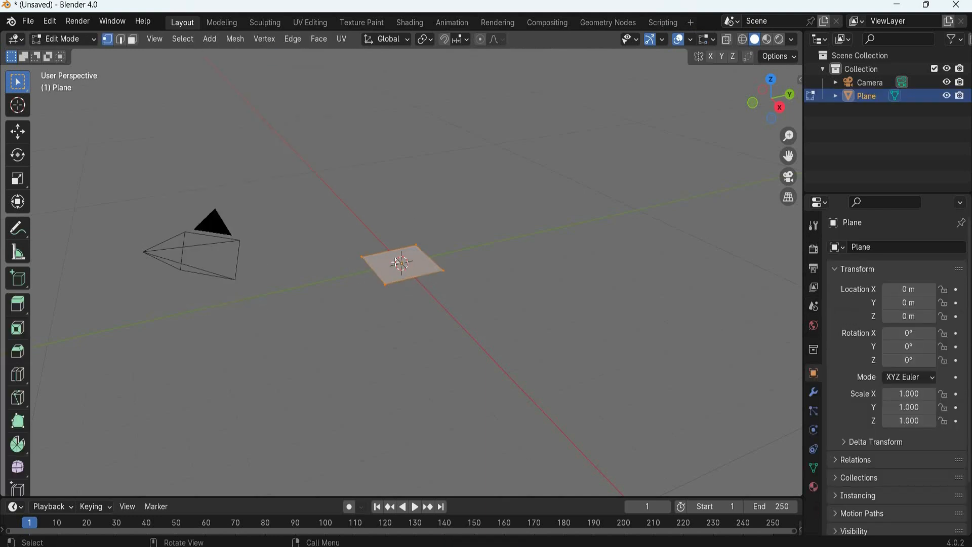
pyautogui.rightClick(397, 260)
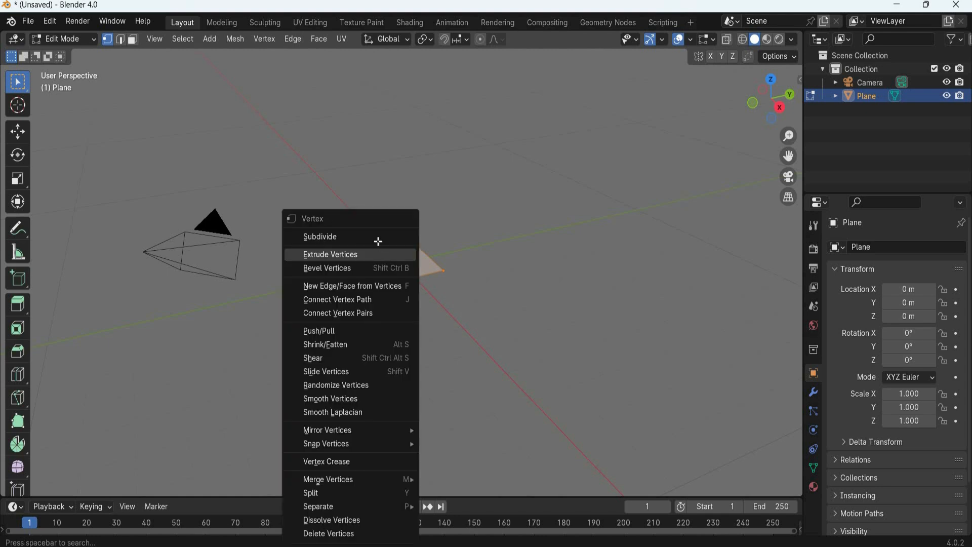
pyautogui.click(320, 236)
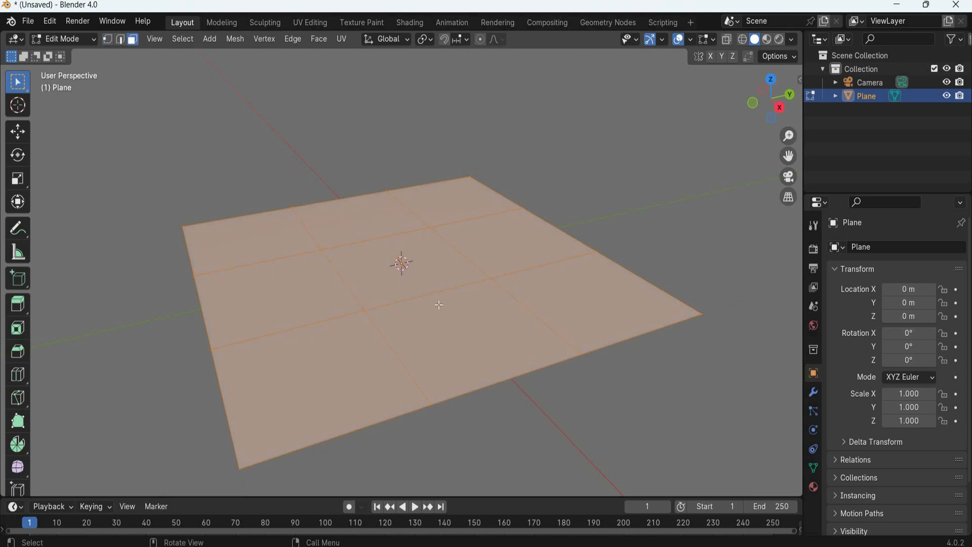
# Push the centre face down into a bevelled pit, then return to Object Mode.
pyautogui.click(401, 266)
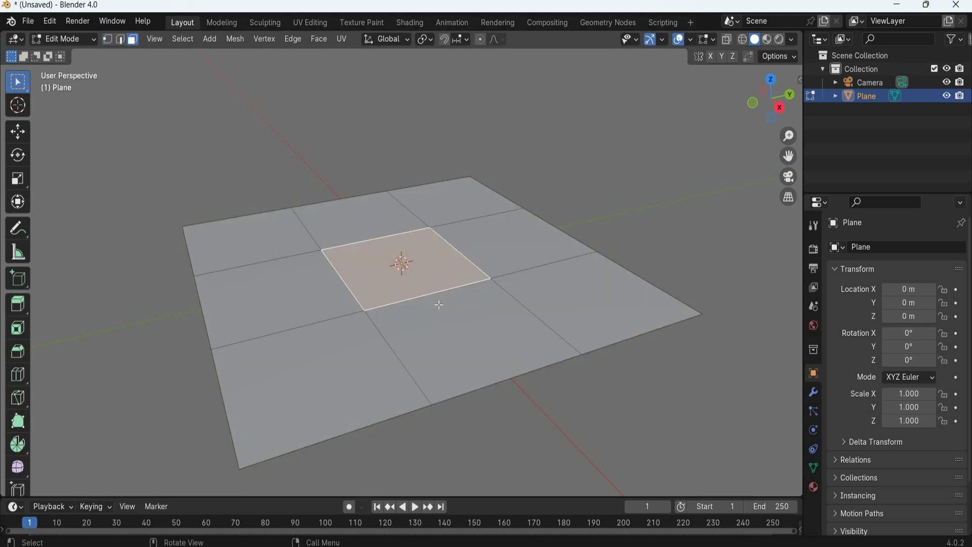
pyautogui.press('g')
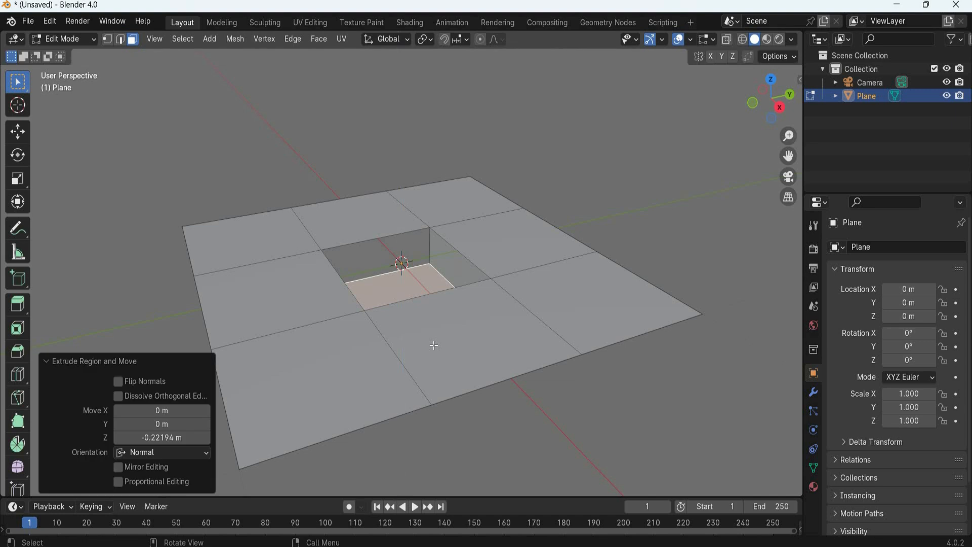
pyautogui.moveTo(325, 216)
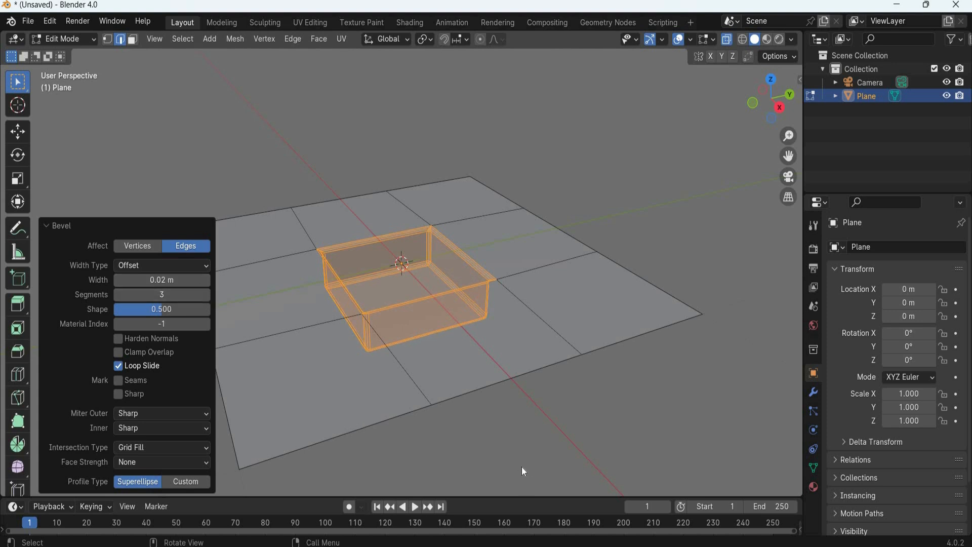
pyautogui.press('Tab')
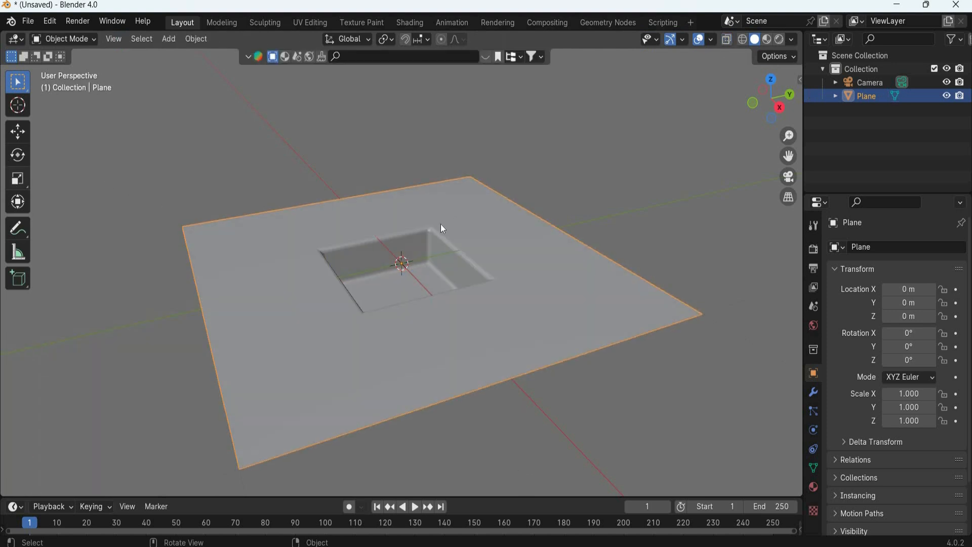
# Scale the plane into a long rectangle, then scale along Z to deepen the pit.
pyautogui.press('s')
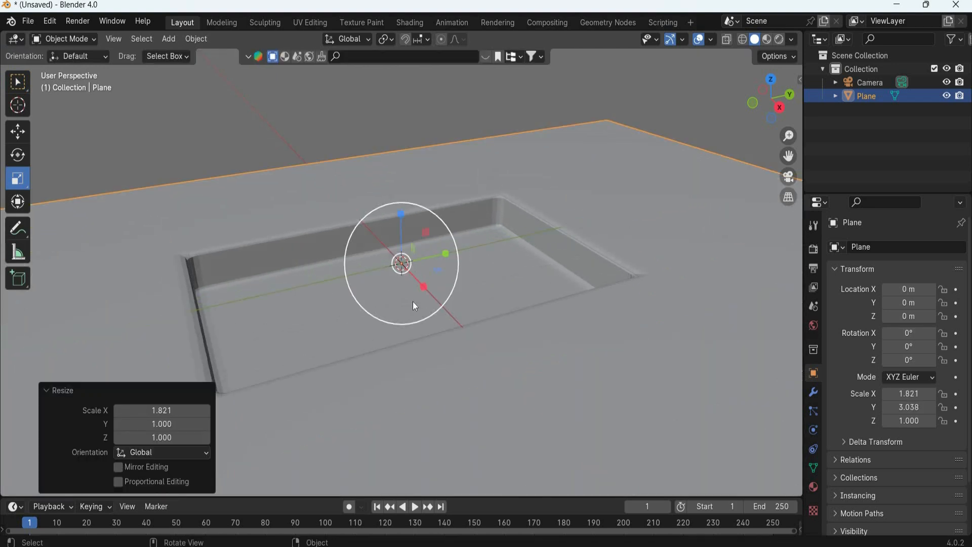
pyautogui.press('s')
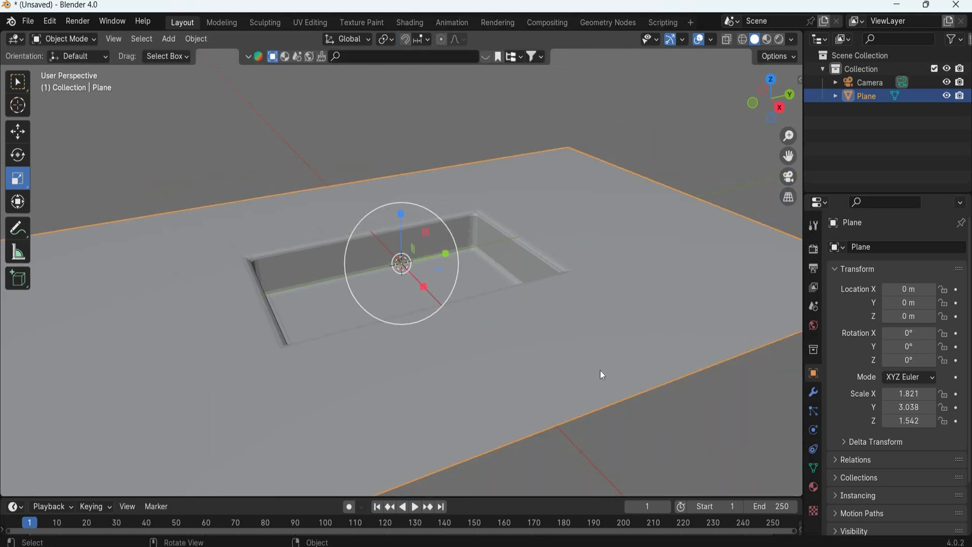
pyautogui.moveTo(843, 489)
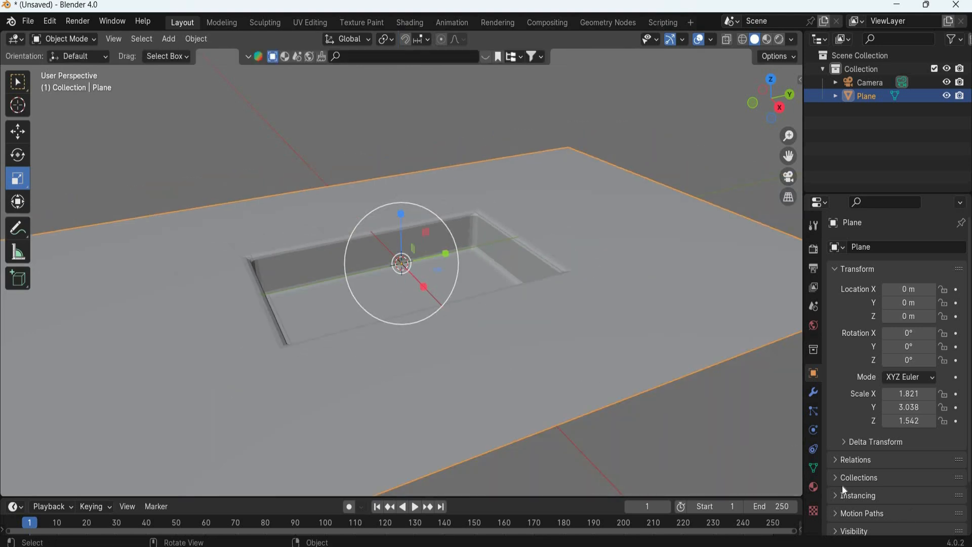
# Create a new material on the plane with an Image Texture driving Base Color.
pyautogui.click(812, 487)
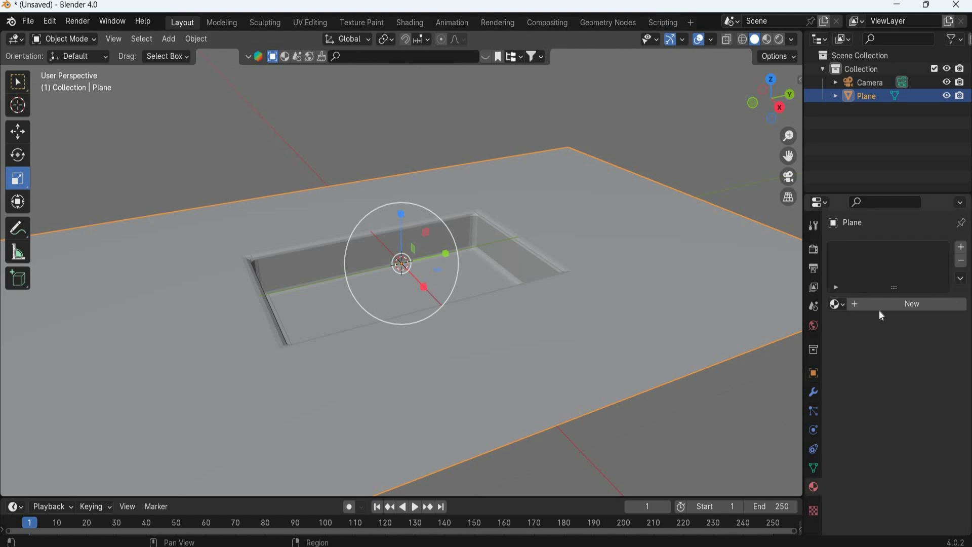
pyautogui.click(912, 303)
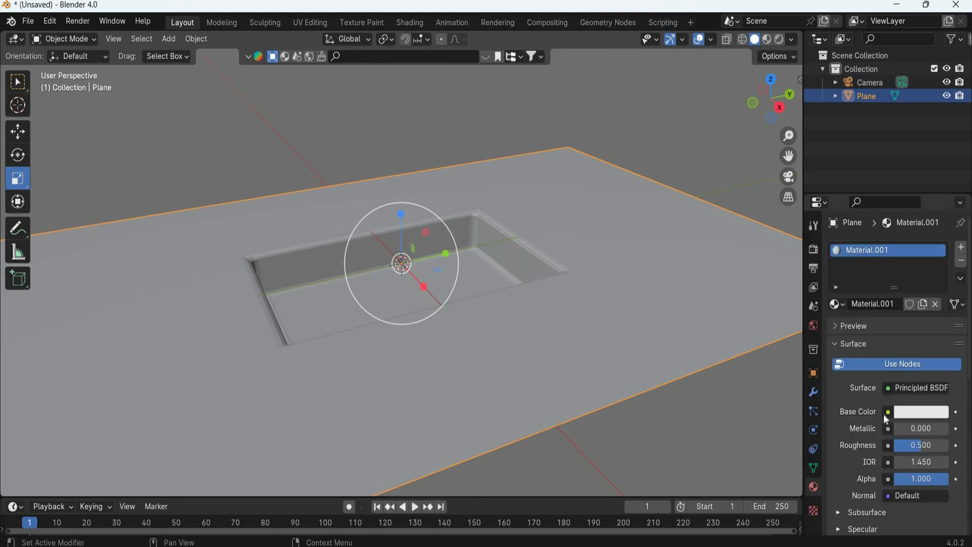
pyautogui.click(888, 411)
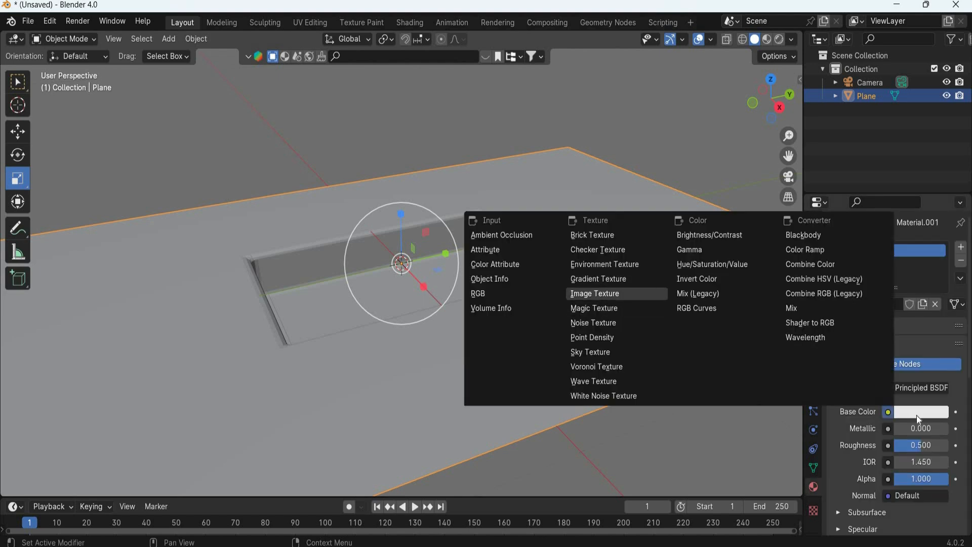
pyautogui.click(595, 293)
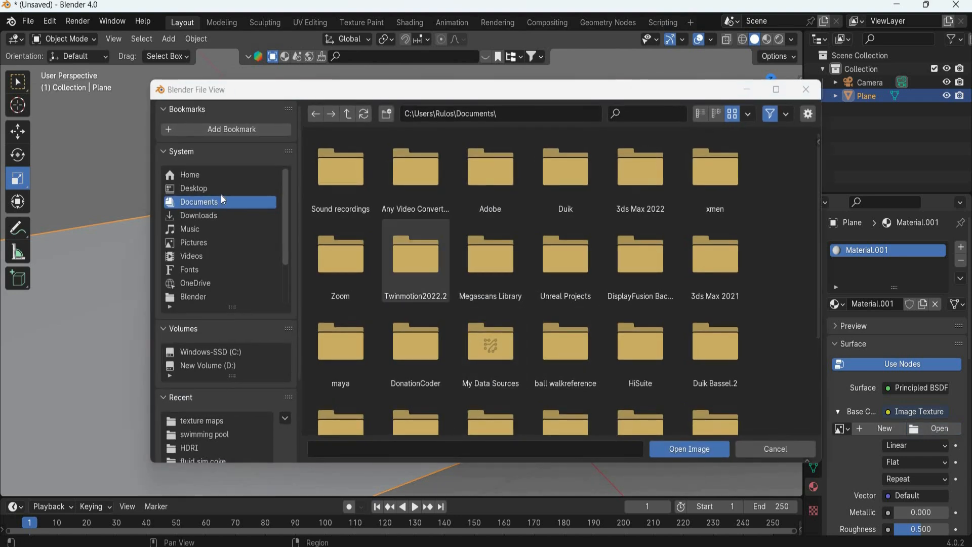
# Load the blue swimming-pool mosaic tile image from D:\3D Assets\texture maps.
pyautogui.click(193, 188)
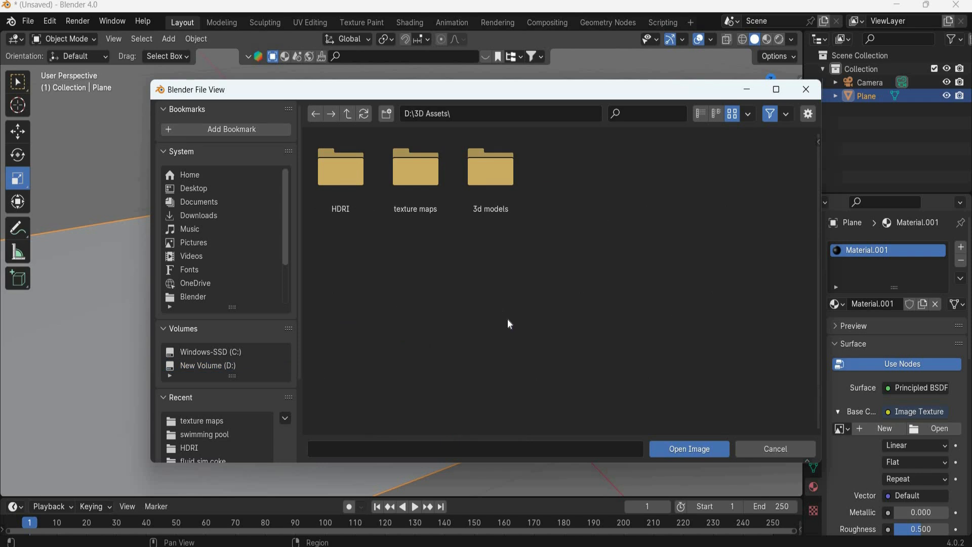
pyautogui.click(415, 172)
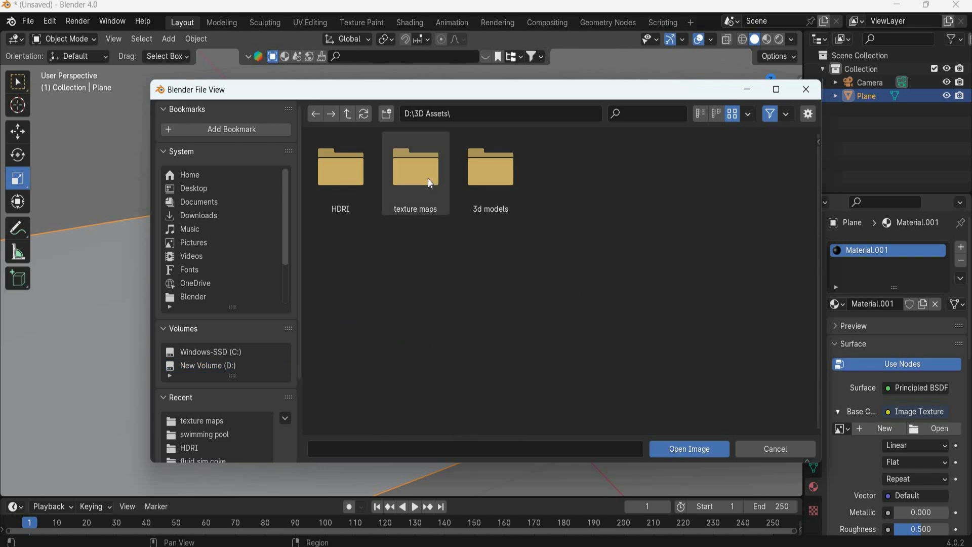
pyautogui.doubleClick(414, 171)
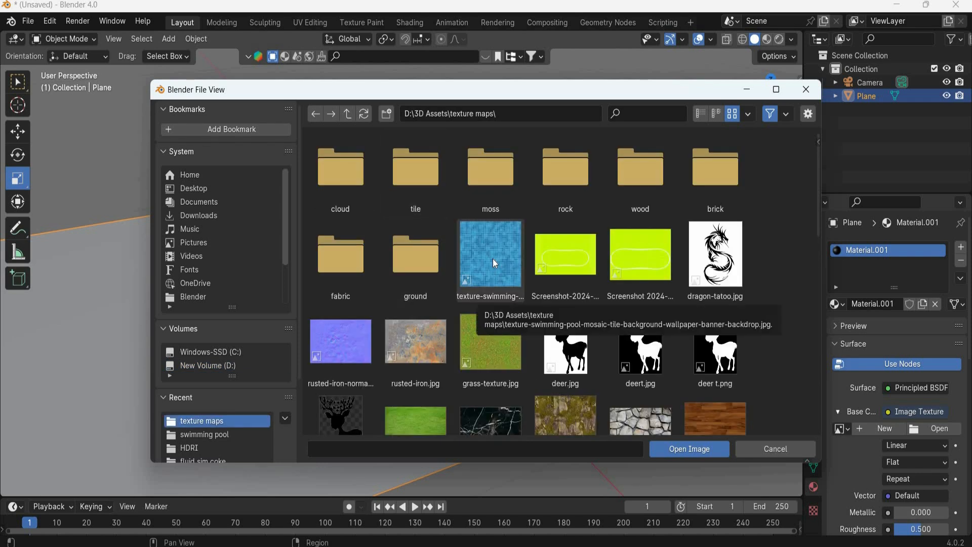
pyautogui.click(688, 448)
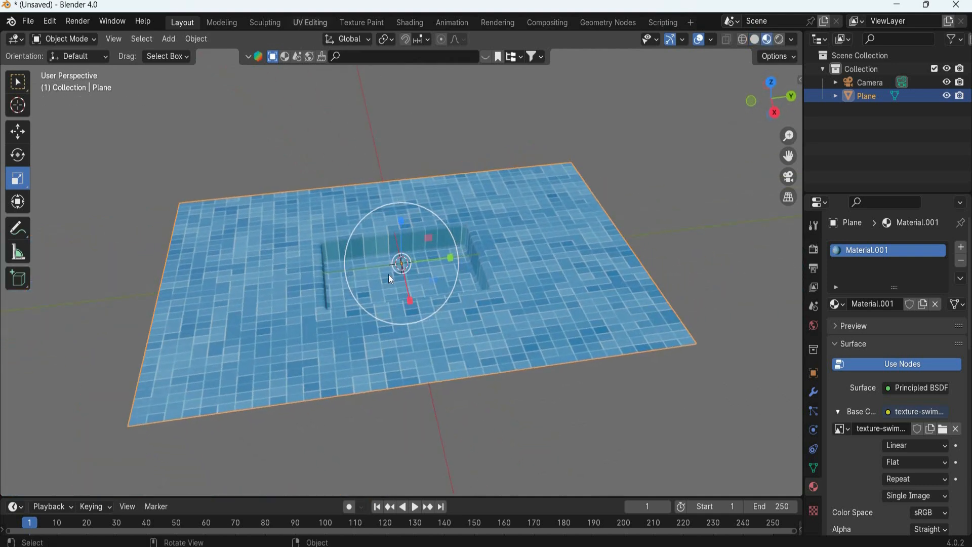
# In UV Editing, cube-project the pool plane and shrink its UVs, then return to Layout.
pyautogui.click(310, 22)
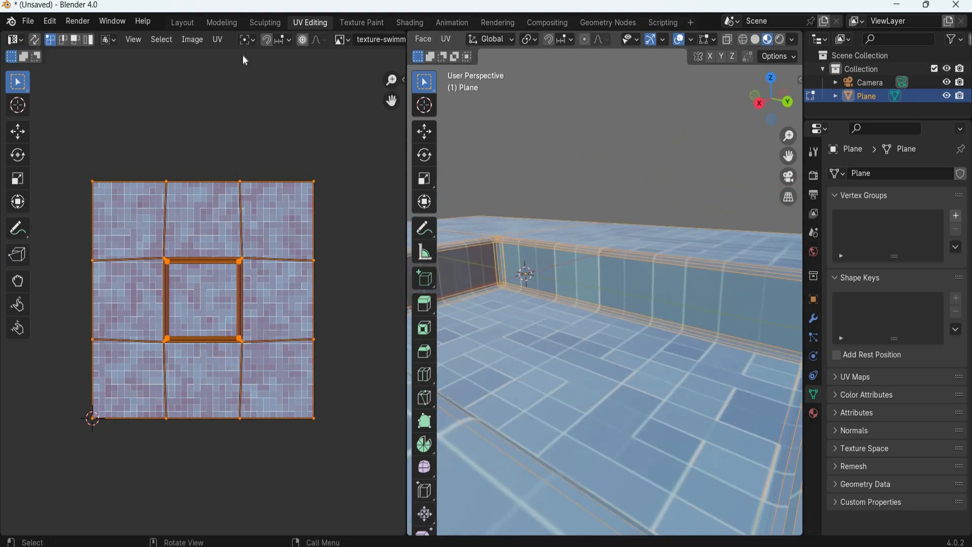
pyautogui.click(217, 39)
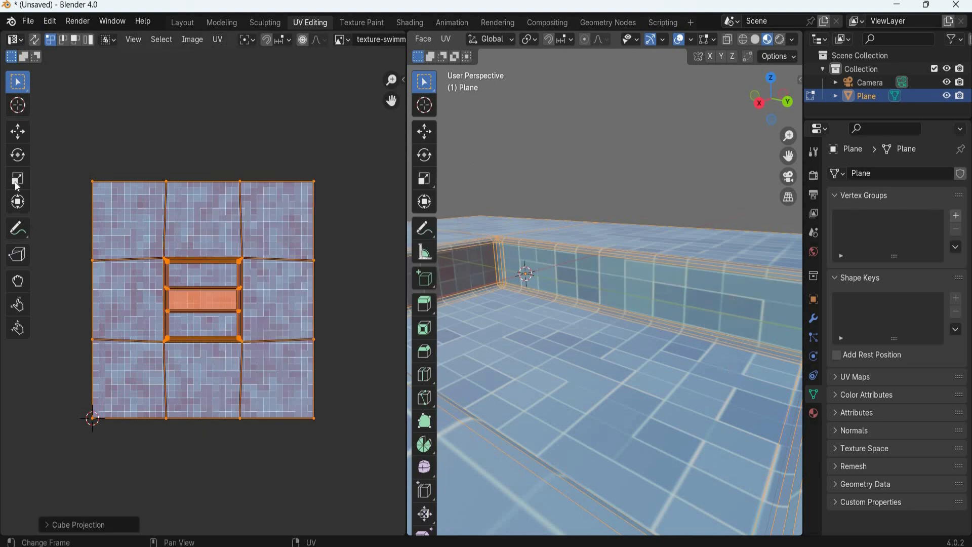
pyautogui.click(18, 178)
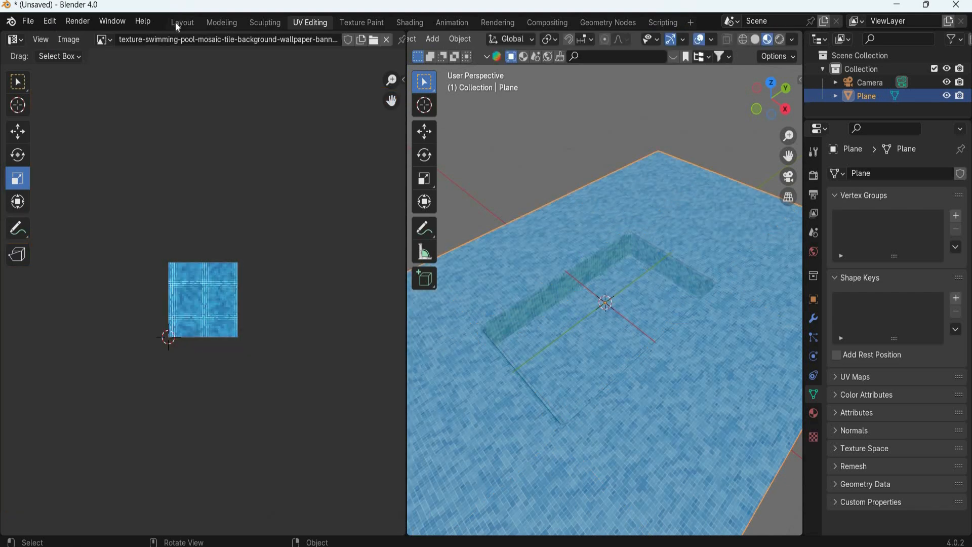
pyautogui.click(181, 22)
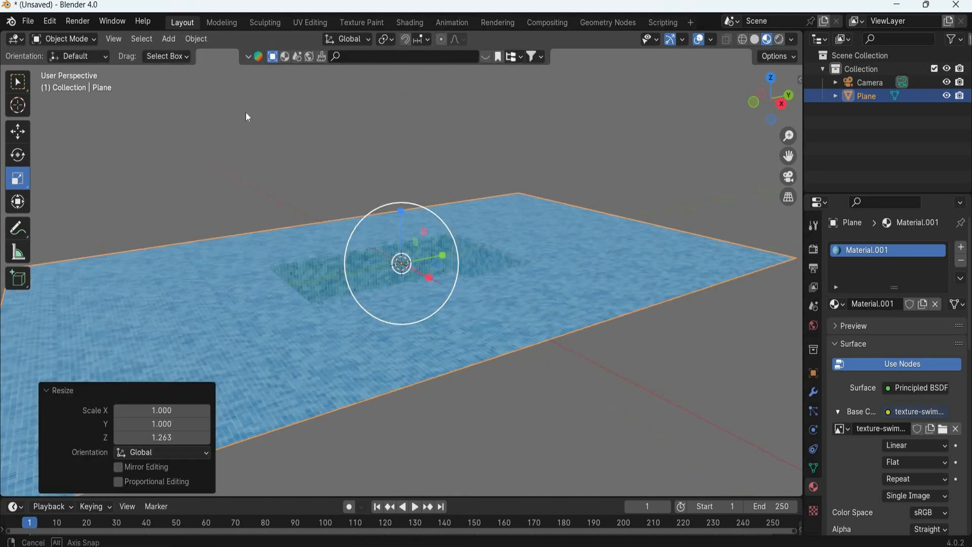
# Add a second plane, apply its scale, and resize it to cover the pool pit.
pyautogui.click(168, 39)
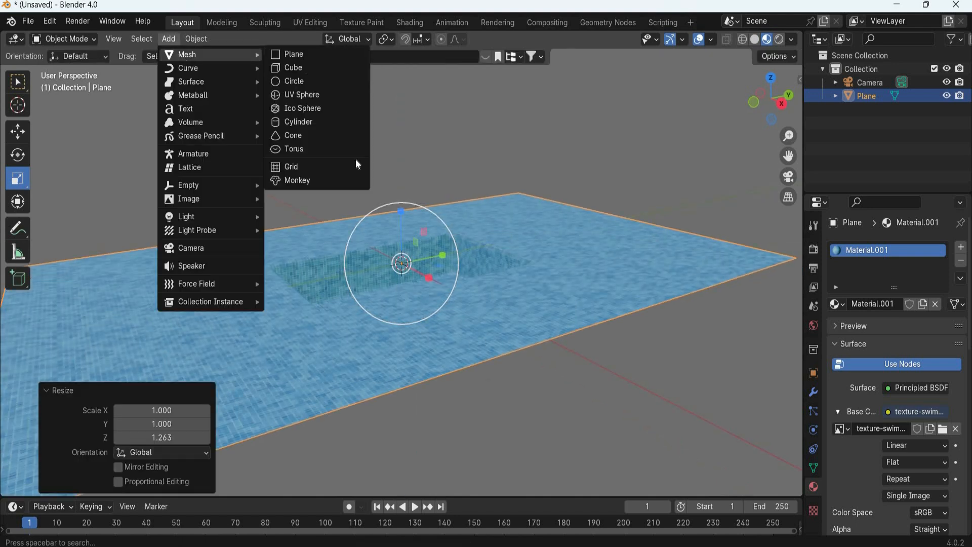
pyautogui.click(293, 54)
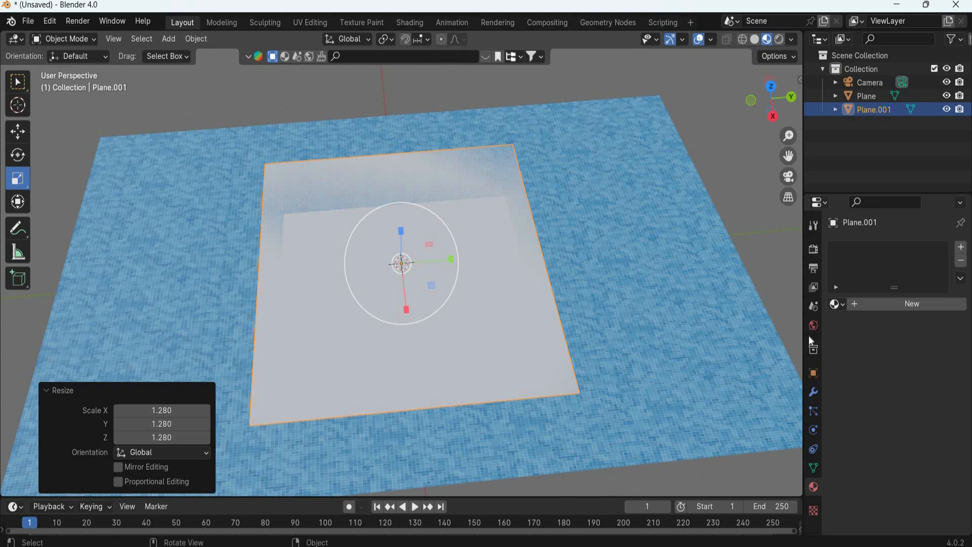
pyautogui.click(867, 95)
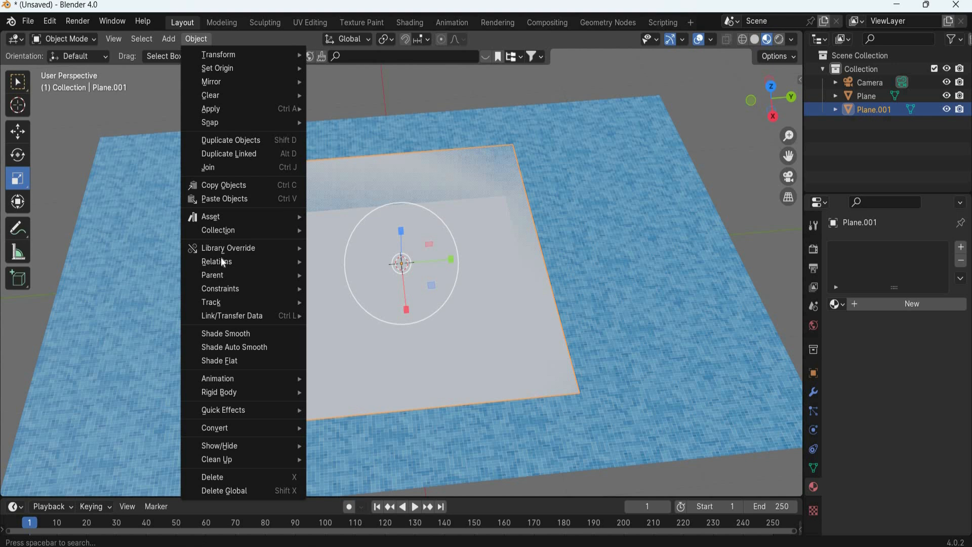
pyautogui.moveTo(361, 146)
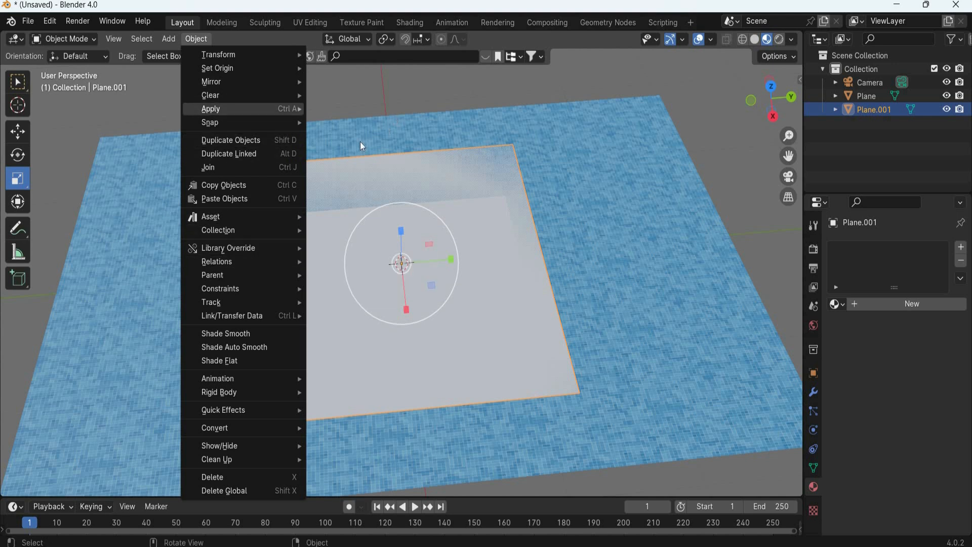
pyautogui.click(211, 109)
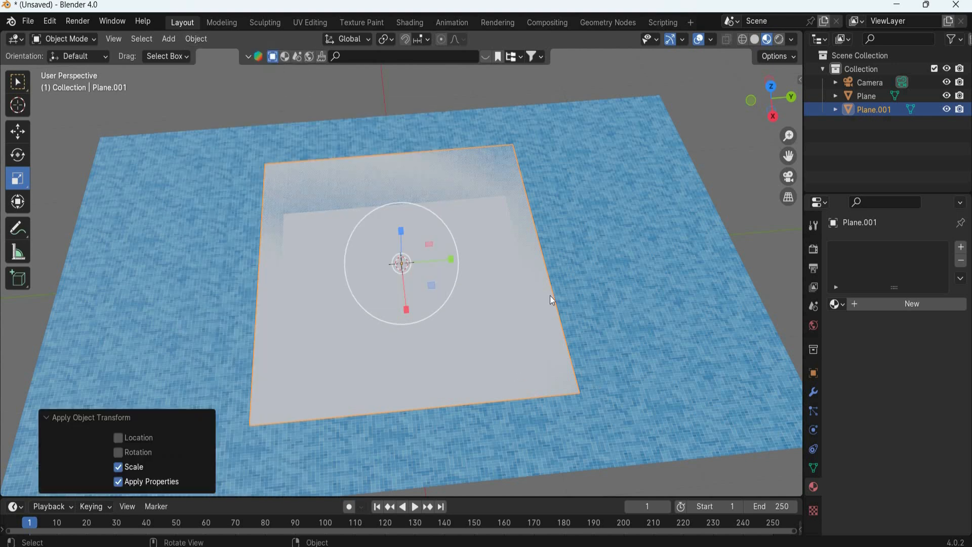
pyautogui.moveTo(552, 300); pyautogui.dragTo(344, 200)
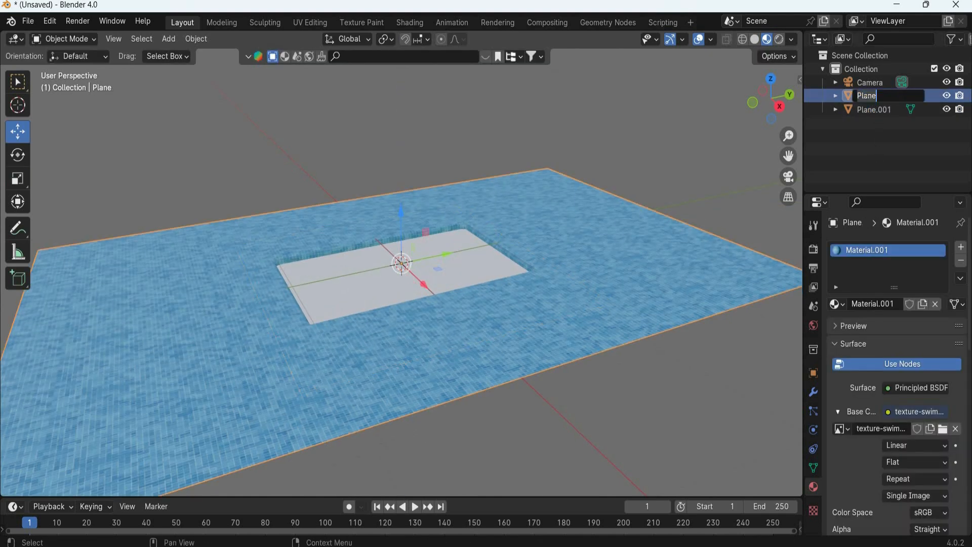
# Name the first plane 'pool' and select the second plane to rename it.
pyautogui.write('pool')
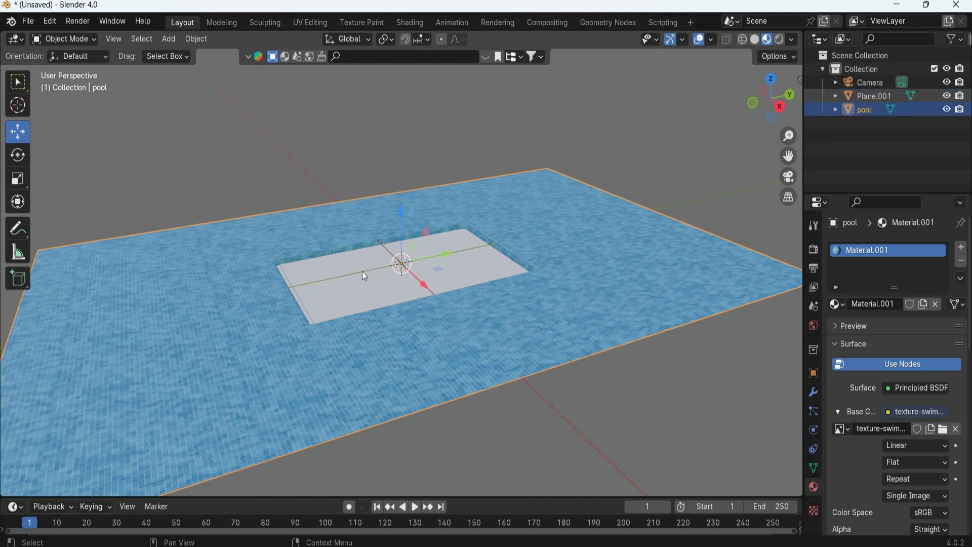
pyautogui.click(875, 96)
pyautogui.write('o')
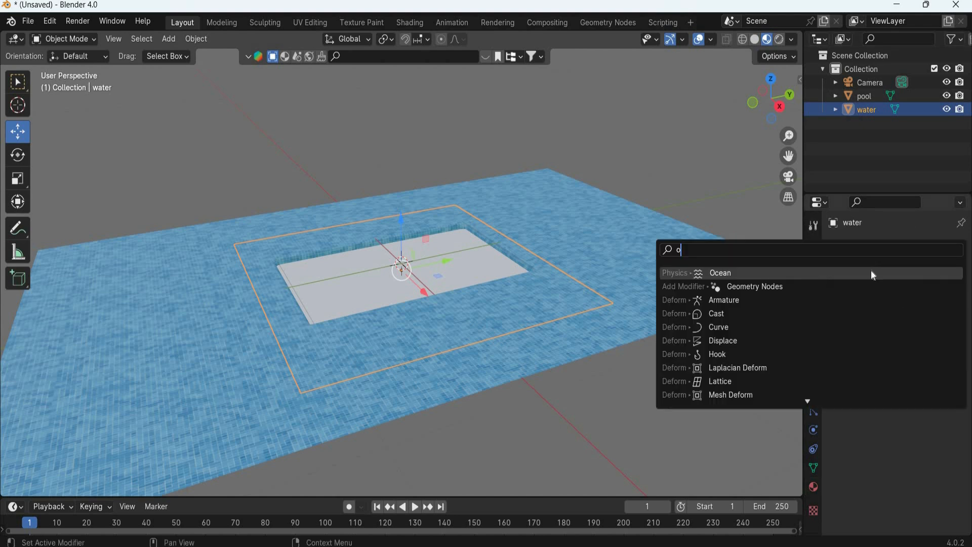
# Add an Ocean modifier and a light blue Glass BSDF material with IOR 1.33.
pyautogui.click(719, 272)
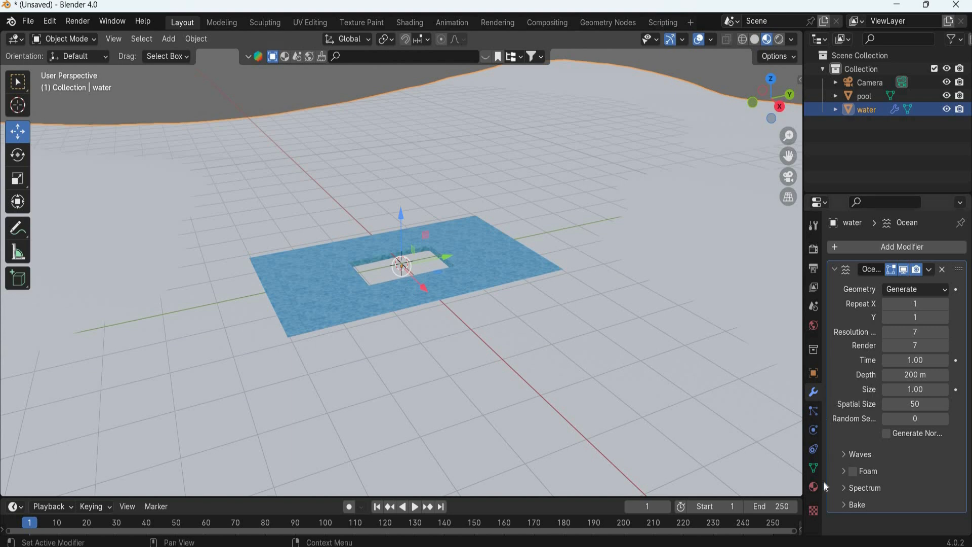
pyautogui.click(813, 486)
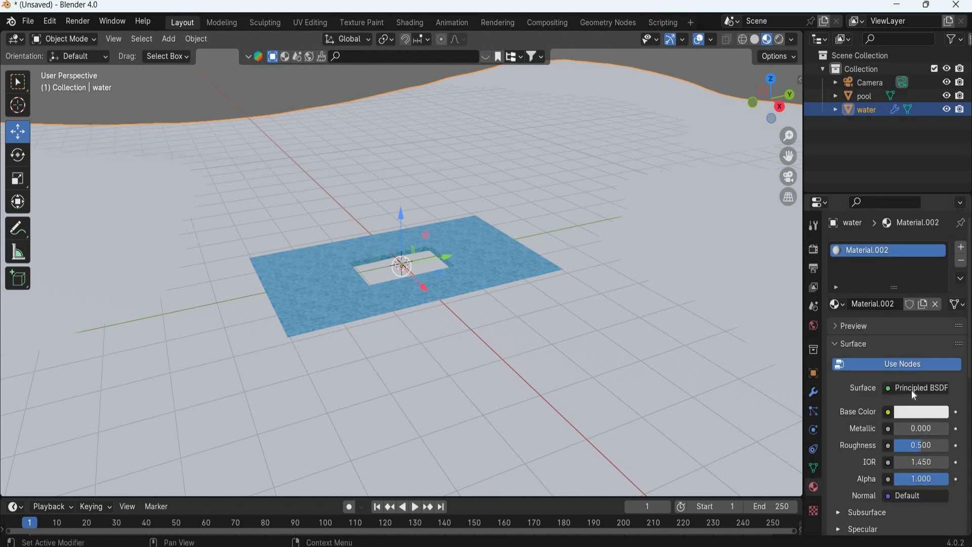
pyautogui.click(919, 387)
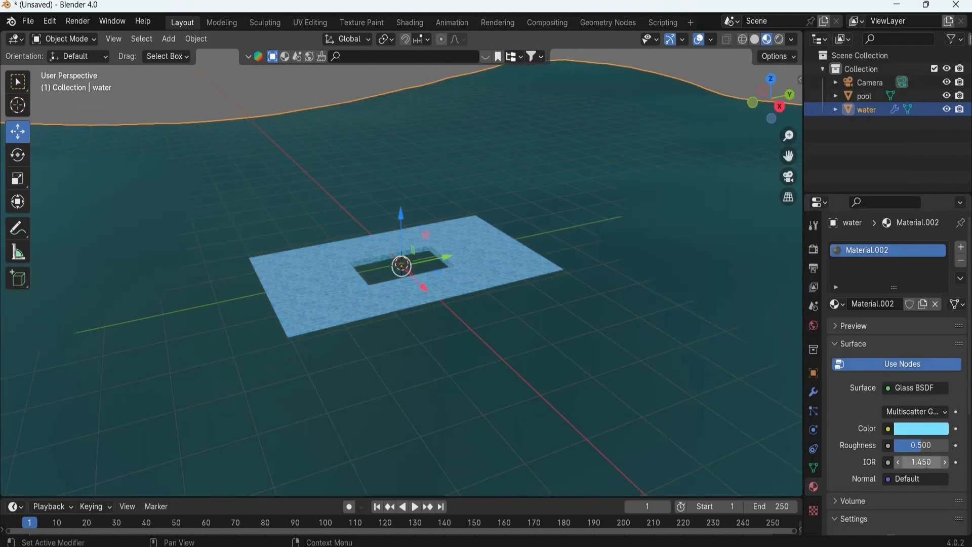
pyautogui.click(920, 462)
pyautogui.write('1.330')
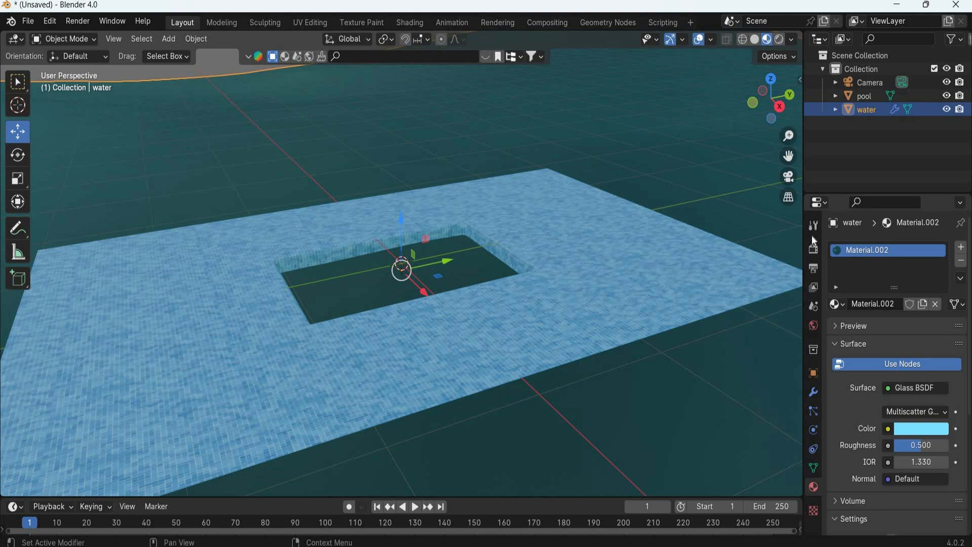
# Set the World color to an Environment Texture.
pyautogui.click(813, 248)
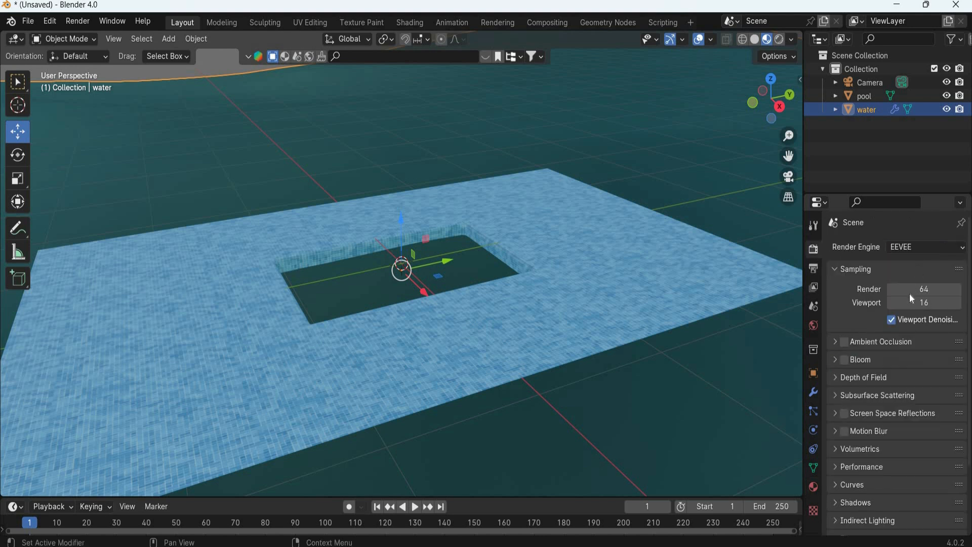
pyautogui.click(924, 246)
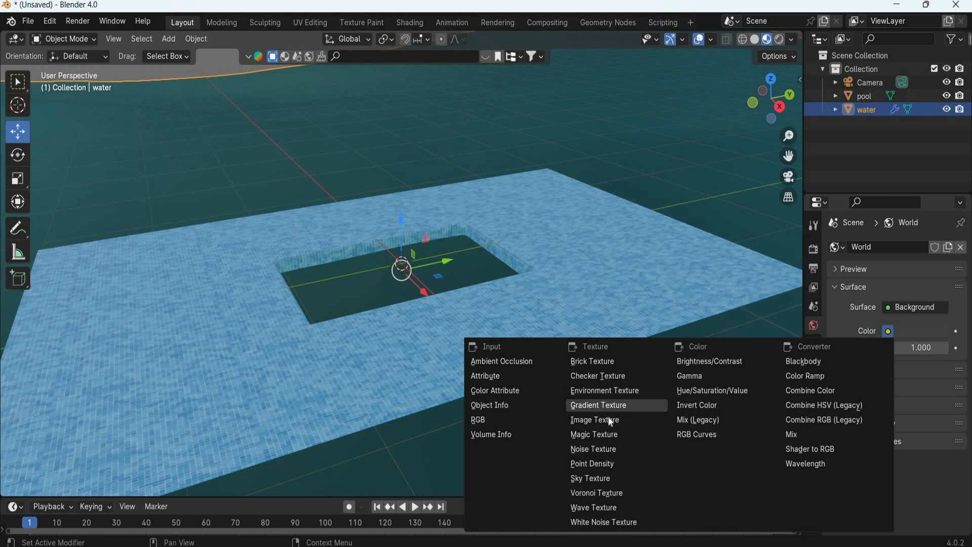
pyautogui.moveTo(605, 391)
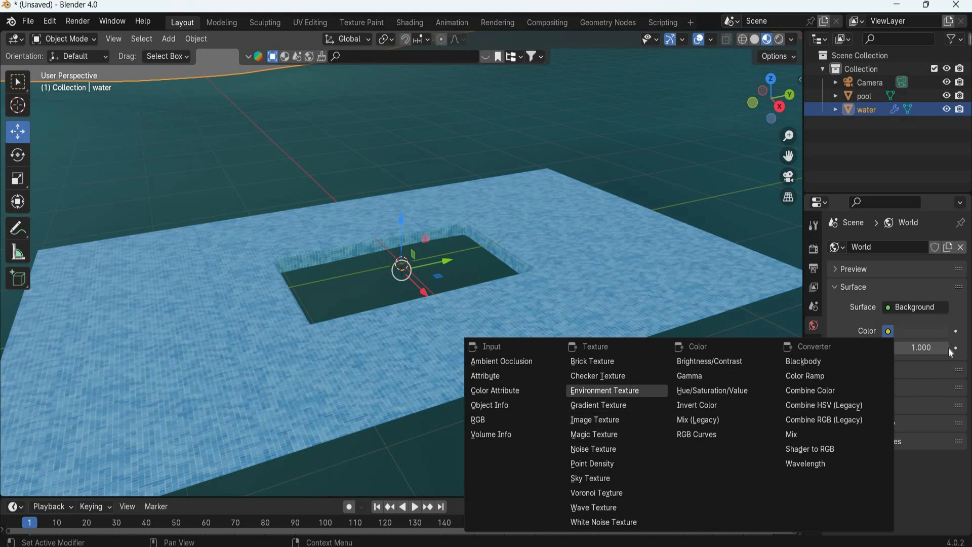
pyautogui.click(604, 390)
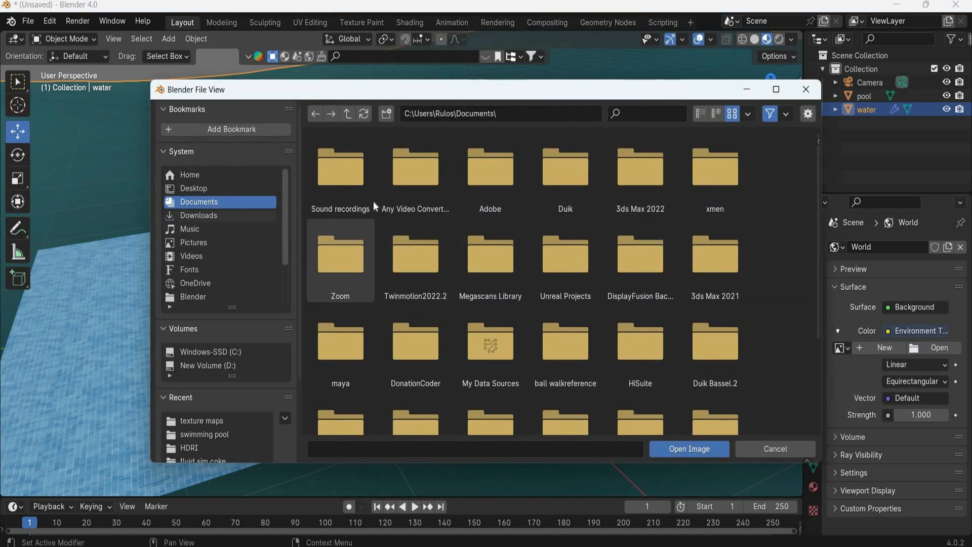
# Browse to D:\3D Assets\HDRI and pick the wide street HDRI.
pyautogui.click(207, 366)
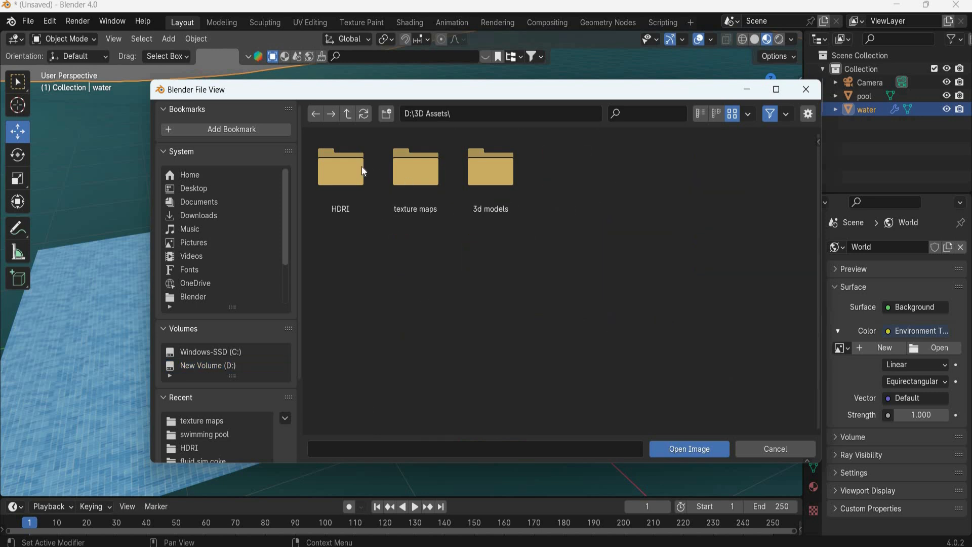
pyautogui.click(339, 167)
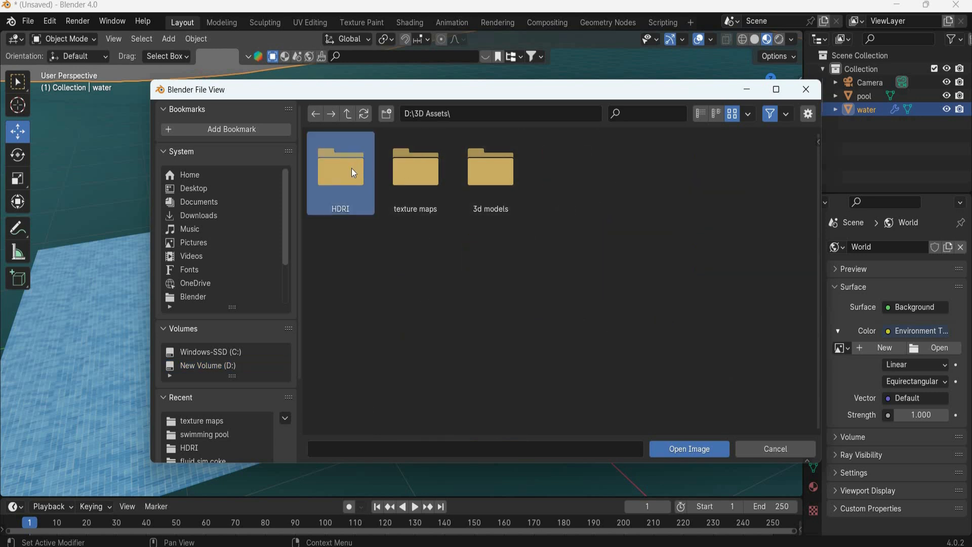
pyautogui.doubleClick(340, 165)
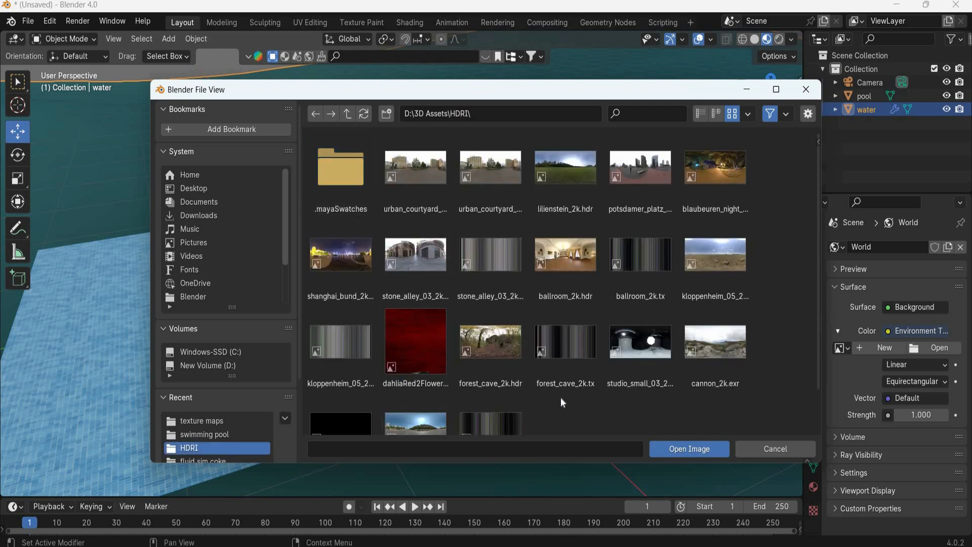
pyautogui.scroll(-3)
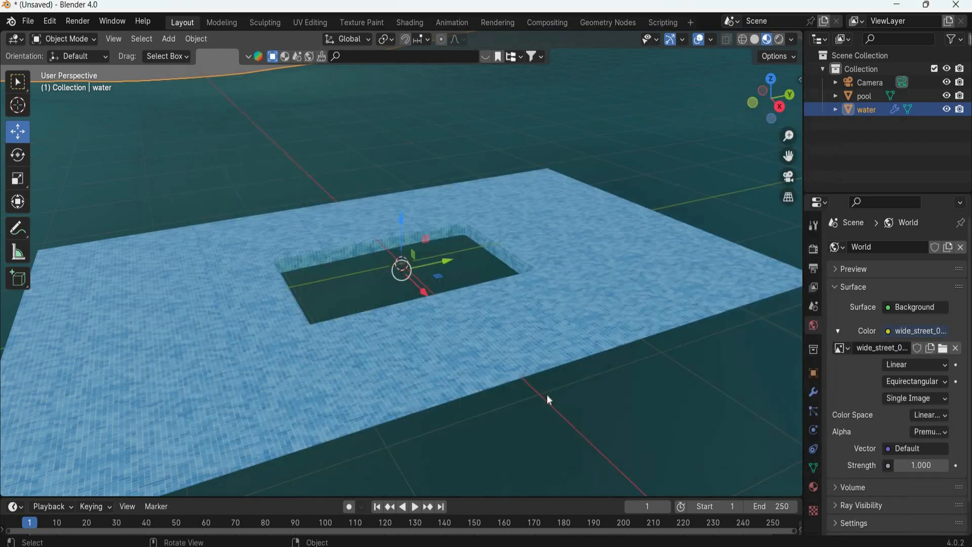
pyautogui.moveTo(530, 323)
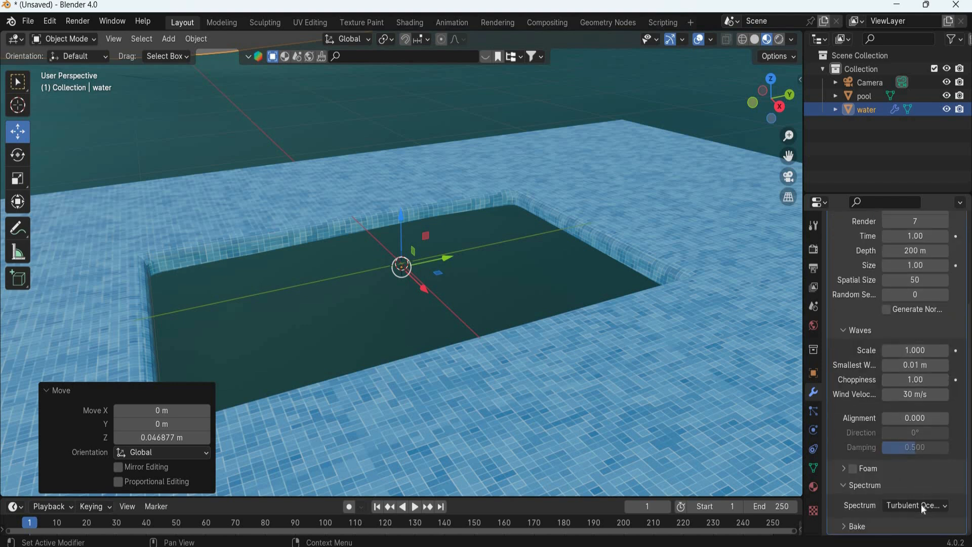
# Set the ocean spectrum to Shallow Water with a 10 m depth.
pyautogui.click(915, 505)
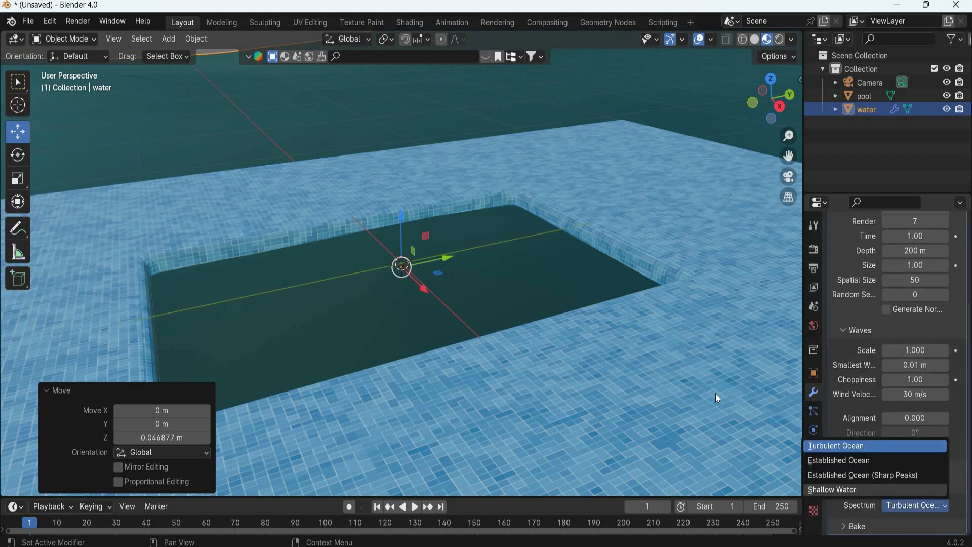
pyautogui.click(825, 489)
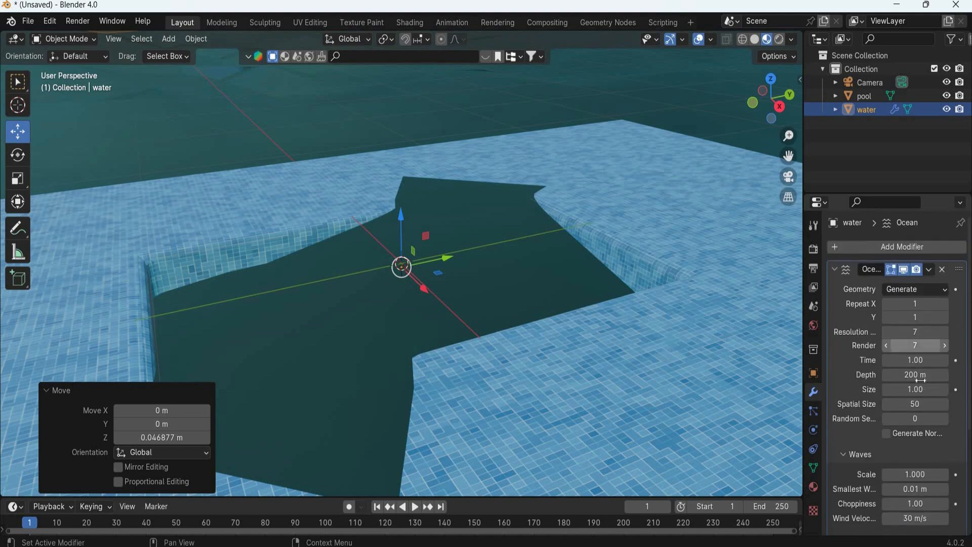
pyautogui.click(915, 375)
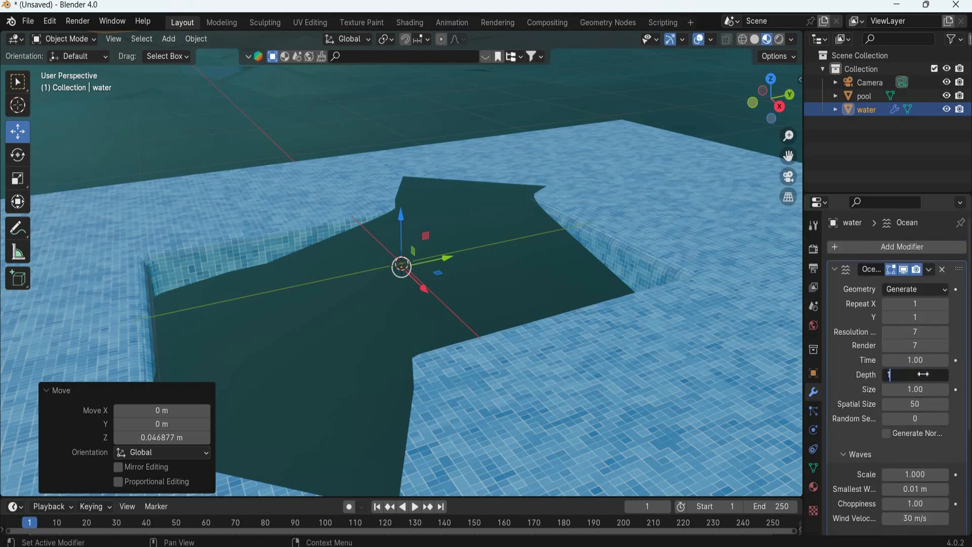
pyautogui.write('10 m')
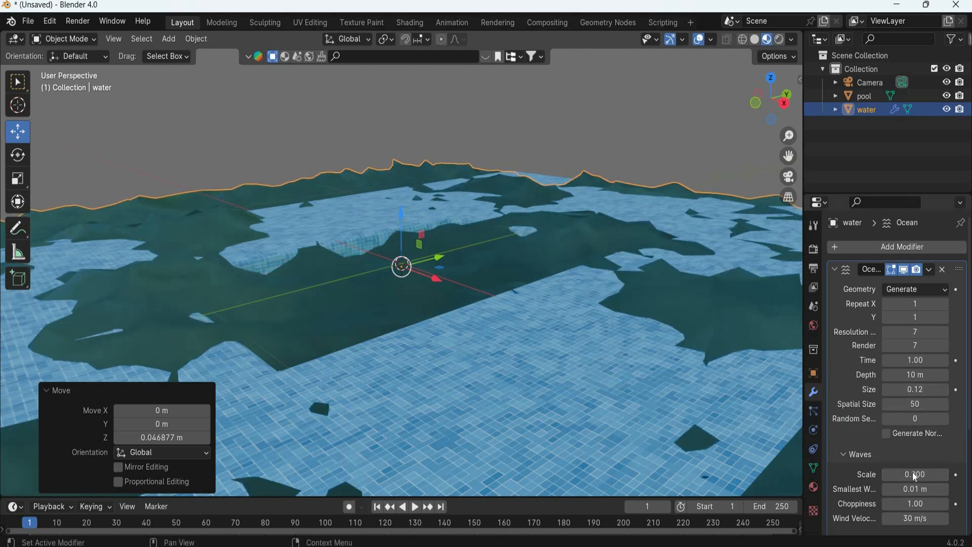
# Lower choppiness to 0.94 and set the wave scale to 0.05.
pyautogui.scroll(-3)
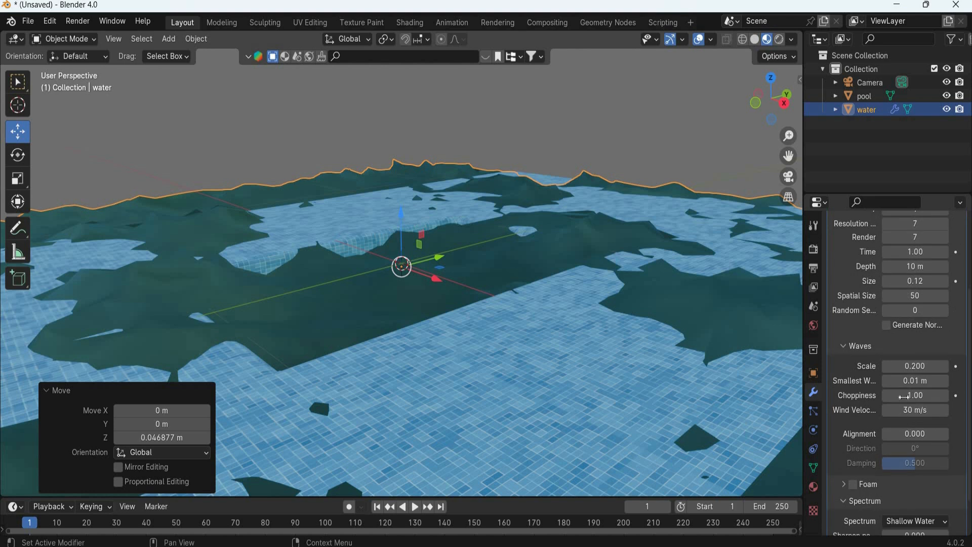
pyautogui.moveTo(917, 395); pyautogui.dragTo(905, 395)
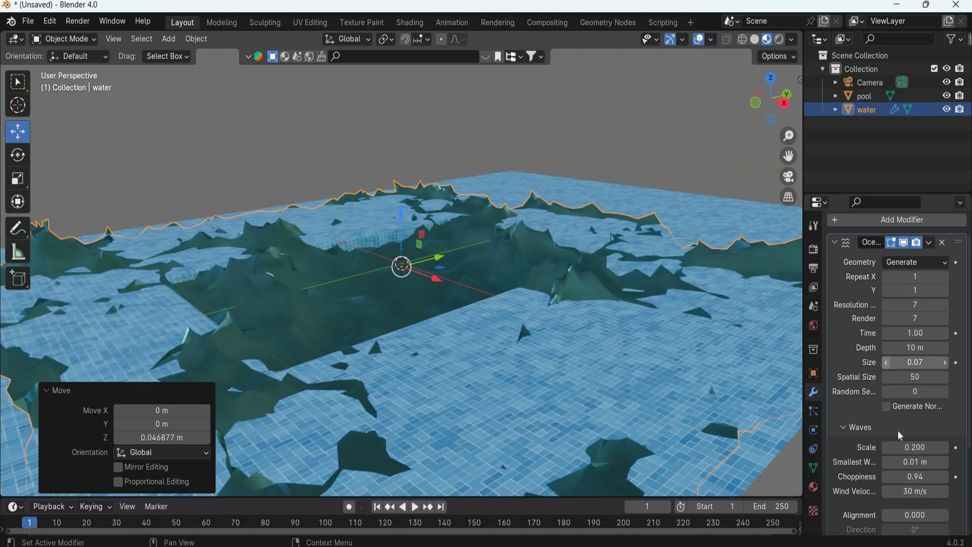
pyautogui.click(915, 447)
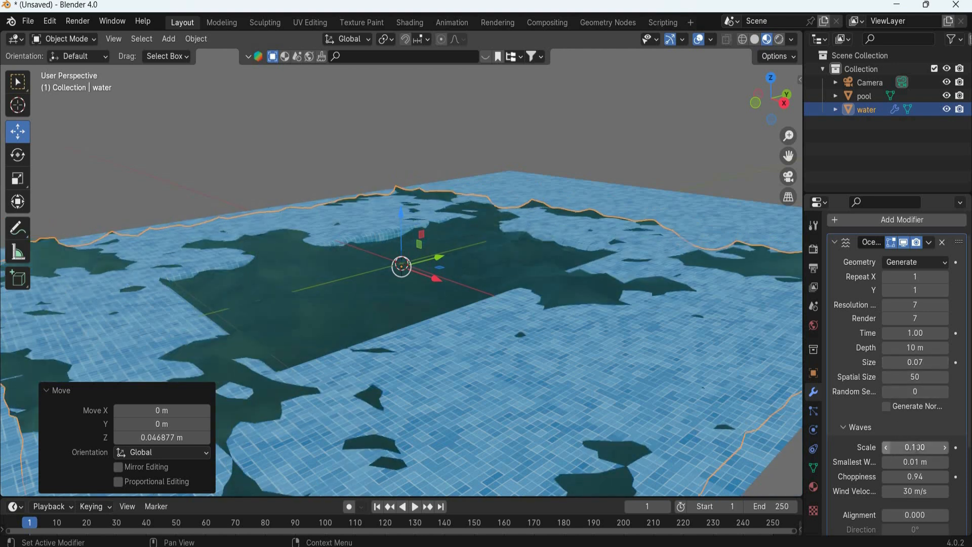
pyautogui.write('.05')
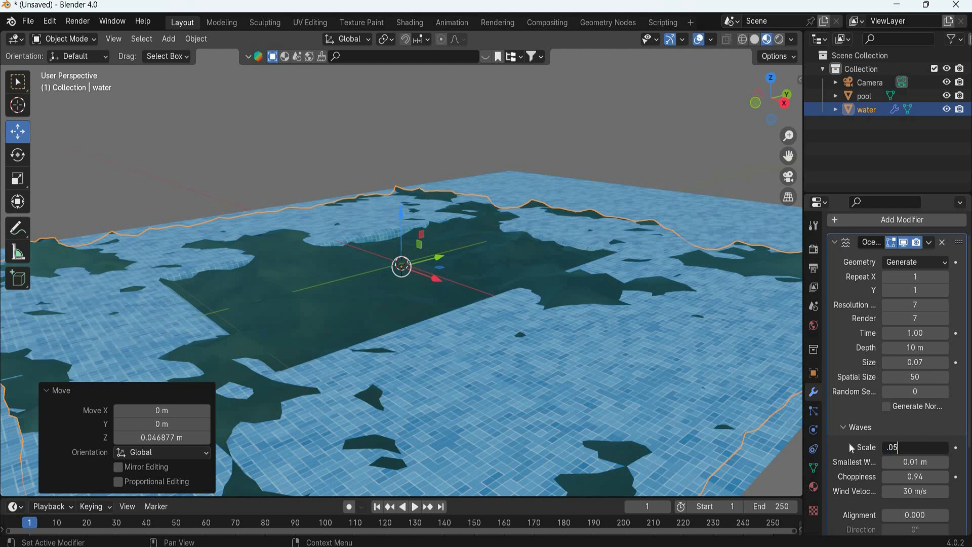
pyautogui.press('Return')
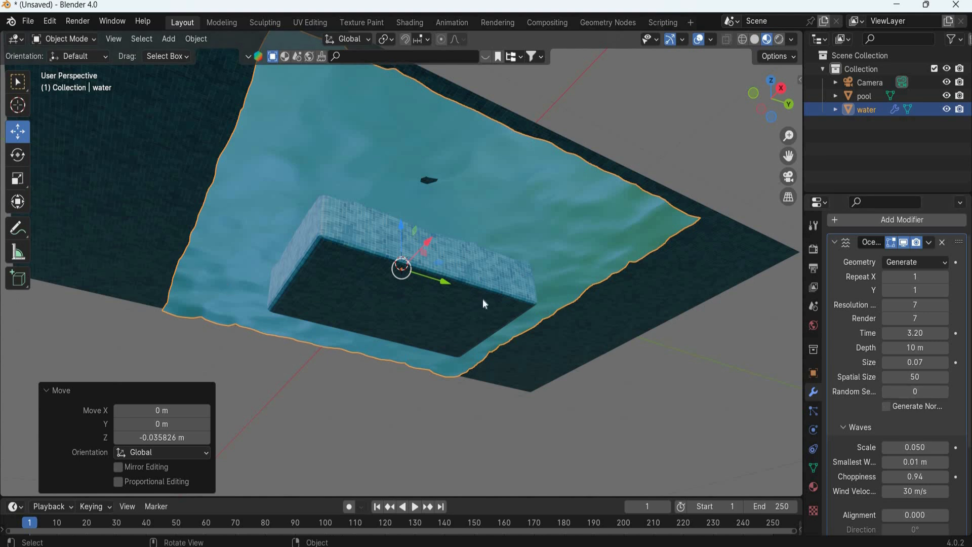
# Scale the water plane to 0.81 at ocean time 3.20, then show the sidebar View tab.
pyautogui.click(18, 179)
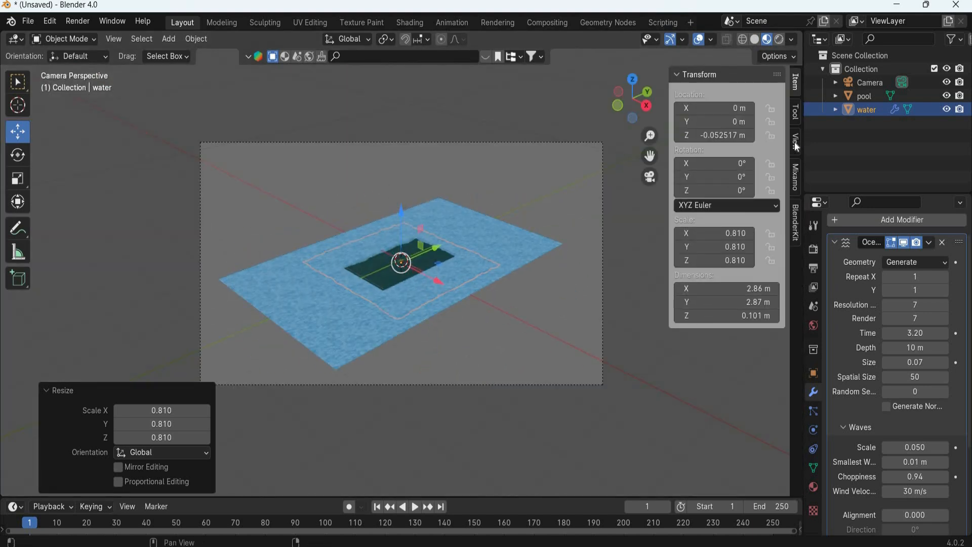
pyautogui.click(795, 143)
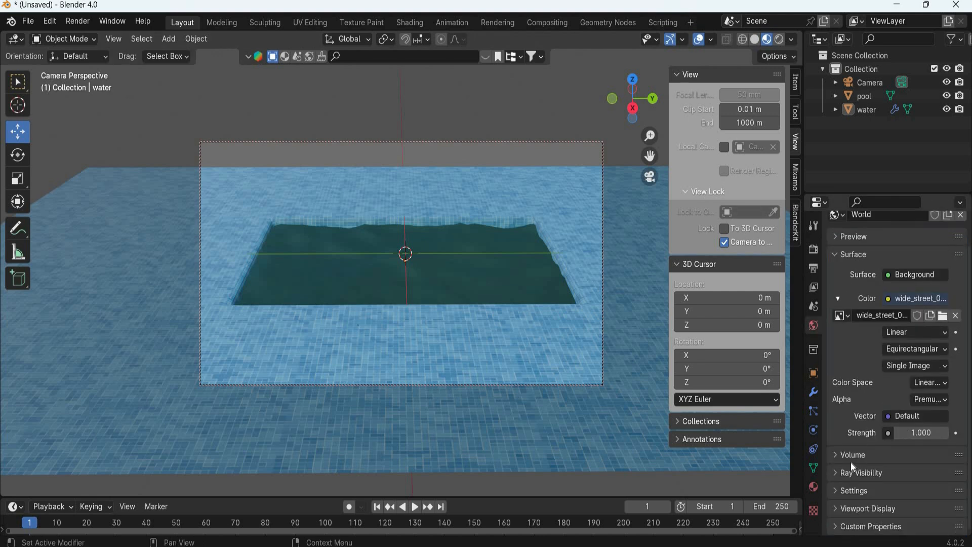
# Enable world Shadow Caustics, set the pool to receive them and the water to cast them.
pyautogui.click(860, 472)
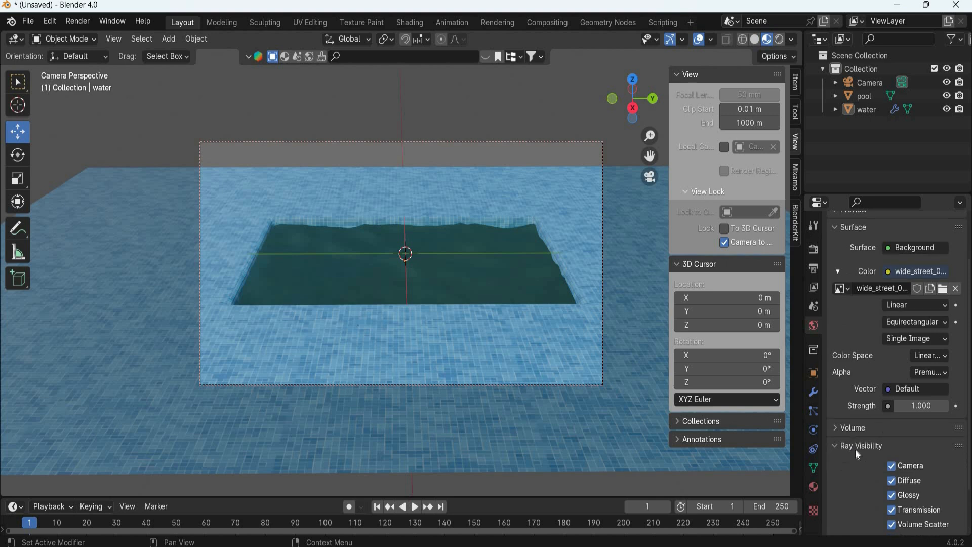
pyautogui.click(834, 445)
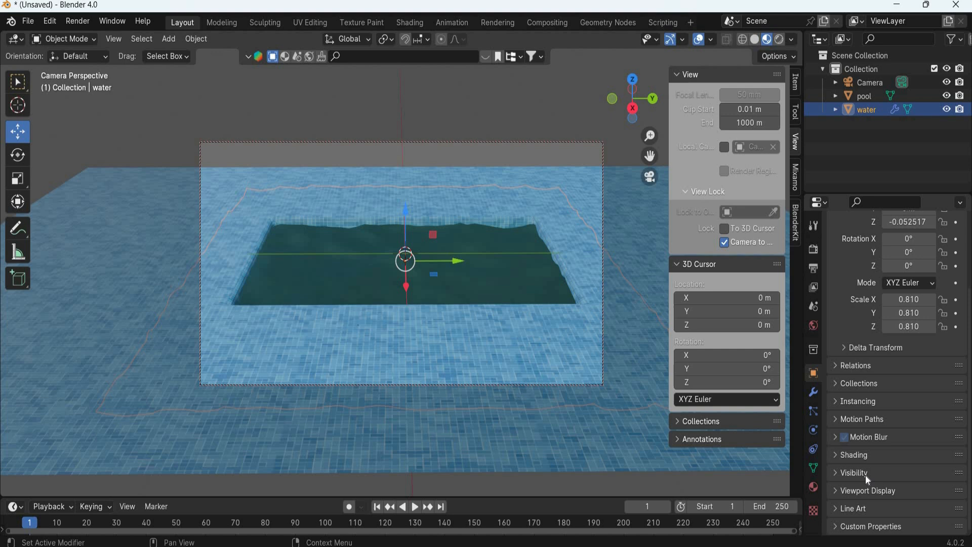
pyautogui.click(854, 471)
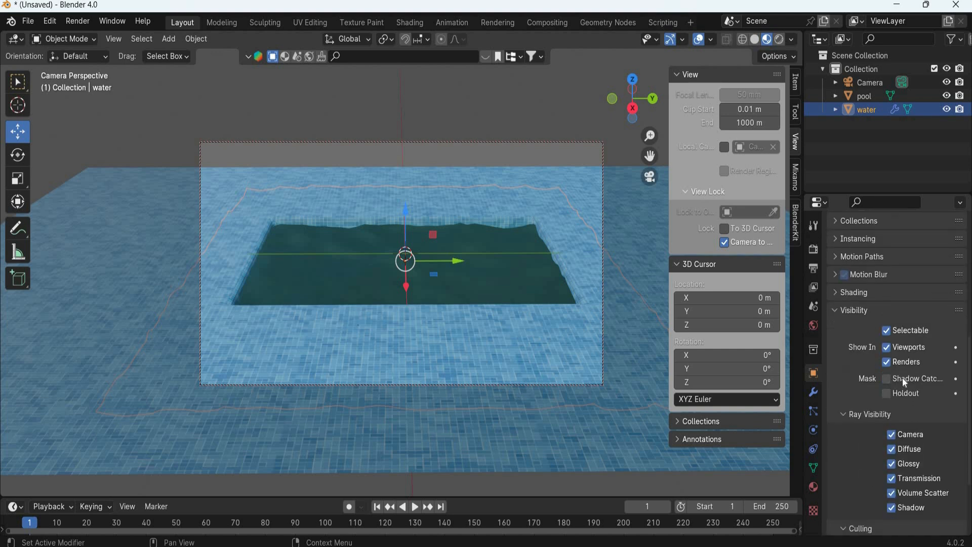
pyautogui.click(886, 379)
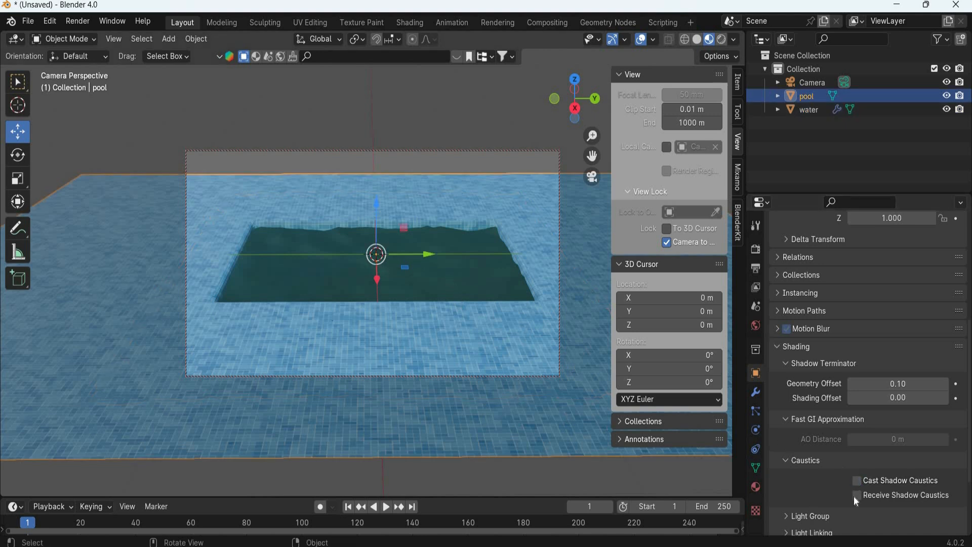
pyautogui.click(857, 494)
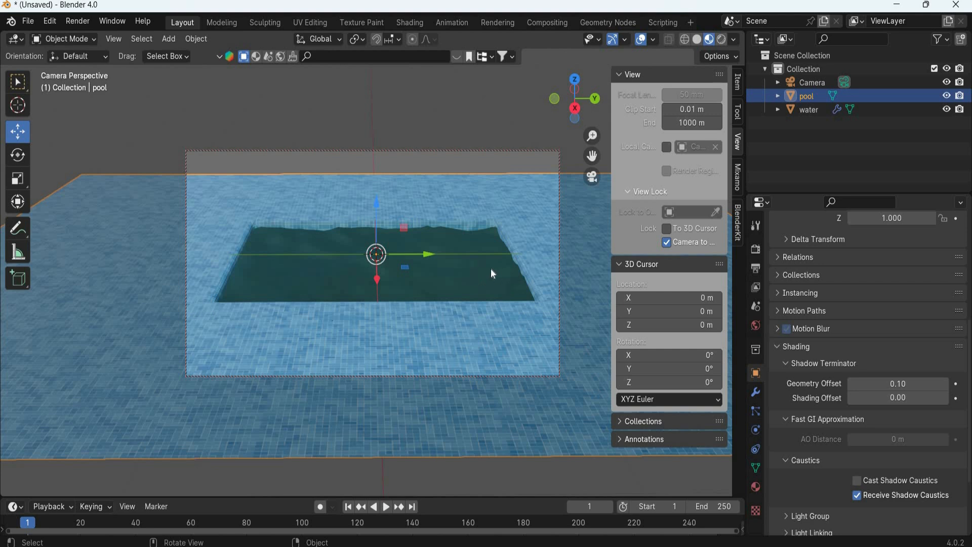
pyautogui.moveTo(466, 275)
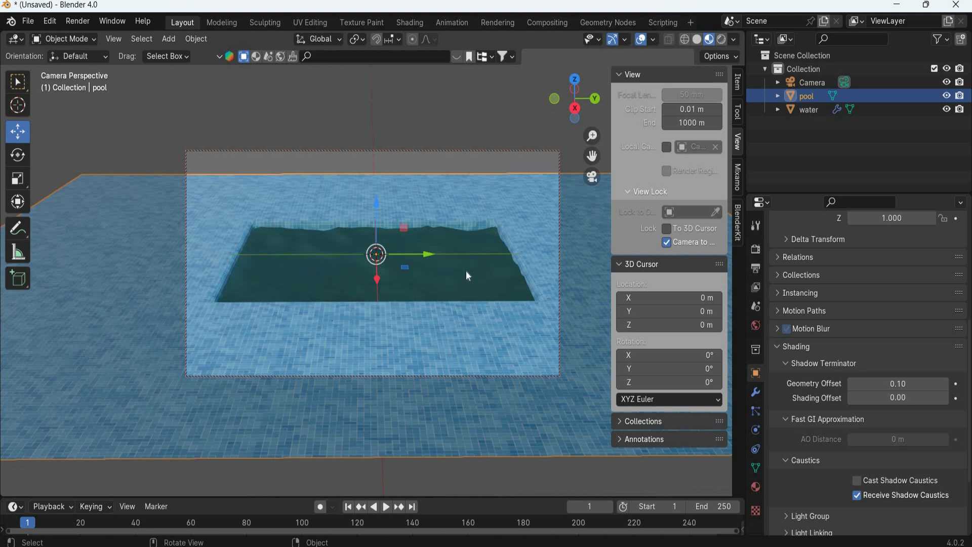
pyautogui.click(808, 109)
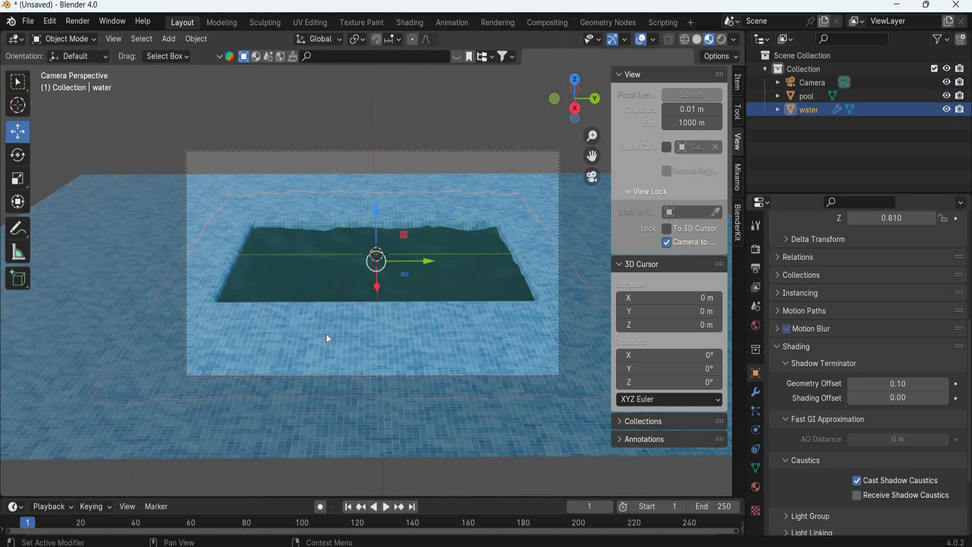
pyautogui.click(807, 96)
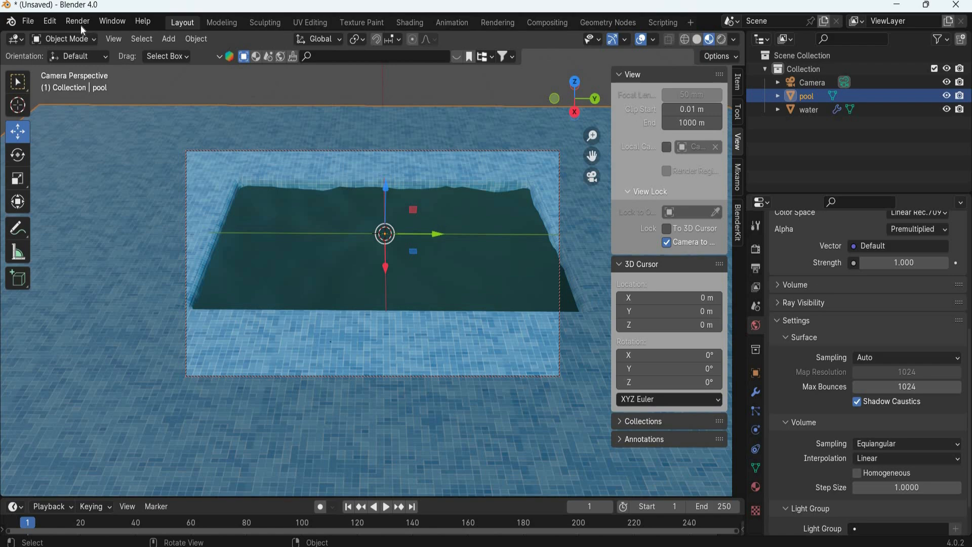
# Test-render the pool, raise the water's Ocean resolution to 9, and render again.
pyautogui.press('F12')
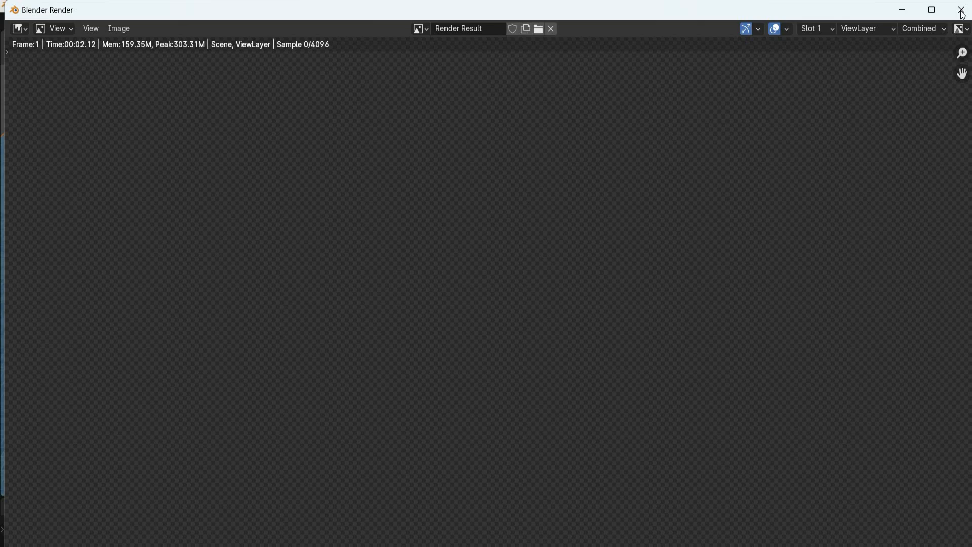
pyautogui.click(961, 9)
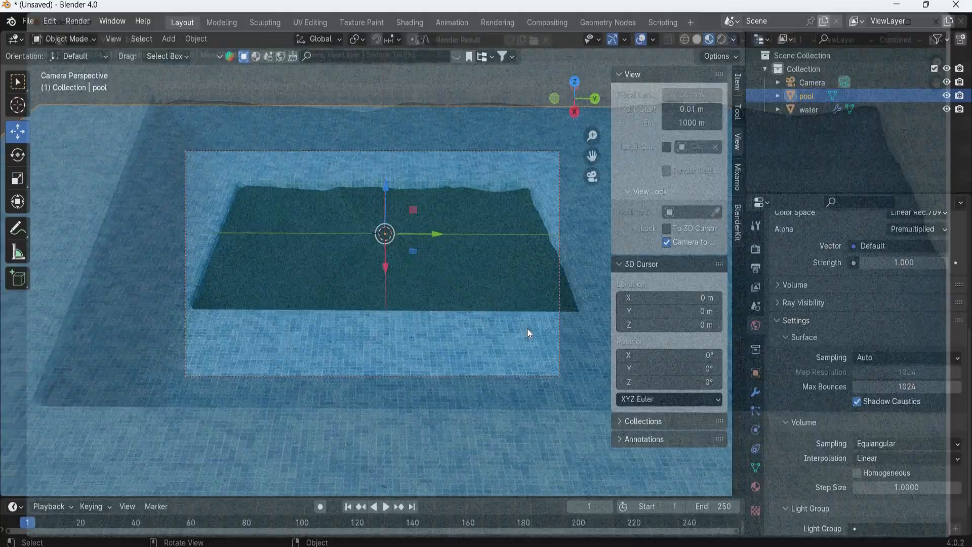
pyautogui.click(809, 110)
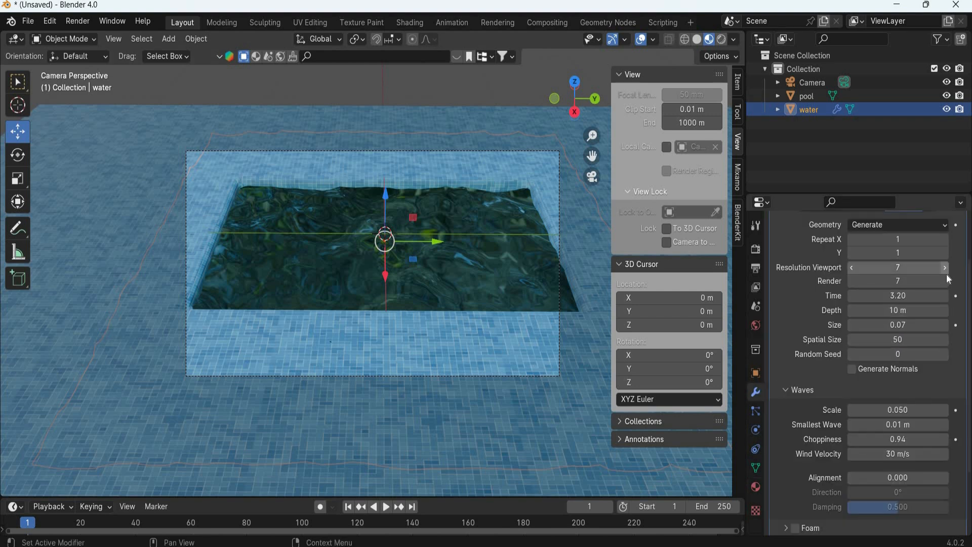
pyautogui.click(943, 281)
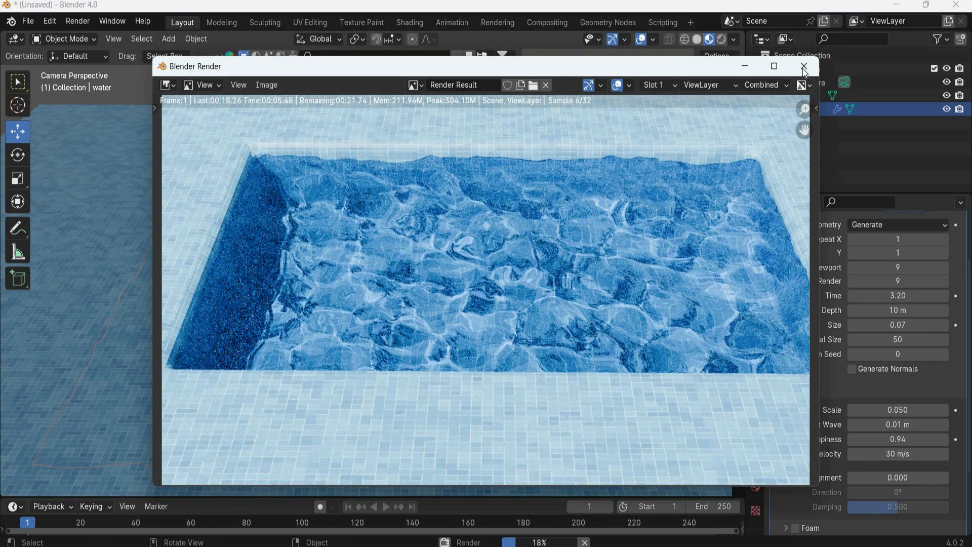
pyautogui.click(803, 67)
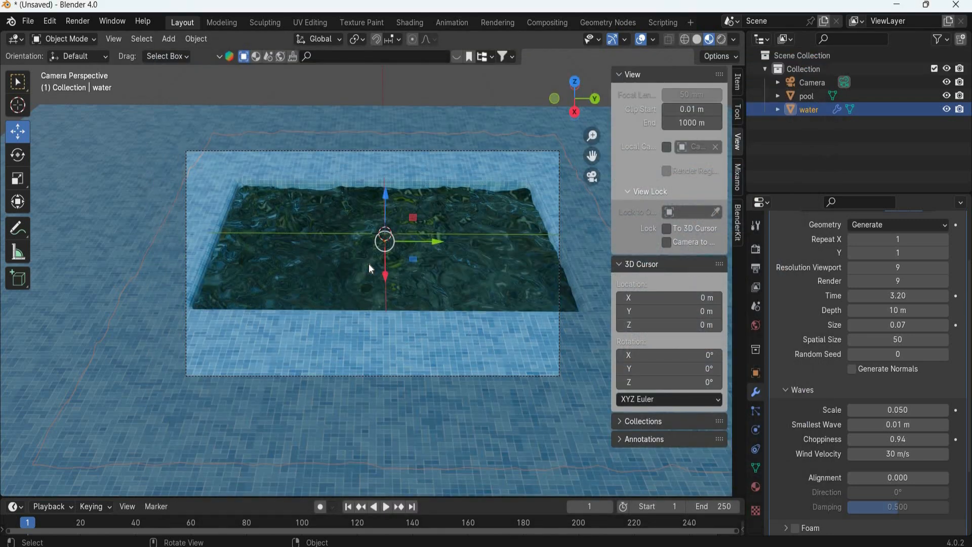
pyautogui.moveTo(250, 506)
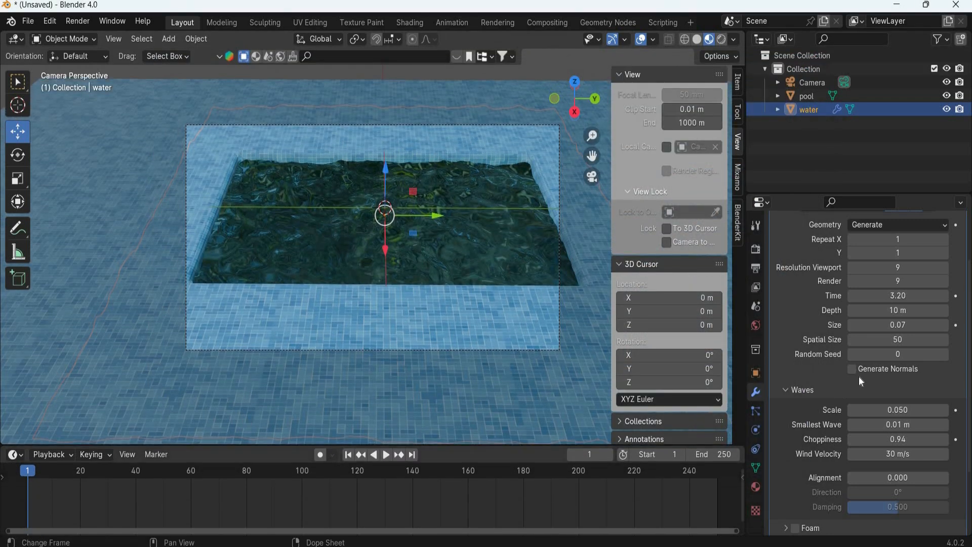
pyautogui.moveTo(897, 296)
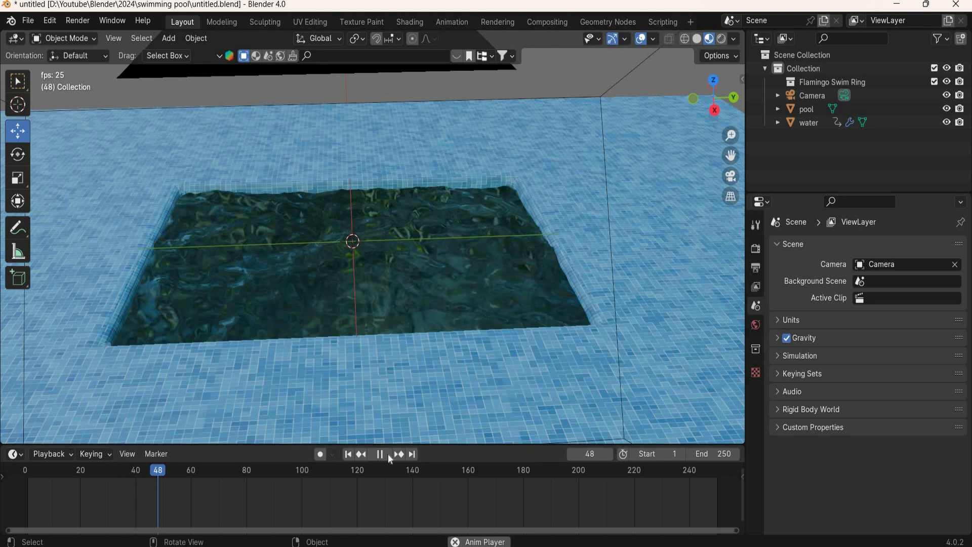
# Stop playback of the rippling water animation.
pyautogui.click(379, 454)
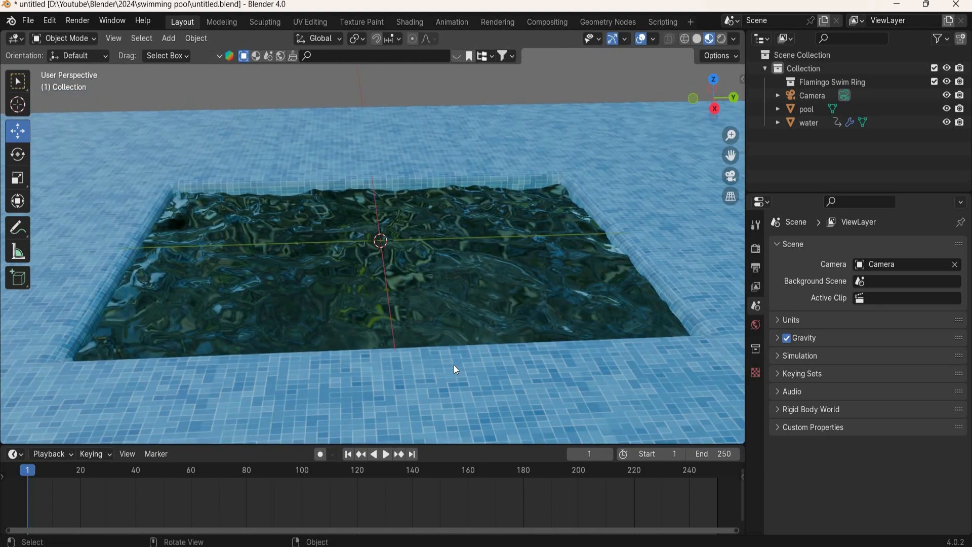
pyautogui.moveTo(418, 304)
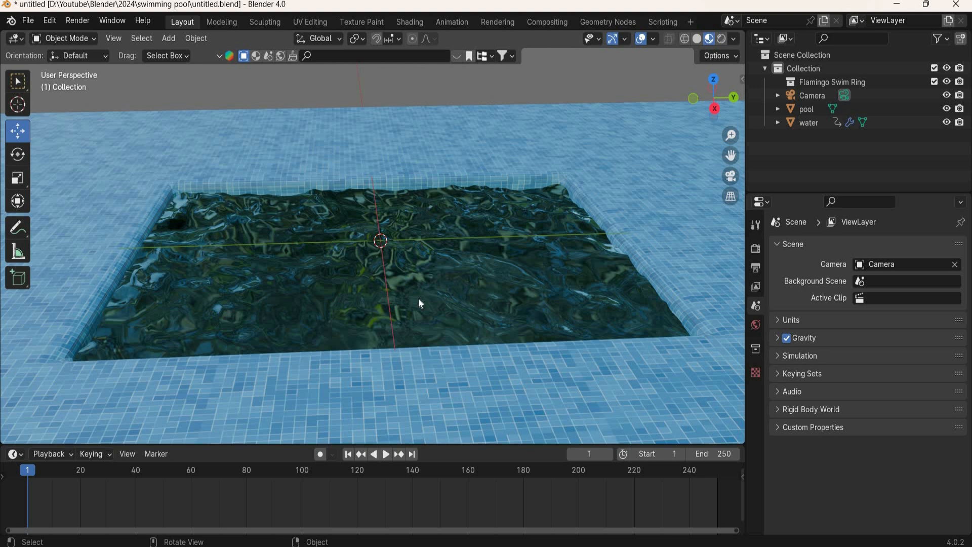
pyautogui.moveTo(479, 275)
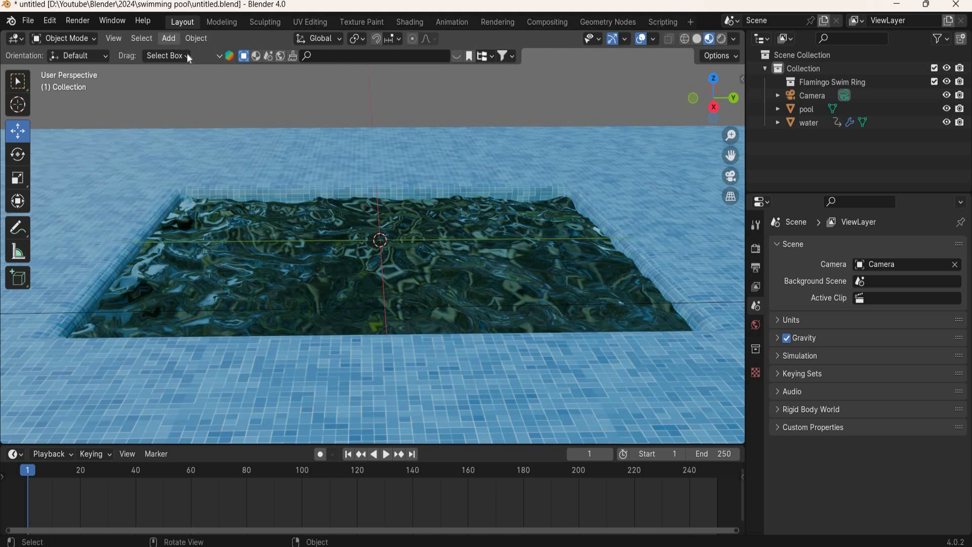
# Add a cube mesh at the pool centre and shrink it to 0.1 scale.
pyautogui.click(168, 38)
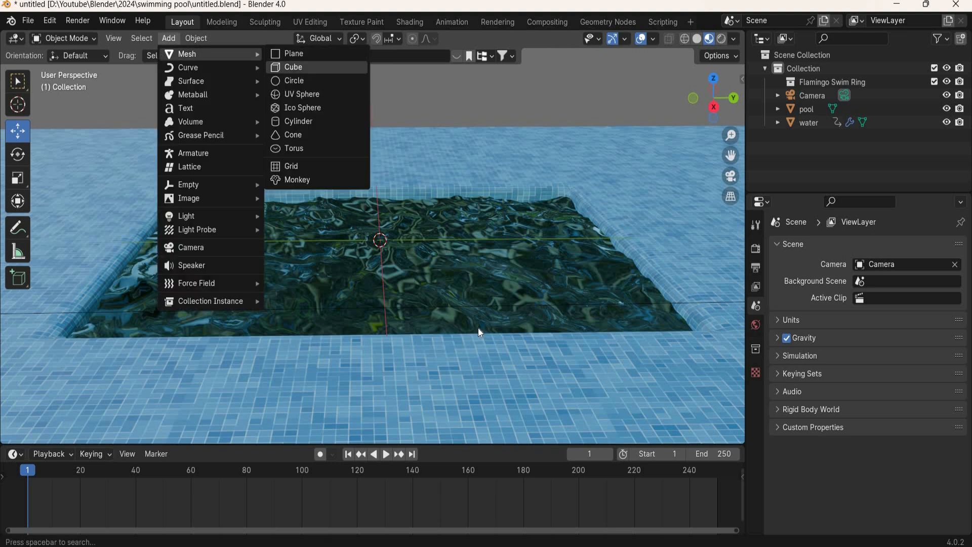
pyautogui.click(293, 66)
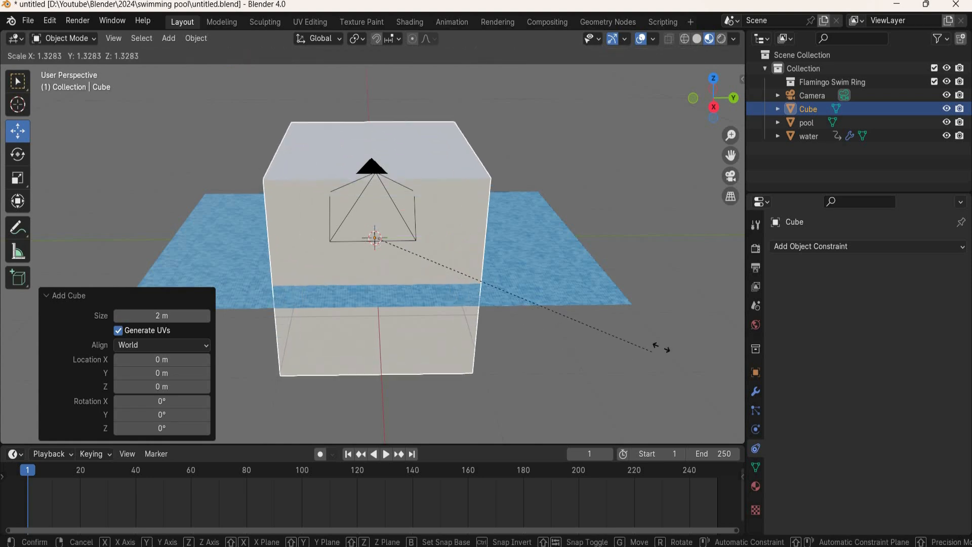
pyautogui.click(641, 334)
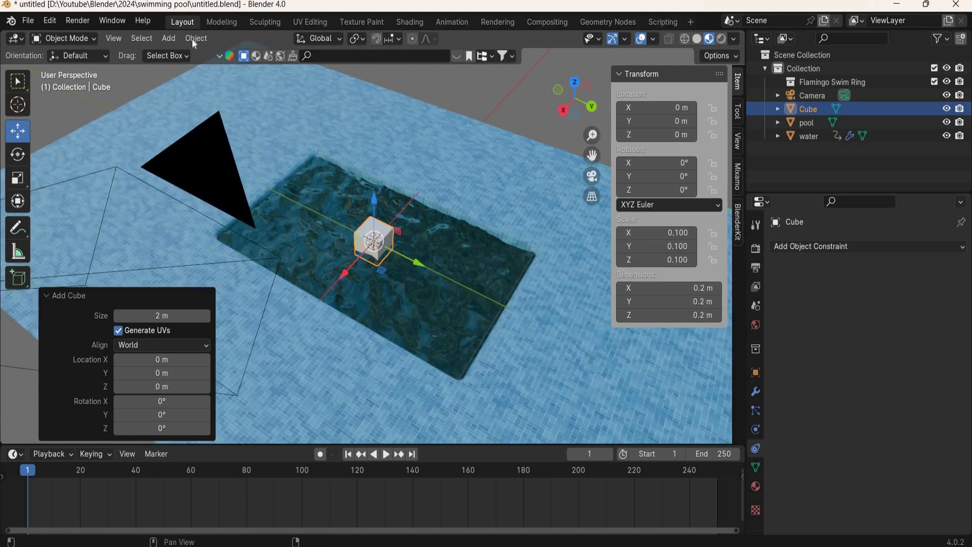
# Bevel the cube's edges in Edit Mode with 0.02 m width and 3 segments.
pyautogui.click(196, 38)
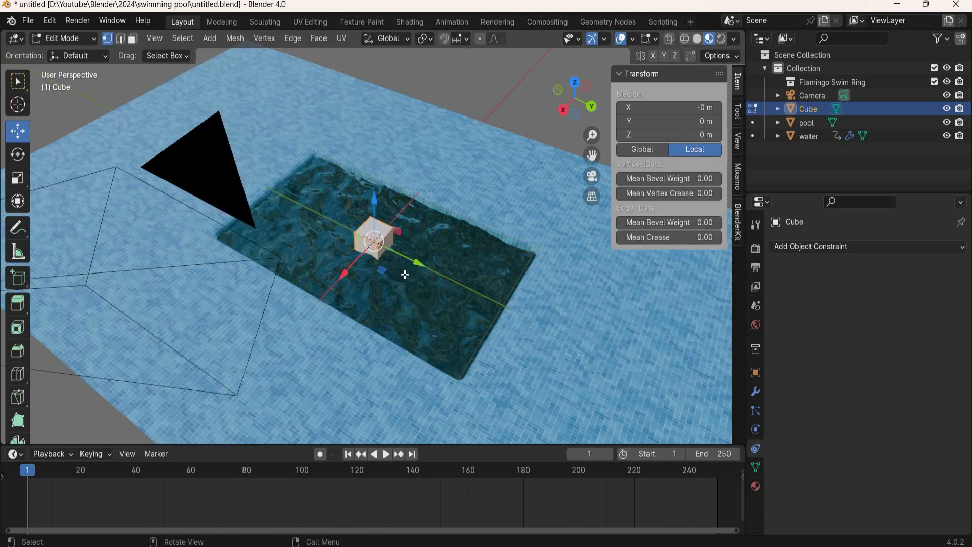
pyautogui.click(292, 38)
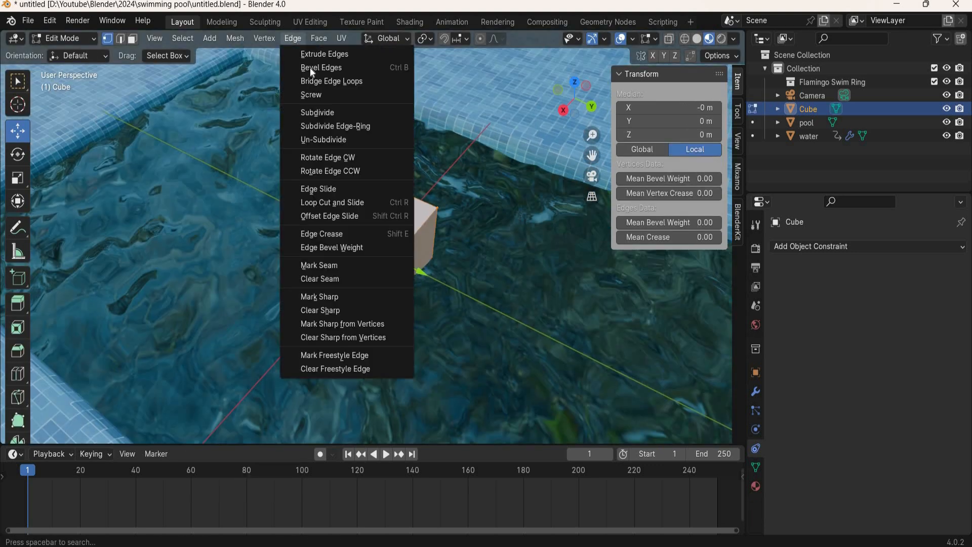
pyautogui.click(321, 66)
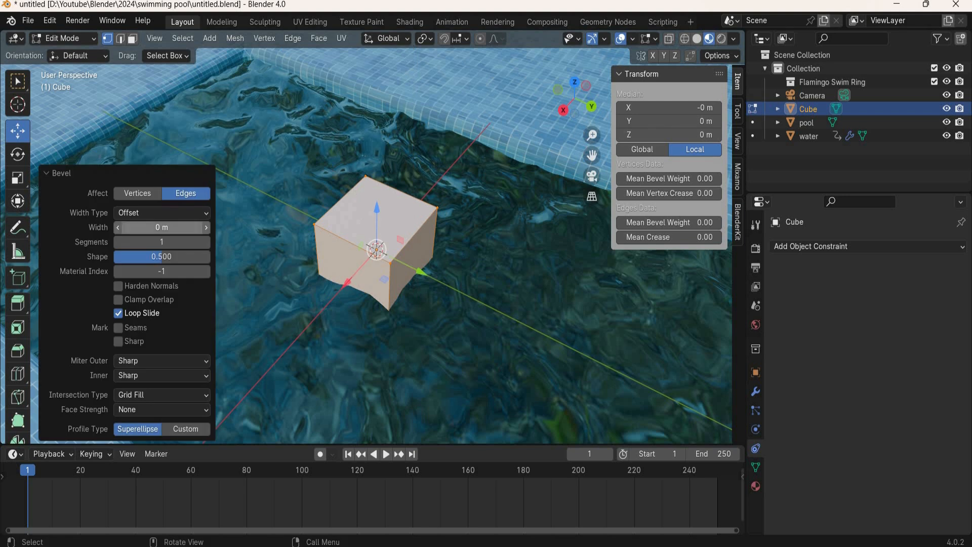
pyautogui.moveTo(161, 227); pyautogui.dragTo(174, 227)
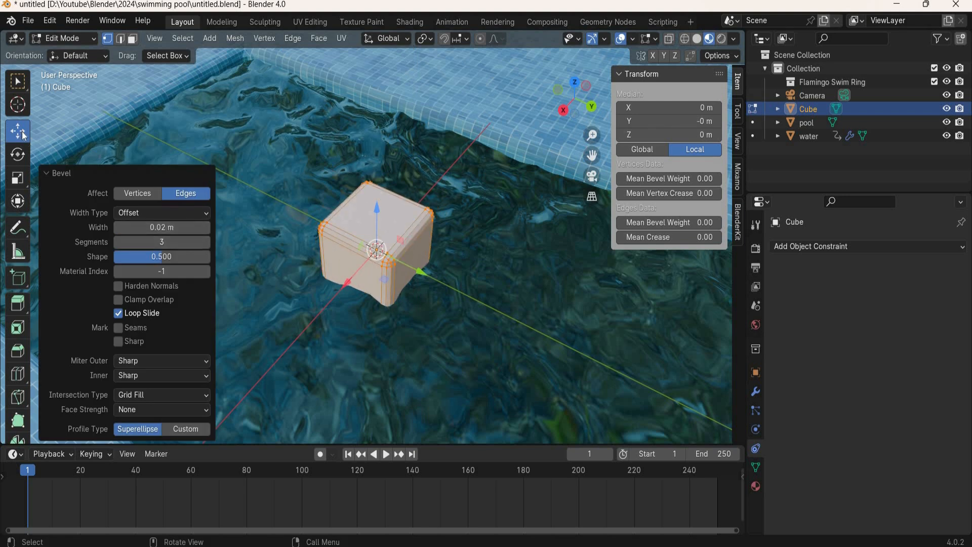
pyautogui.press('Tab')
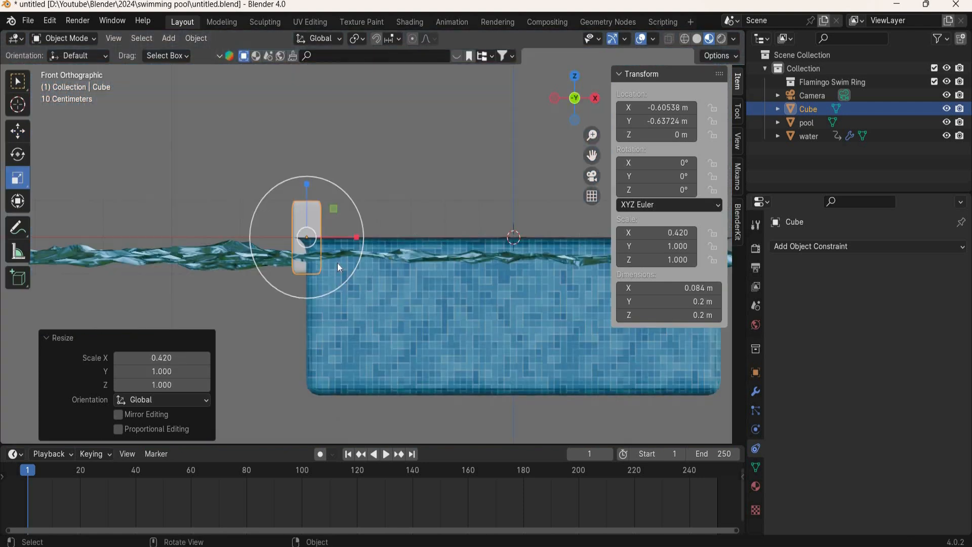
# Lower the block to Z -0.225, squash its height to 0.474, and nudge it toward the wall.
pyautogui.click(17, 130)
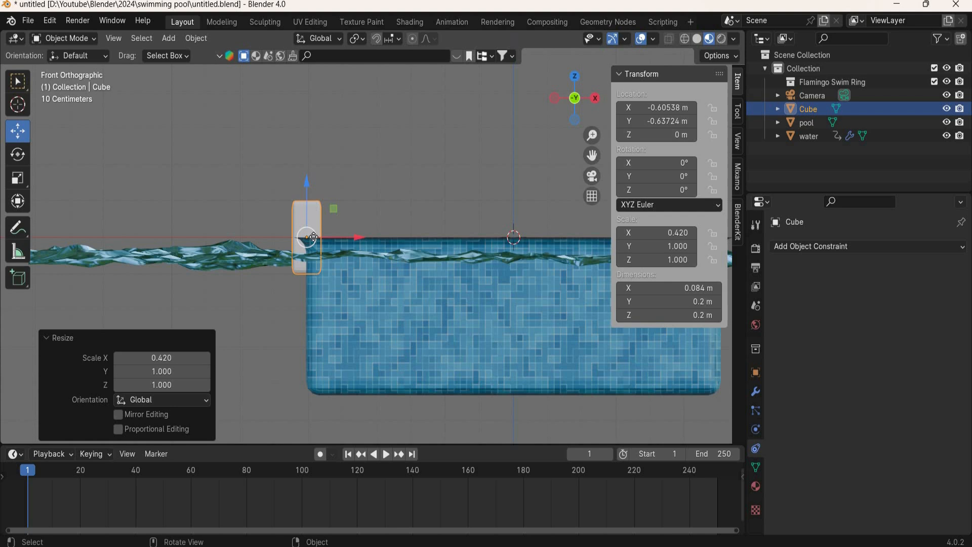
pyautogui.moveTo(306, 238); pyautogui.dragTo(306, 319)
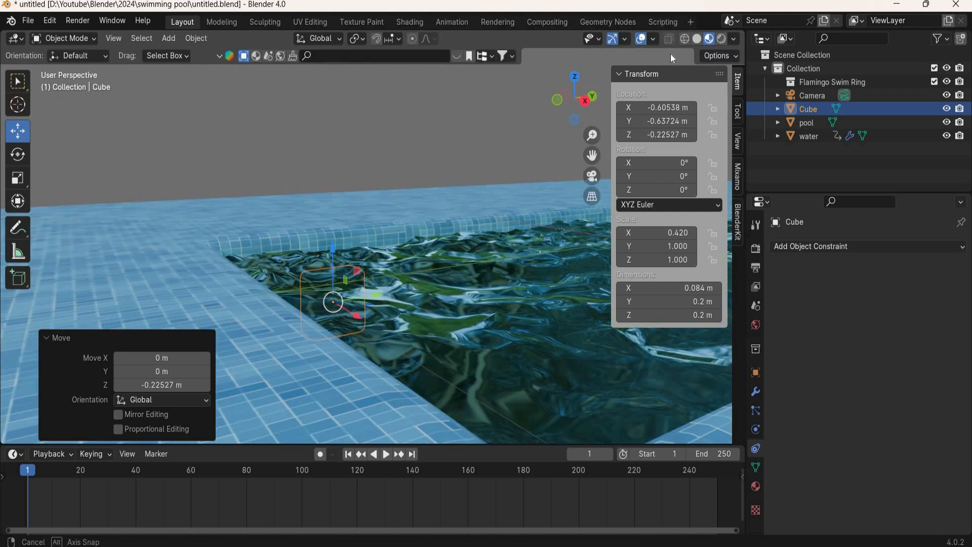
pyautogui.click(669, 38)
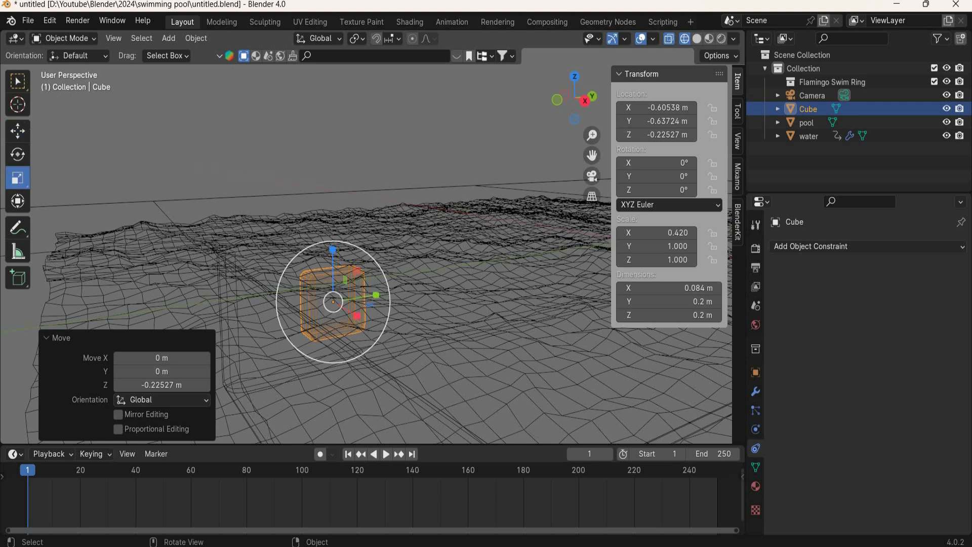
pyautogui.press('s')
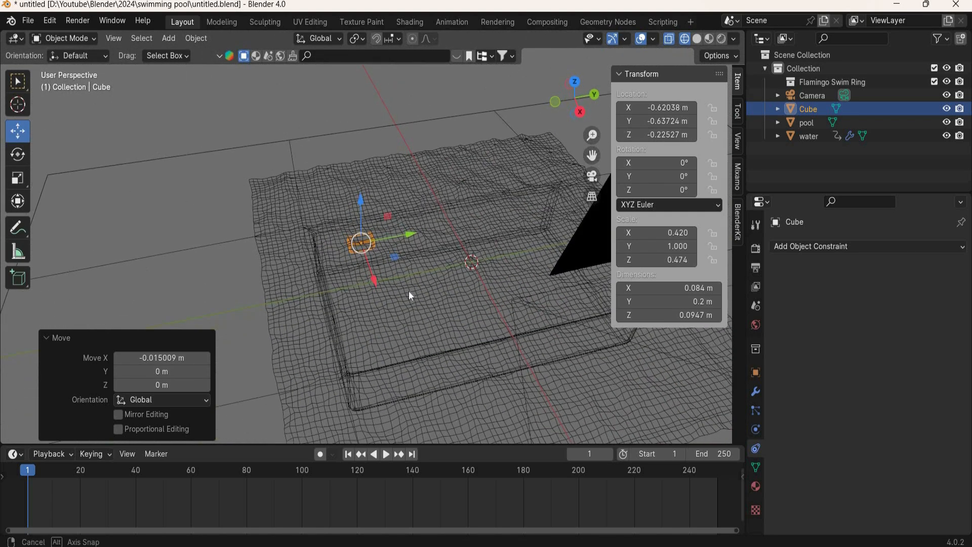
pyautogui.press('7')
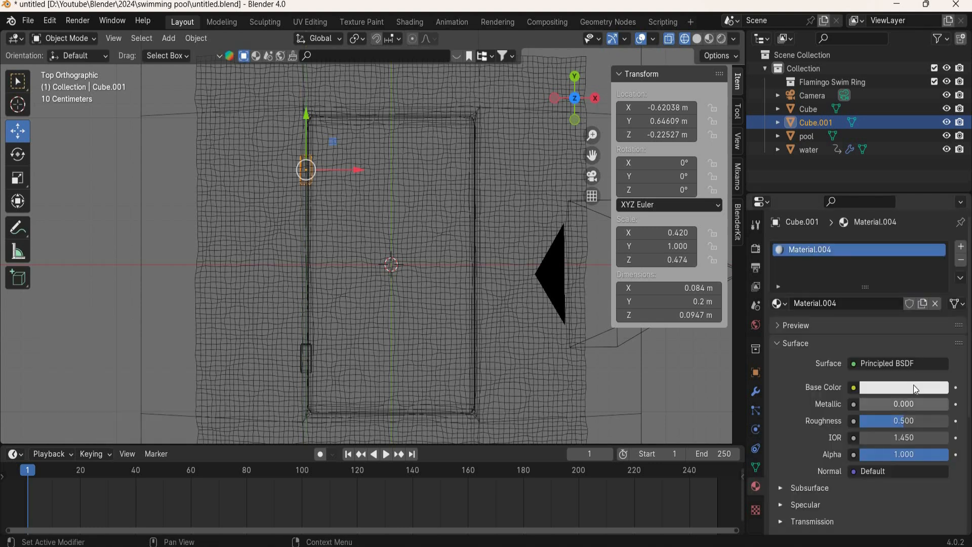
# Give the light material a yellow base colour and an emission value of 10.000.
pyautogui.click(903, 386)
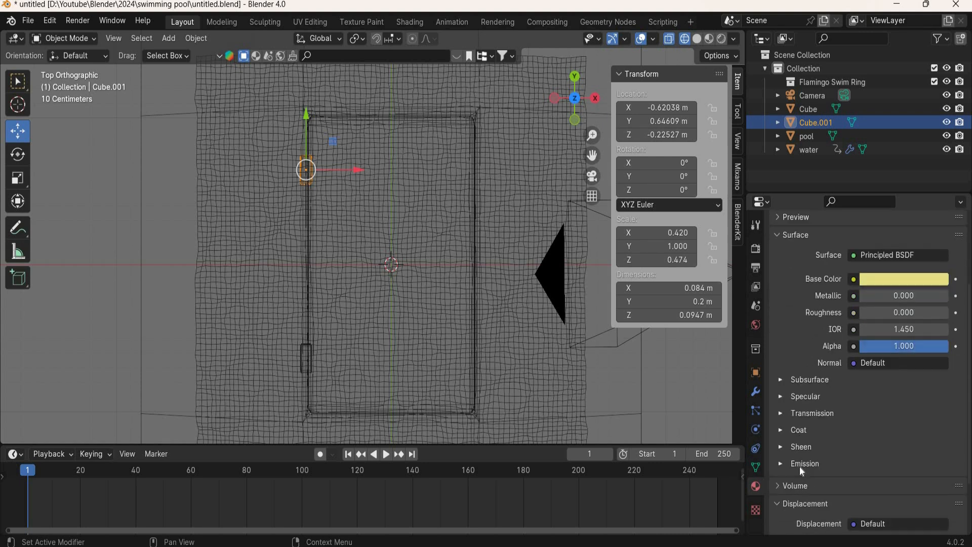
pyautogui.click(804, 463)
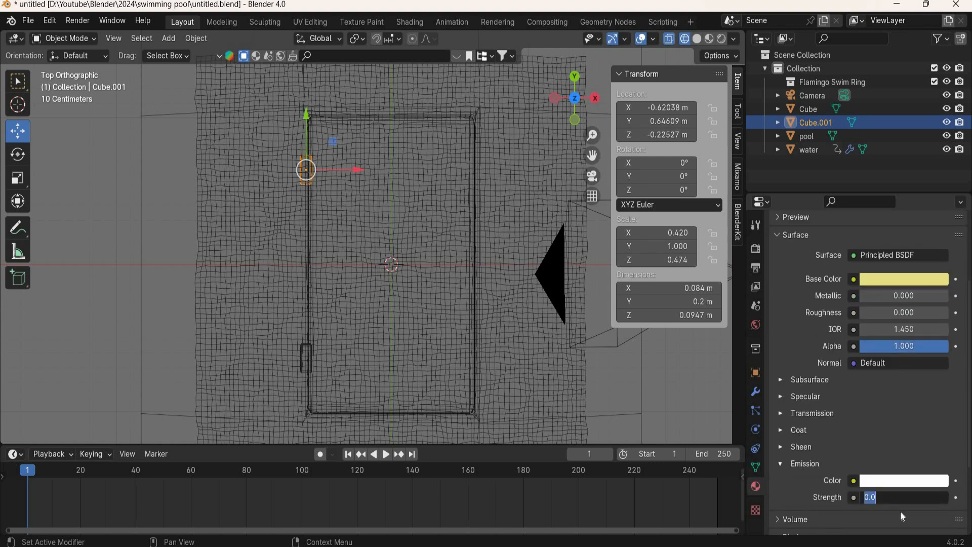
pyautogui.write('10.000')
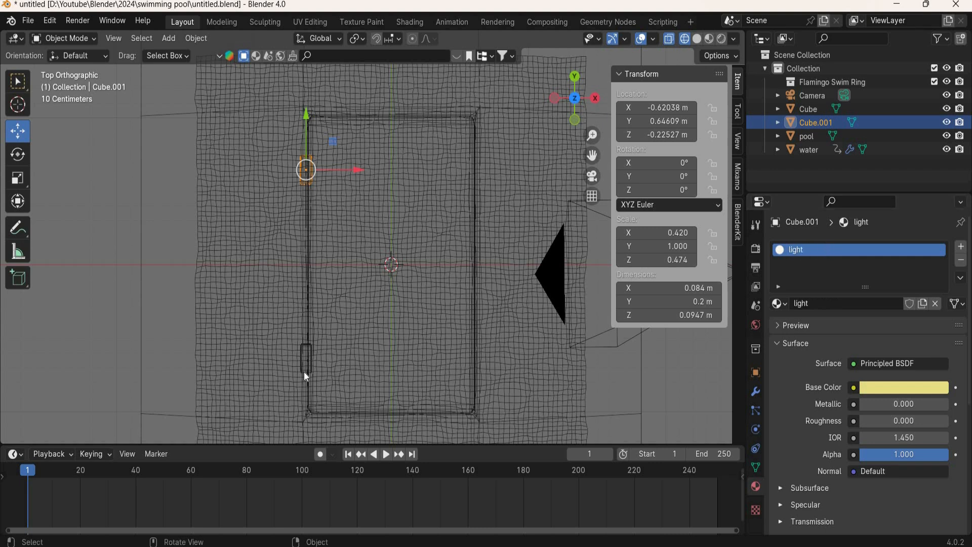
# Assign the existing 'light' material to Cube from the material browser.
pyautogui.click(808, 109)
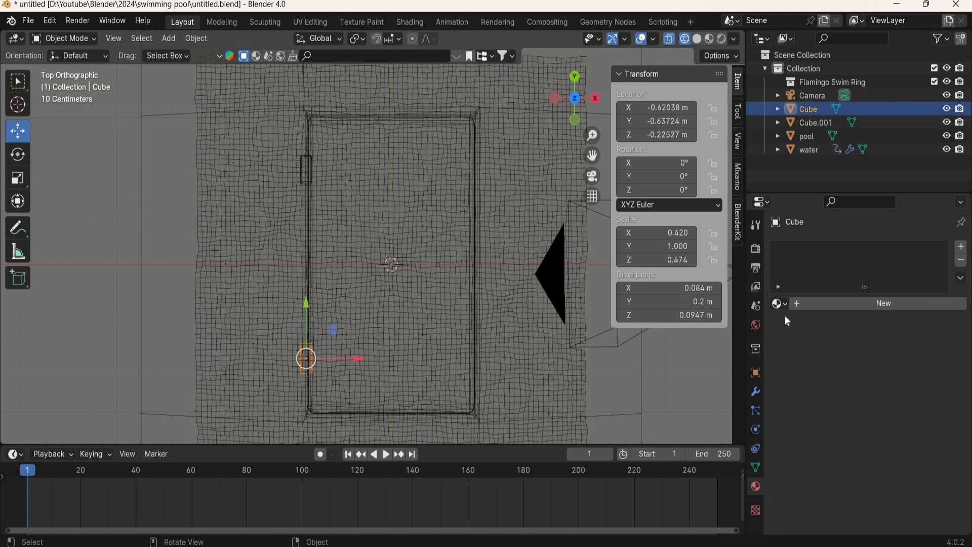
pyautogui.click(777, 303)
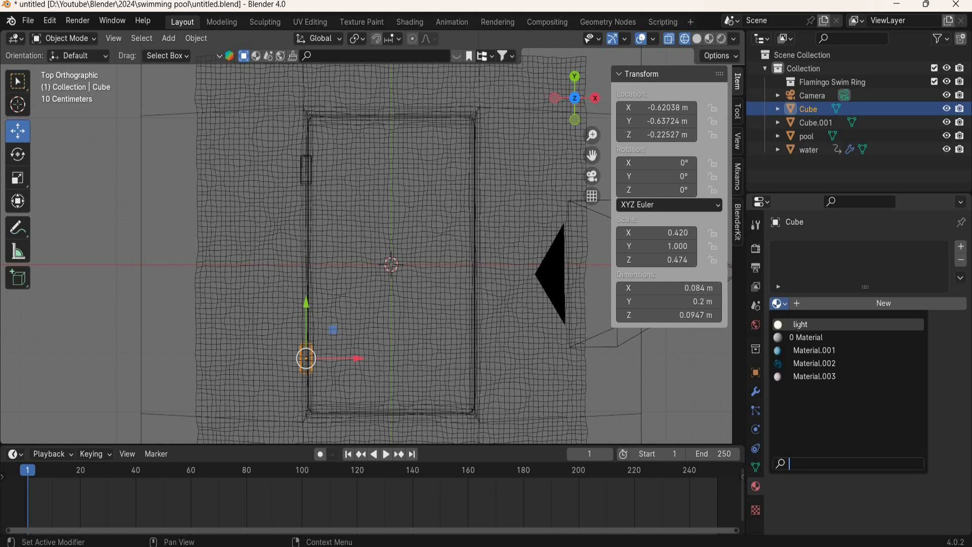
pyautogui.click(800, 323)
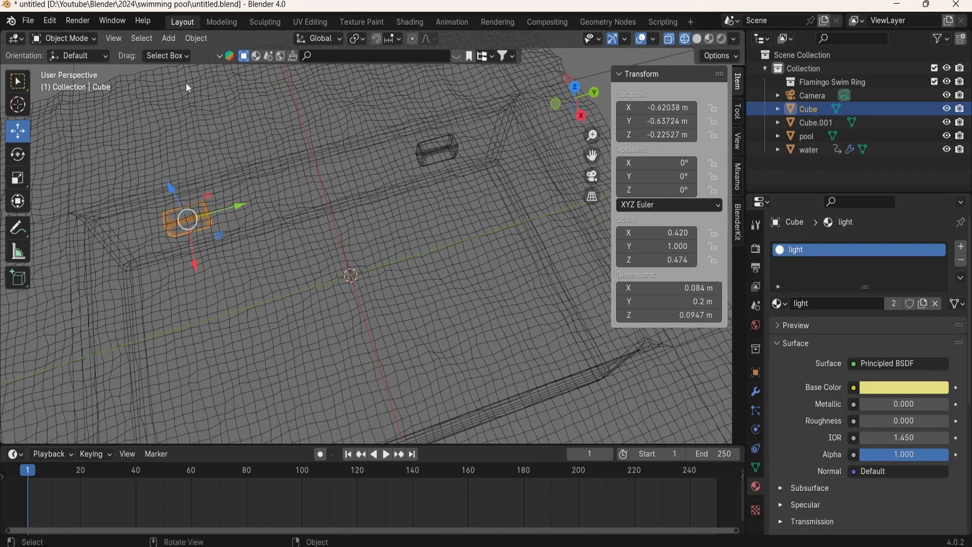
# Add a mesh plane at the scene origin and enter a 0.300 scale value.
pyautogui.click(168, 38)
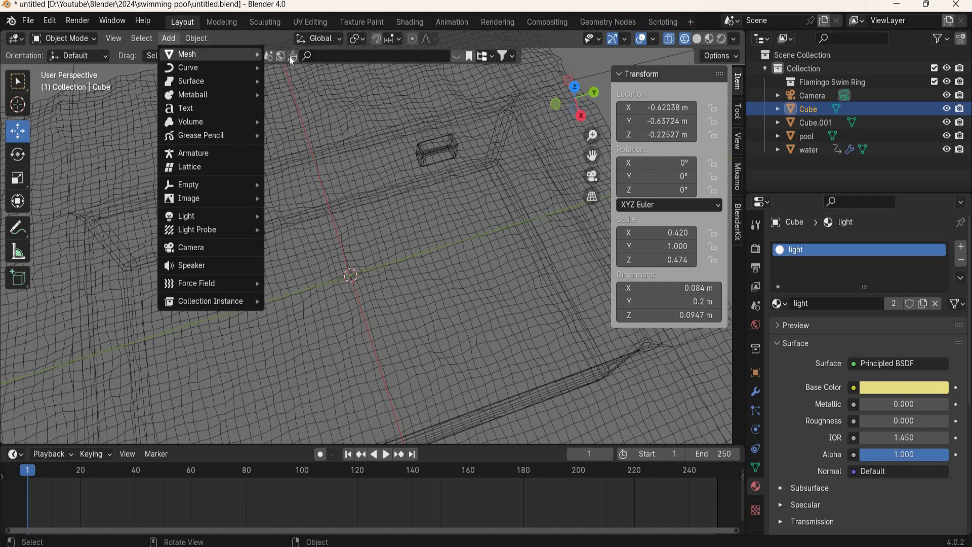
pyautogui.click(187, 54)
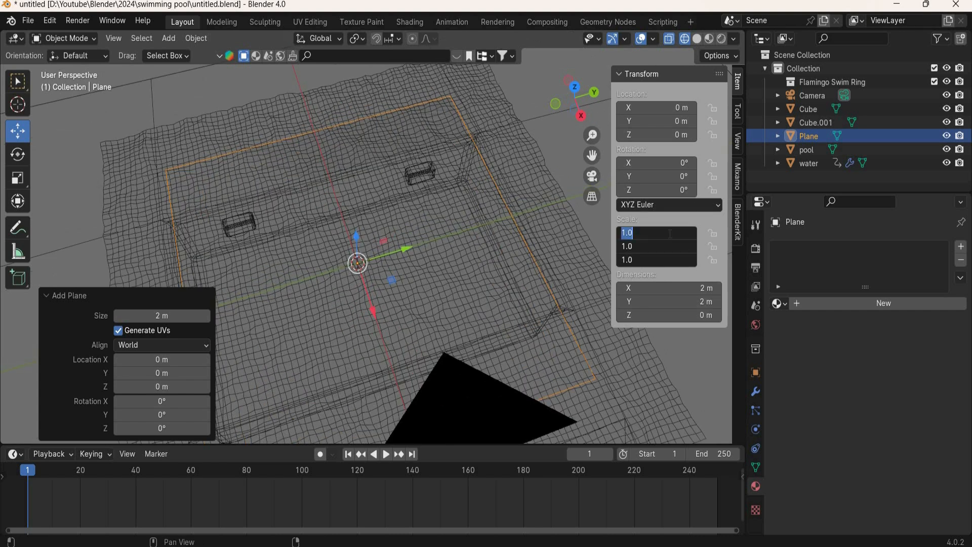
pyautogui.write('0.300')
pyautogui.click(376, 55)
pyautogui.write('swim tube')
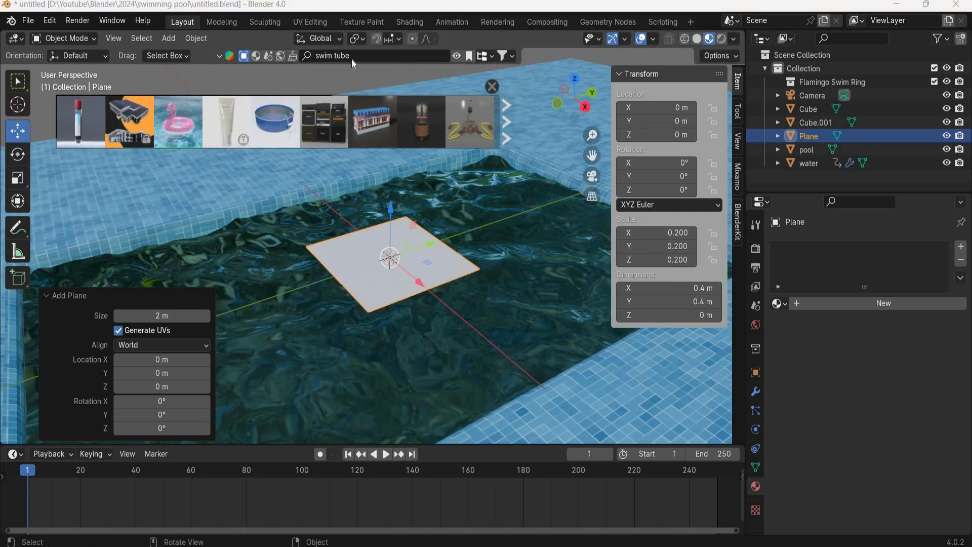
pyautogui.moveTo(351, 59)
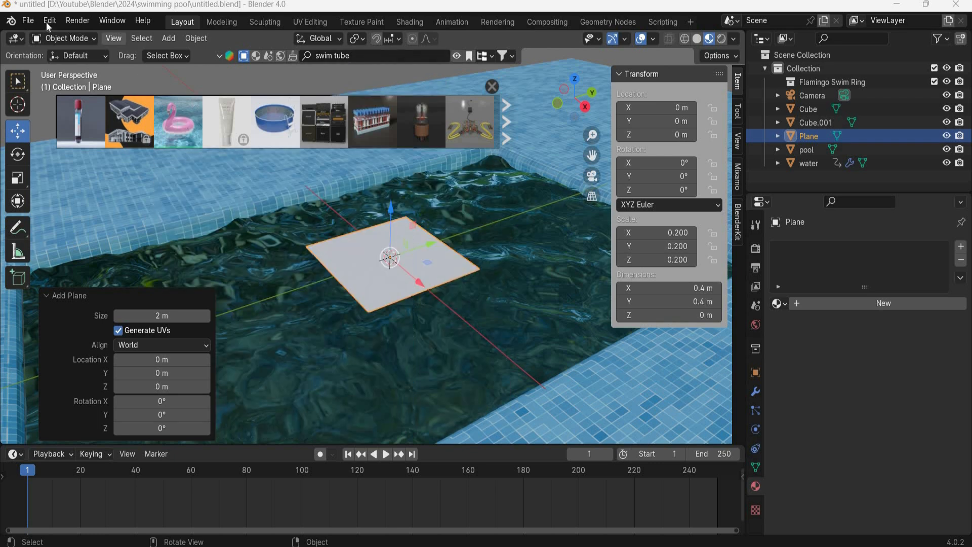
# Verify the BlenderKit add-on in Preferences, then close the flamingo swim ring search results.
pyautogui.click(49, 21)
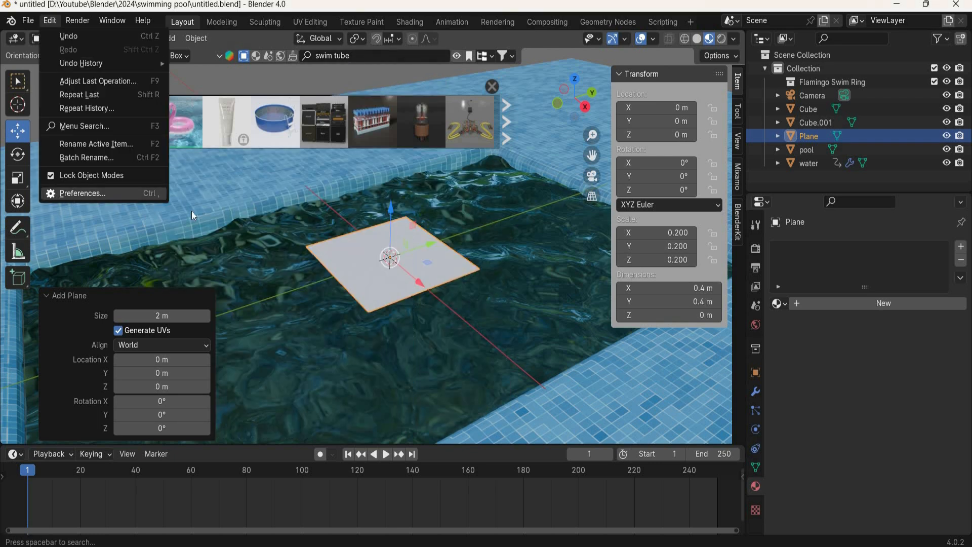
pyautogui.click(83, 193)
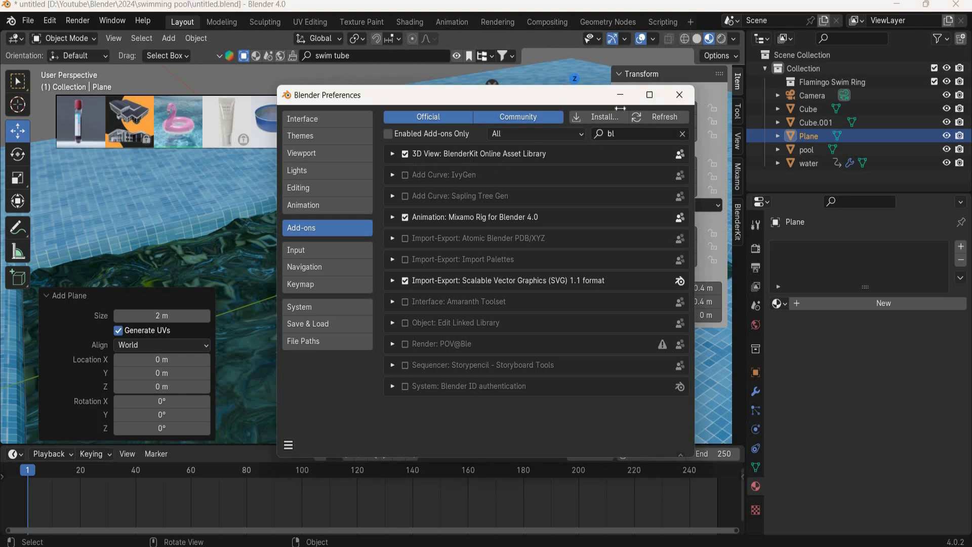
pyautogui.click(679, 94)
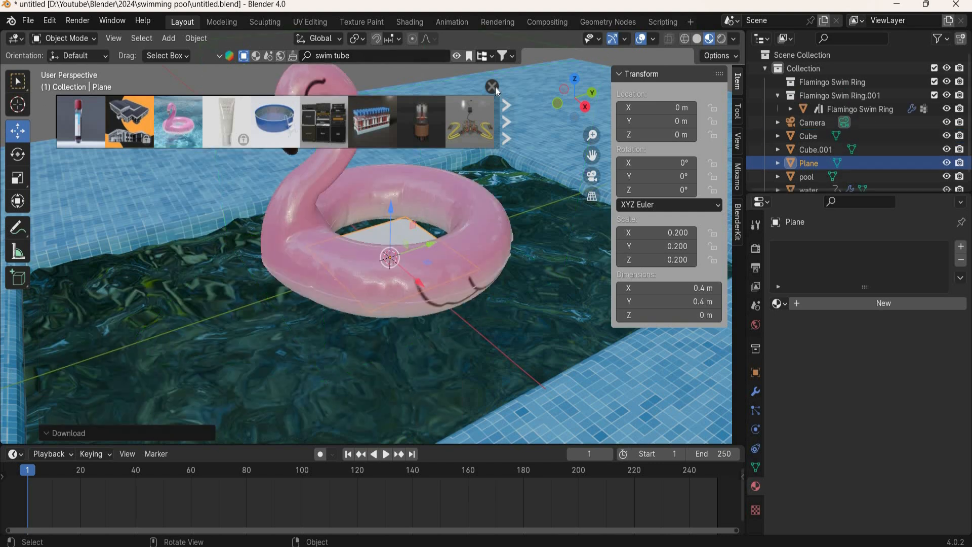
pyautogui.click(491, 86)
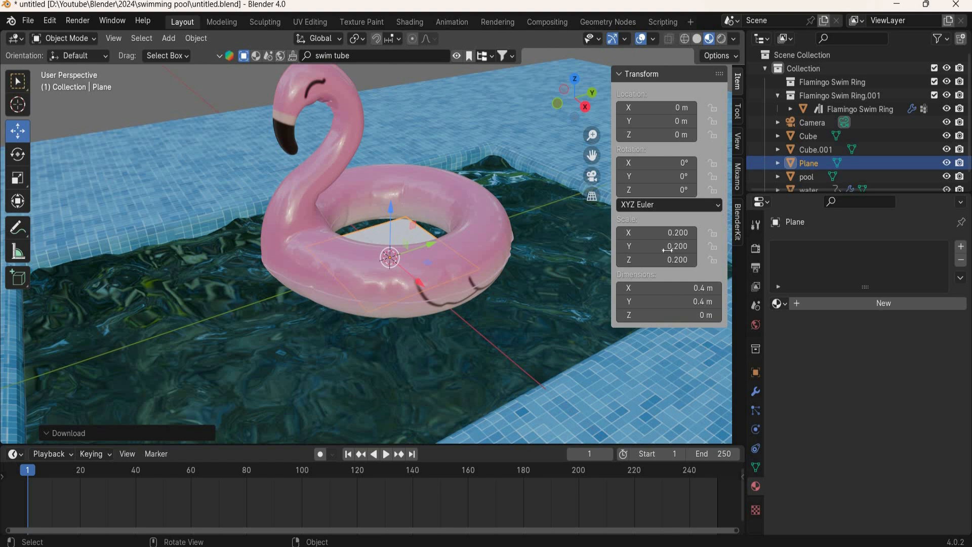
pyautogui.click(859, 109)
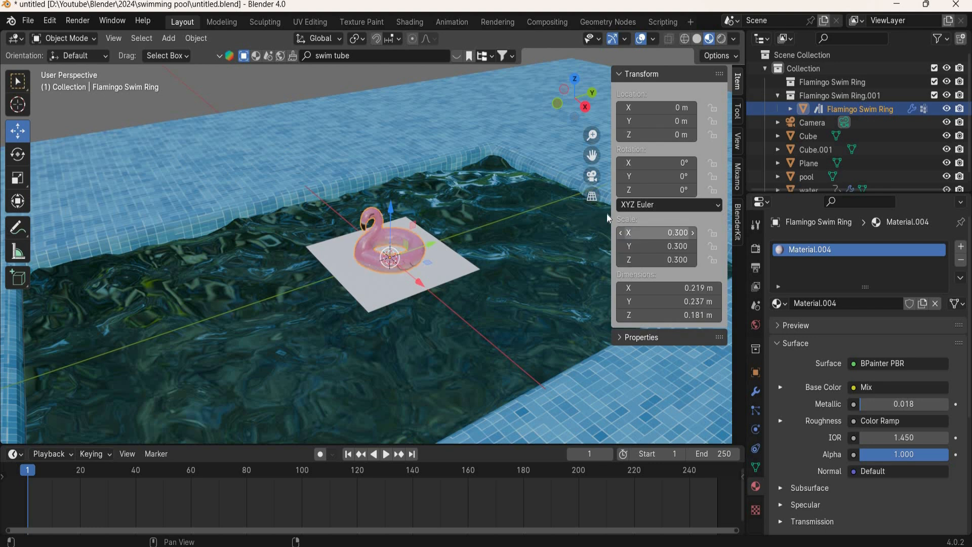
# Apply scale on the flamingo swim ring and on the square plane beneath it.
pyautogui.click(195, 38)
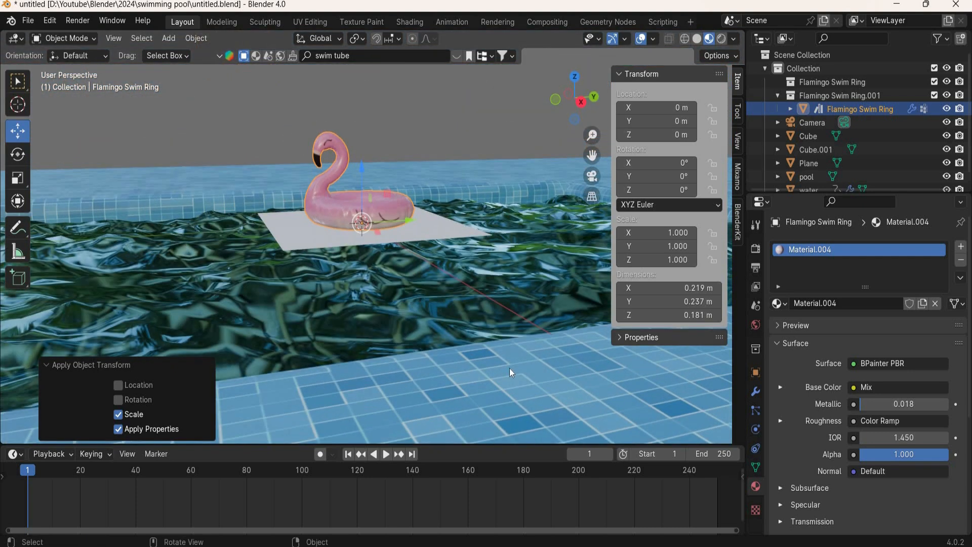
pyautogui.click(809, 163)
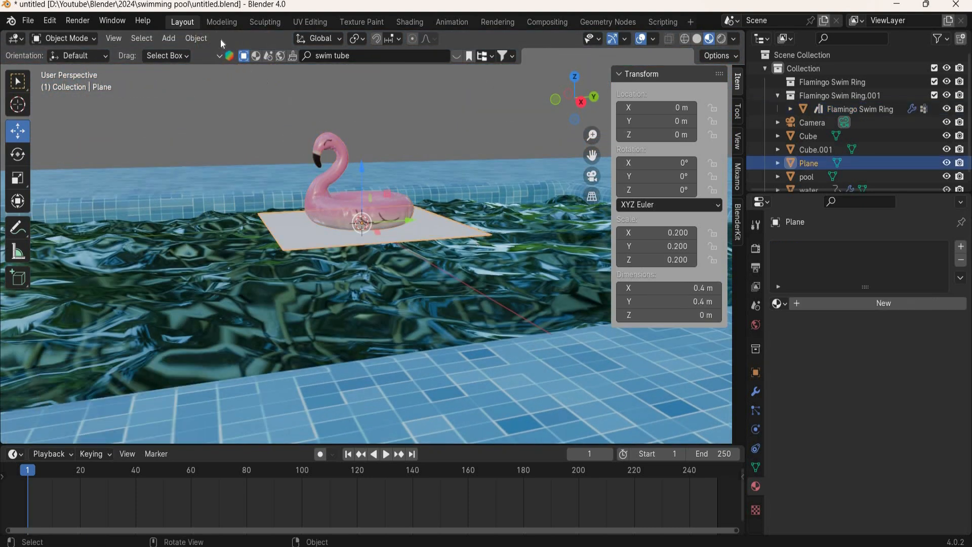
pyautogui.click(195, 38)
pyautogui.write('s')
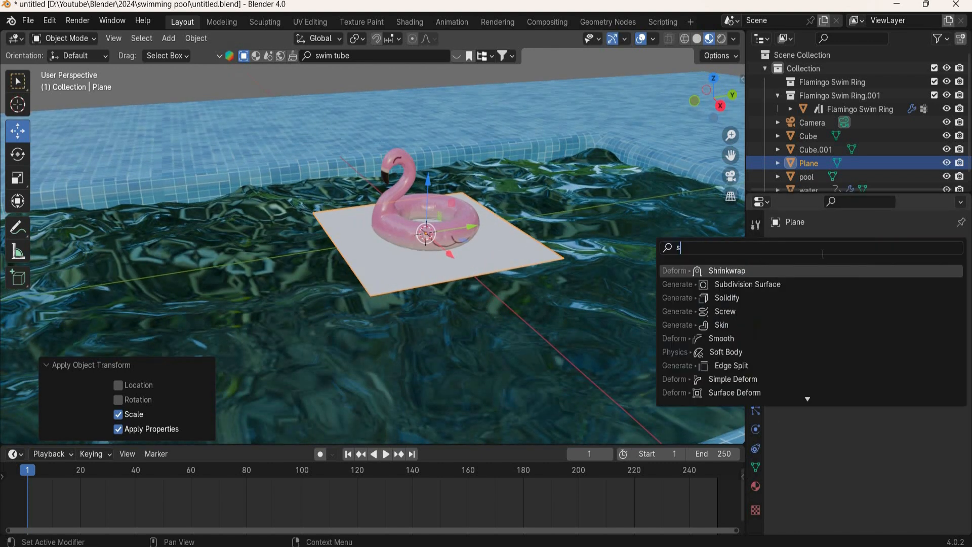
# Give the plane a Shrinkwrap modifier, subdivide it with 20 cuts, and assign its vertices to 'Group'.
pyautogui.write('h')
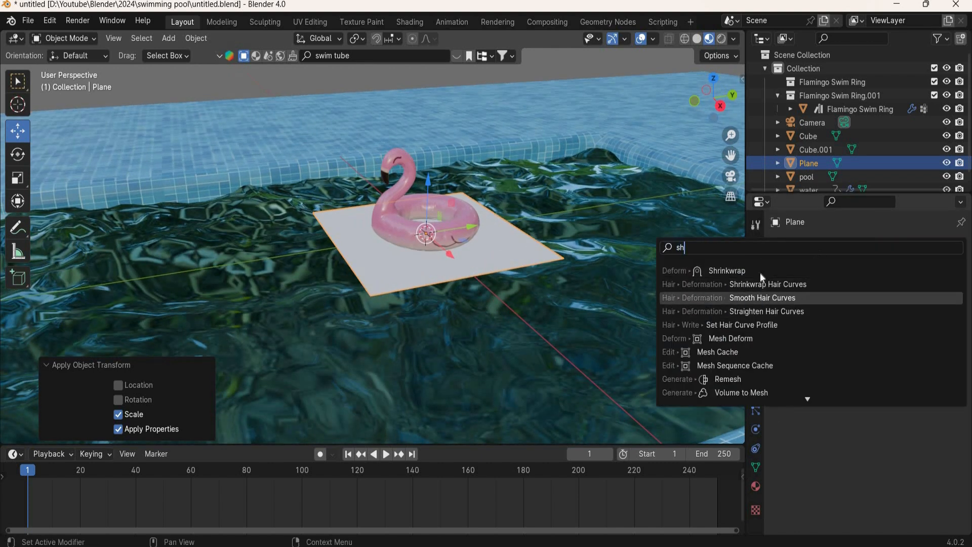
pyautogui.click(726, 270)
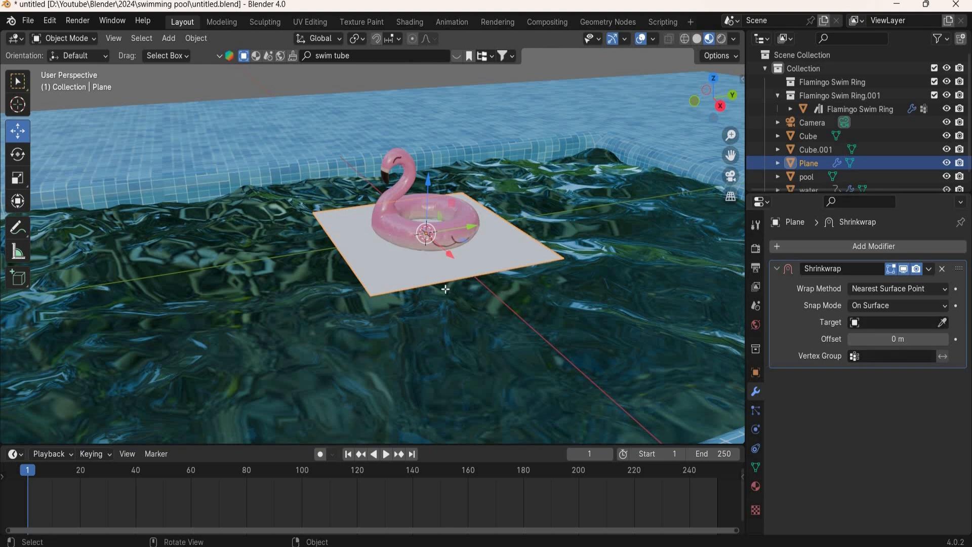
pyautogui.press('Tab')
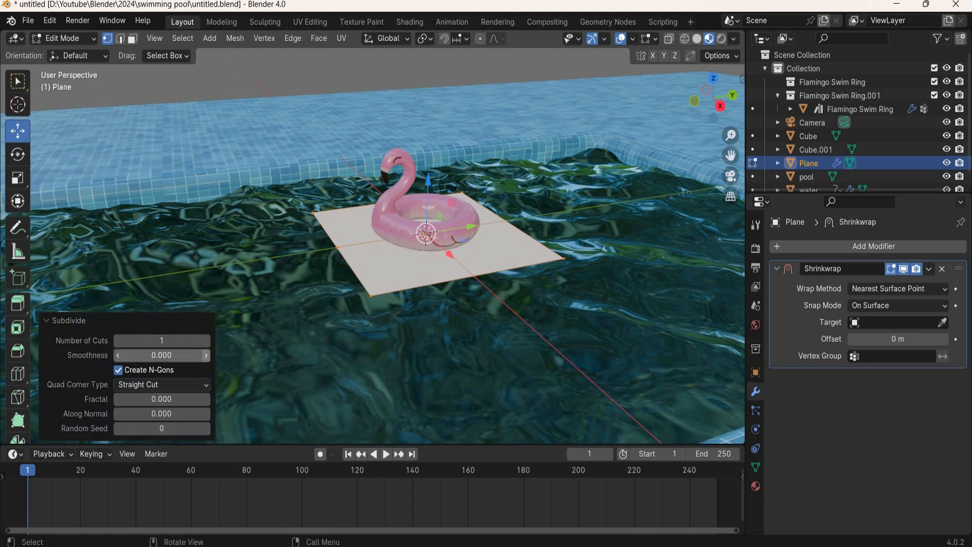
pyautogui.moveTo(186, 341); pyautogui.dragTo(167, 341)
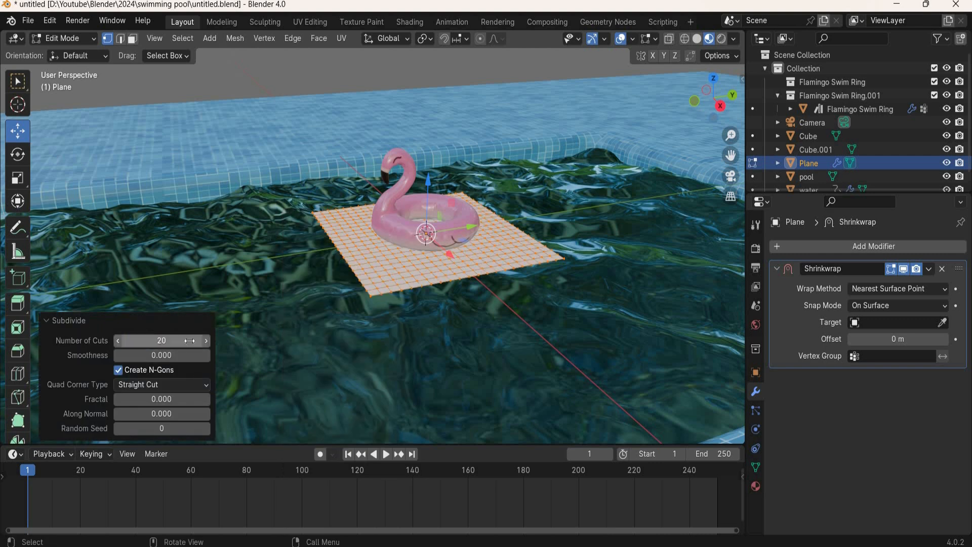
pyautogui.moveTo(394, 240)
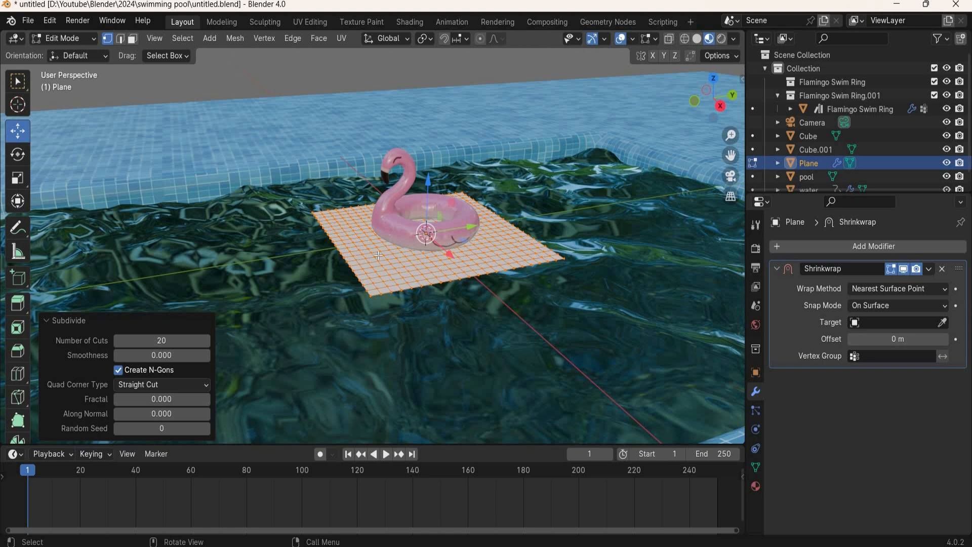
pyautogui.moveTo(478, 294)
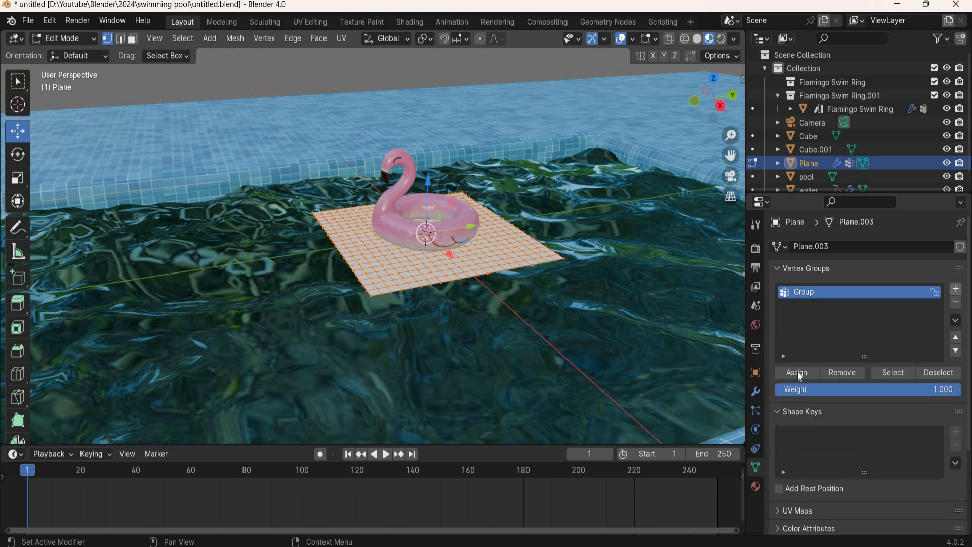
pyautogui.moveTo(796, 373)
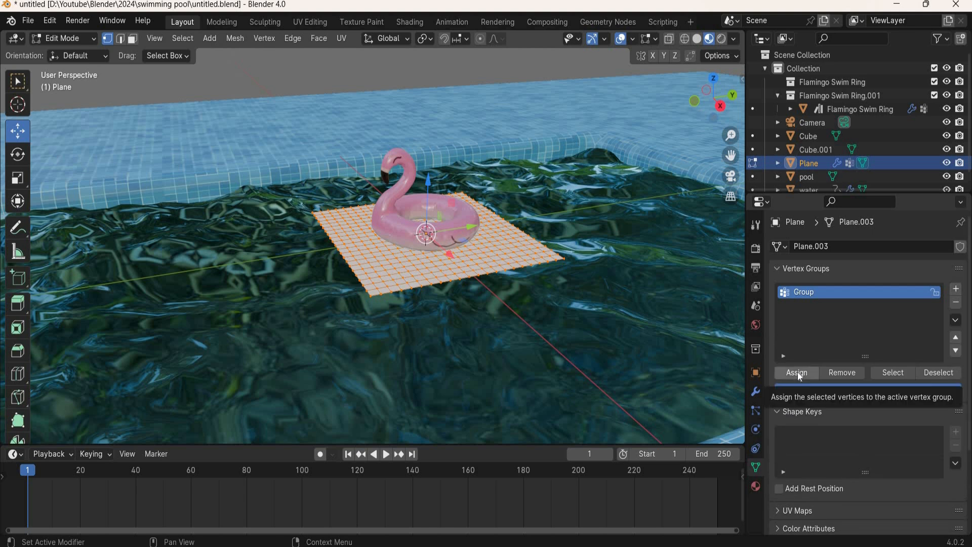
pyautogui.click(796, 372)
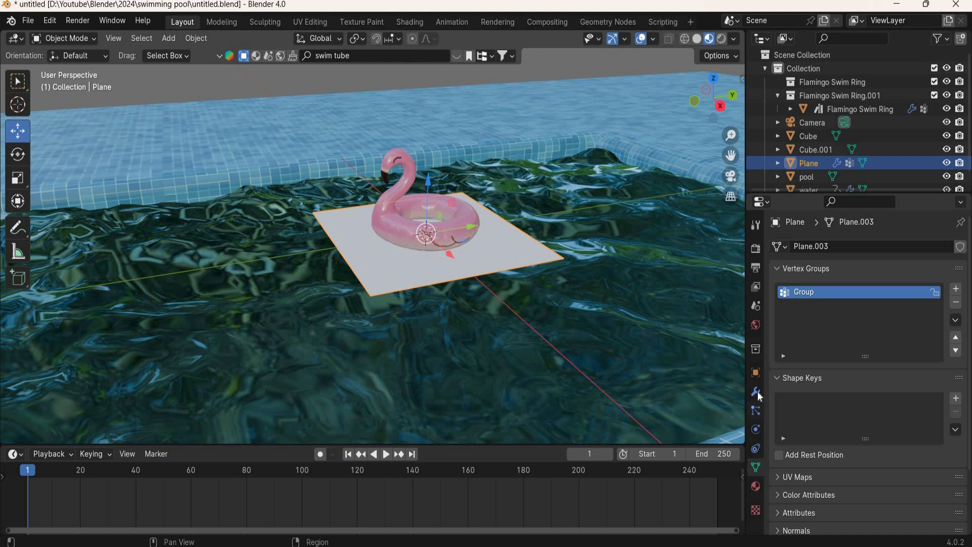
# Set the plane's Shrinkwrap target to the water object and orbit around the swim ring.
pyautogui.click(755, 391)
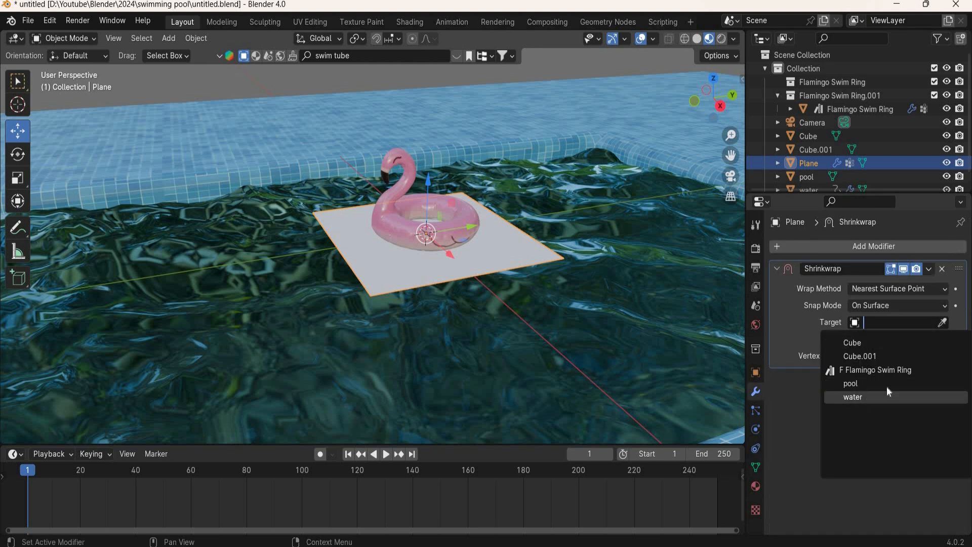
pyautogui.click(854, 397)
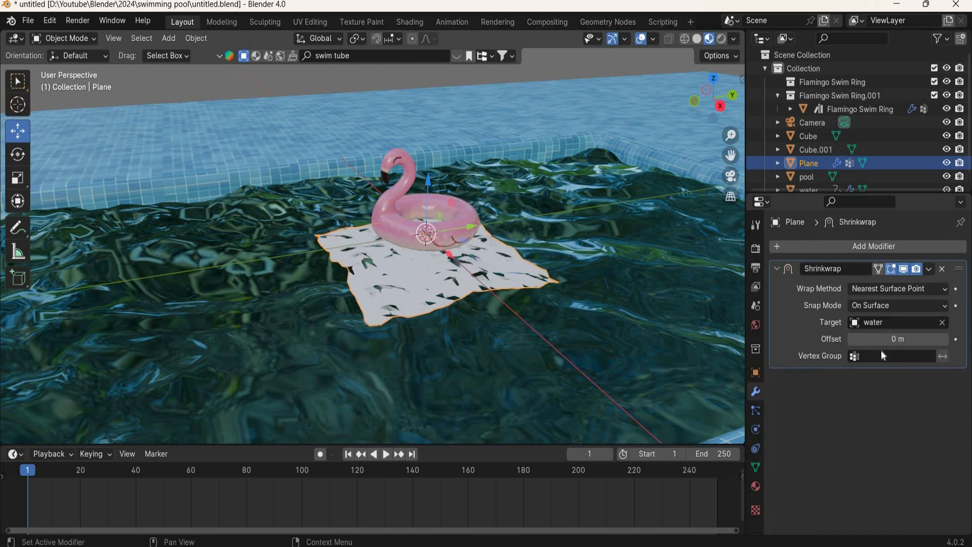
pyautogui.moveTo(882, 355)
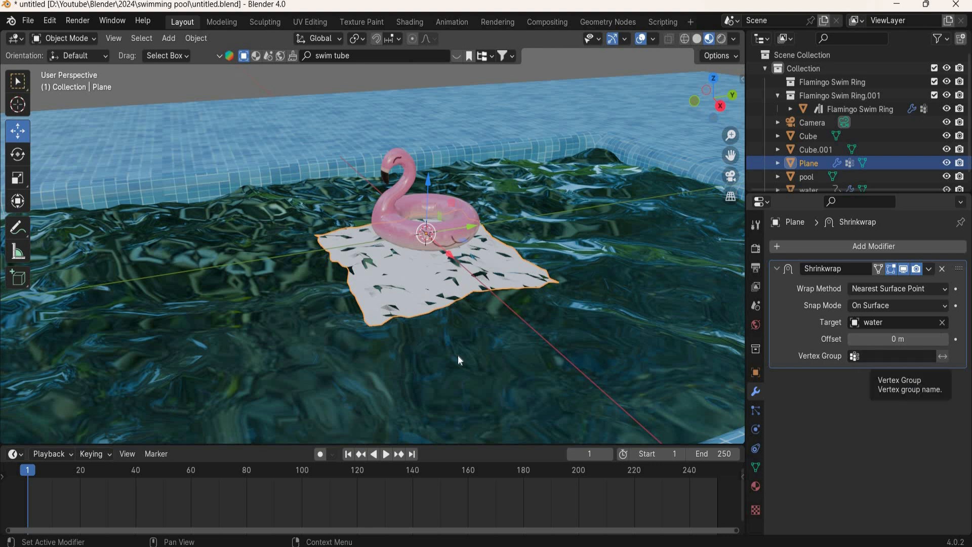
pyautogui.moveTo(465, 232)
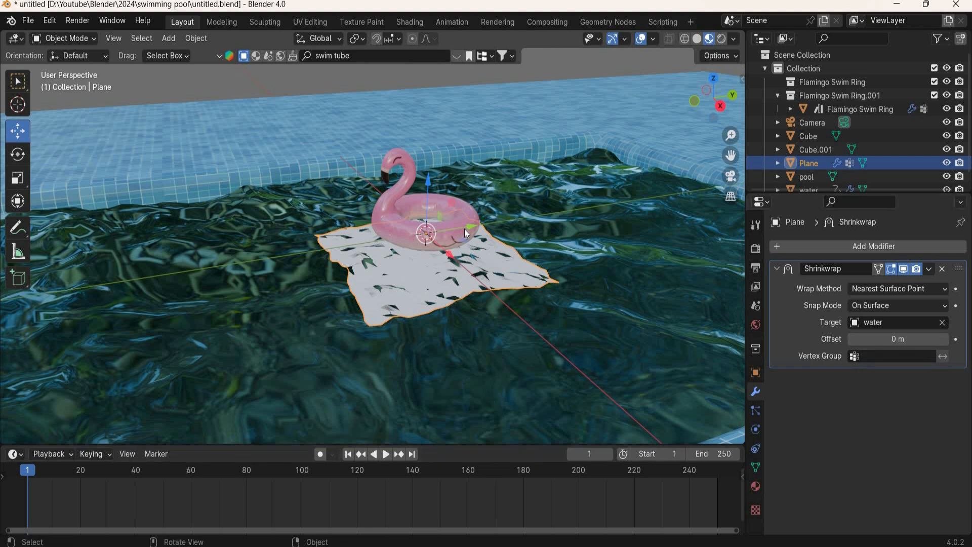
pyautogui.moveTo(425, 233); pyautogui.dragTo(149, 279)
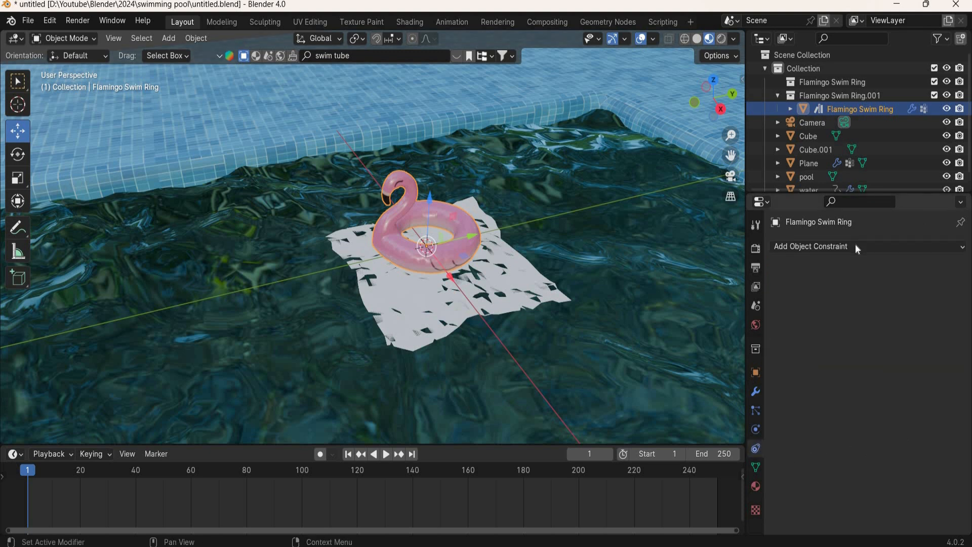
# Give the swim ring a Copy Location constraint targeting Plane, then nudge Plane about 0.025 m along Y.
pyautogui.click(809, 246)
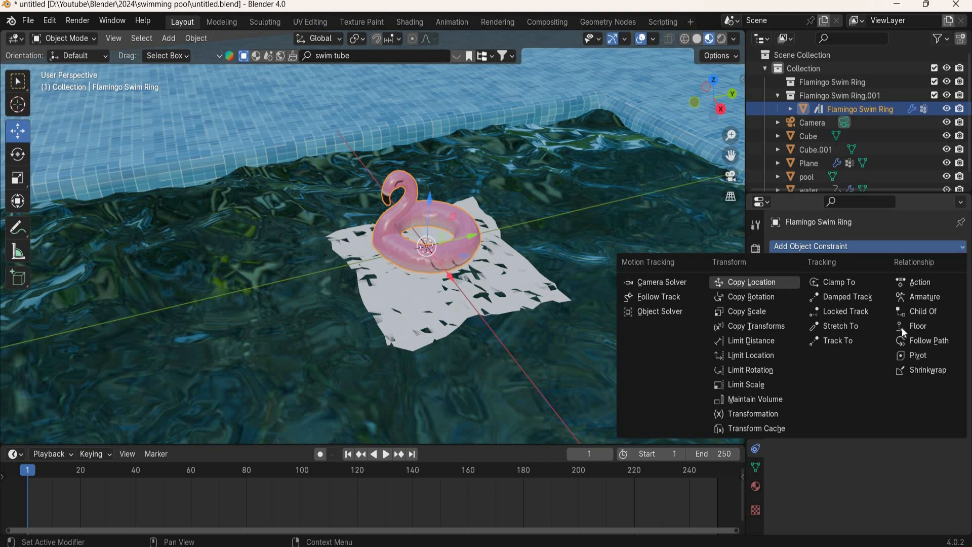
pyautogui.click(751, 282)
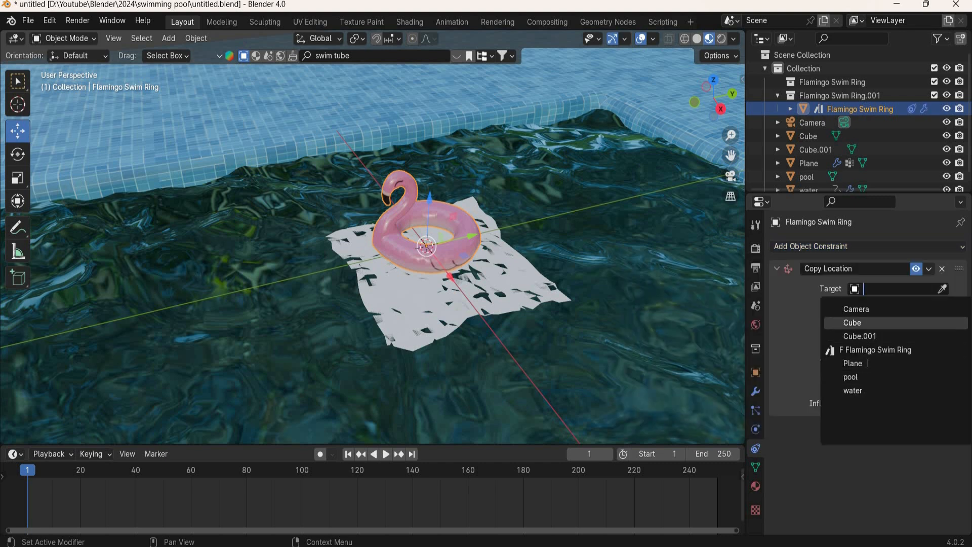
pyautogui.click(852, 363)
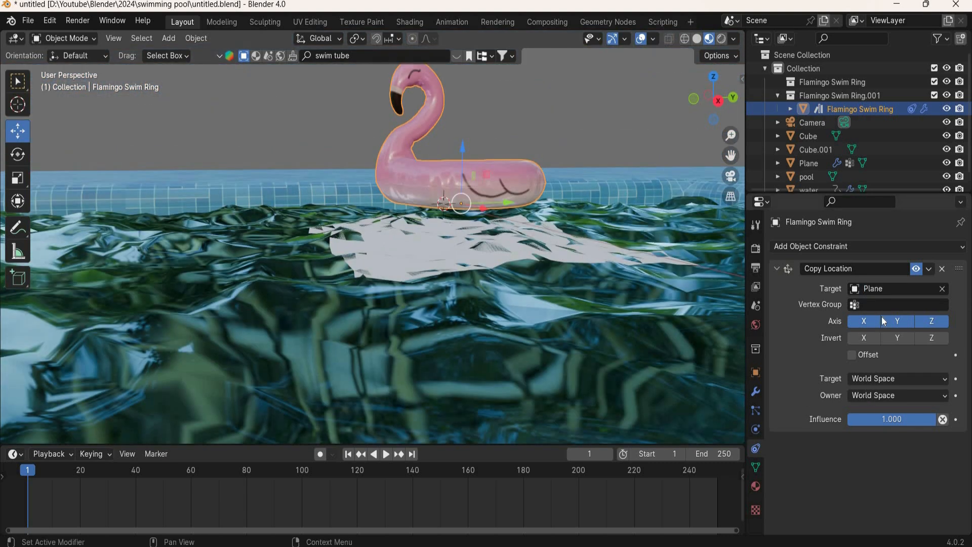
pyautogui.click(902, 304)
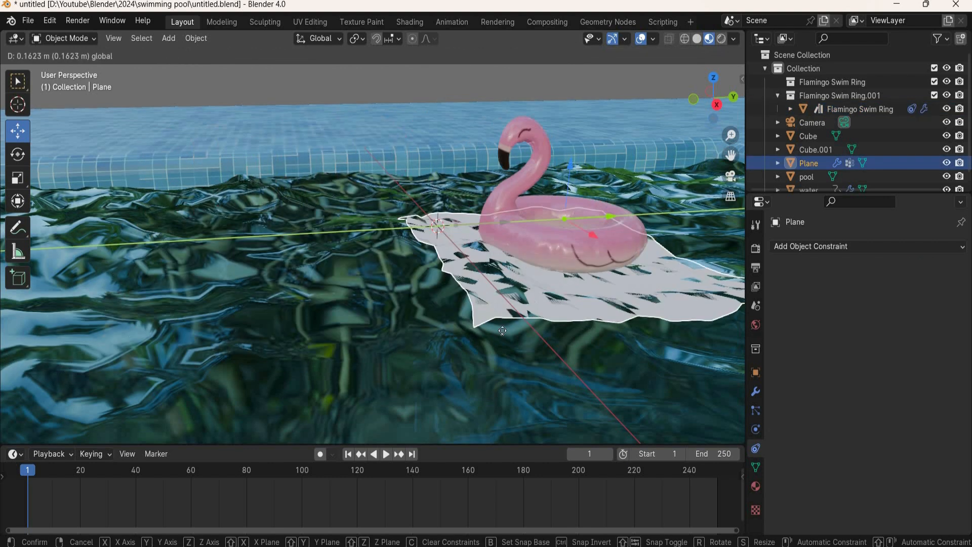
pyautogui.moveTo(503, 332); pyautogui.dragTo(518, 346)
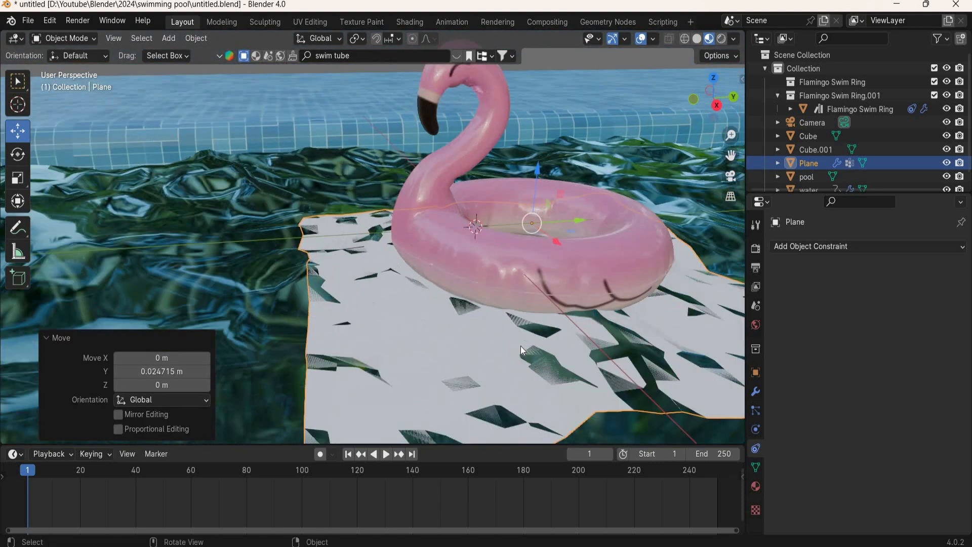
# Edit Plane's mesh and set the ring's Copy Location vertex group to 'Group'.
pyautogui.press('Tab')
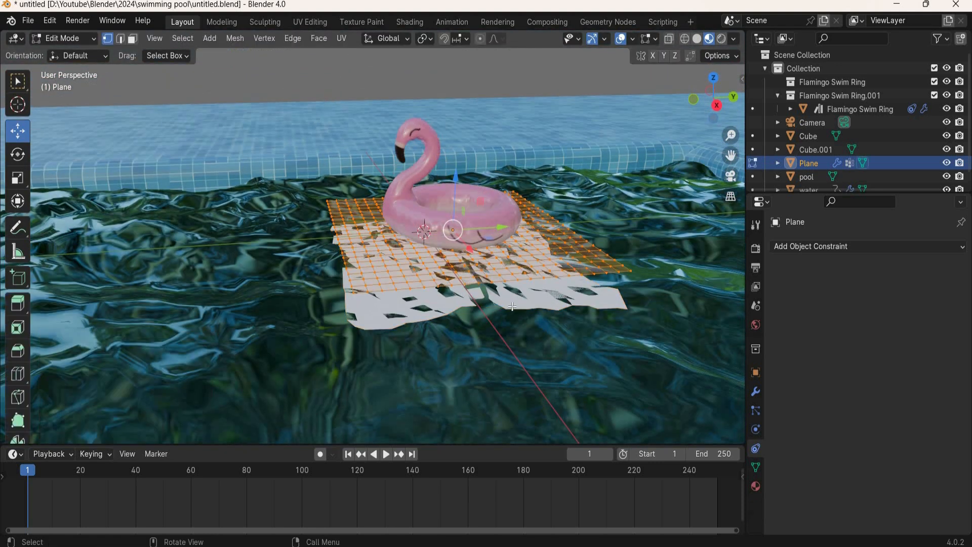
pyautogui.click(860, 108)
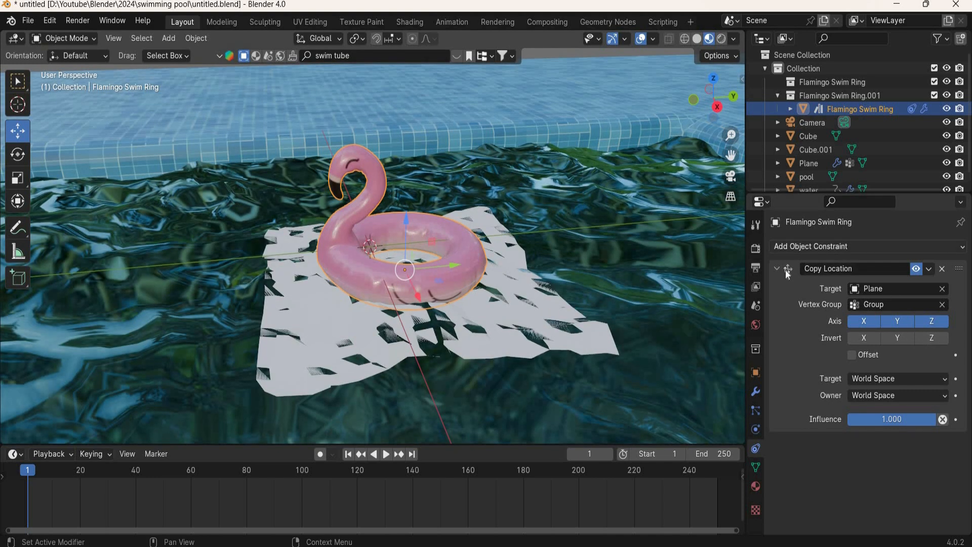
# Select Plane, preview the water animation to frame 179, and show its Shrinkwrap modifier.
pyautogui.click(810, 245)
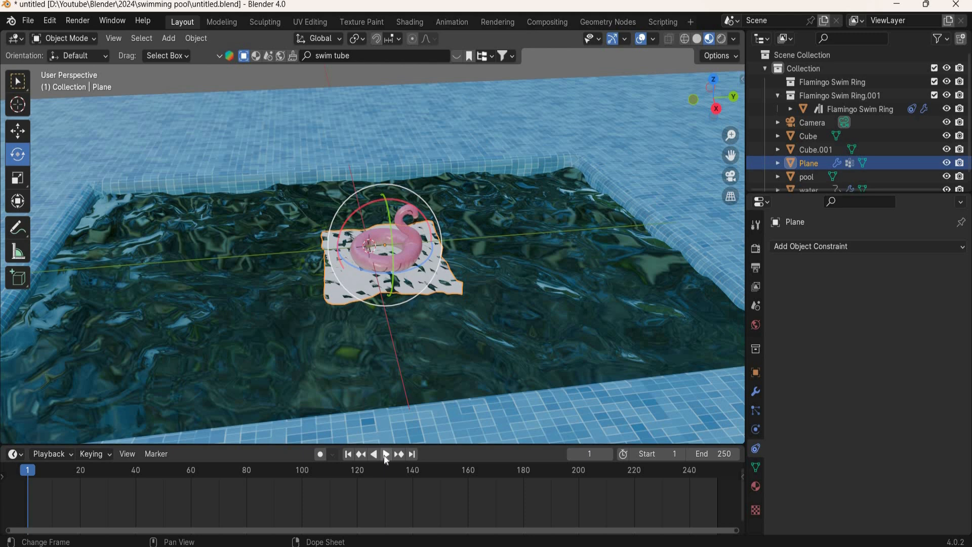
pyautogui.click(385, 454)
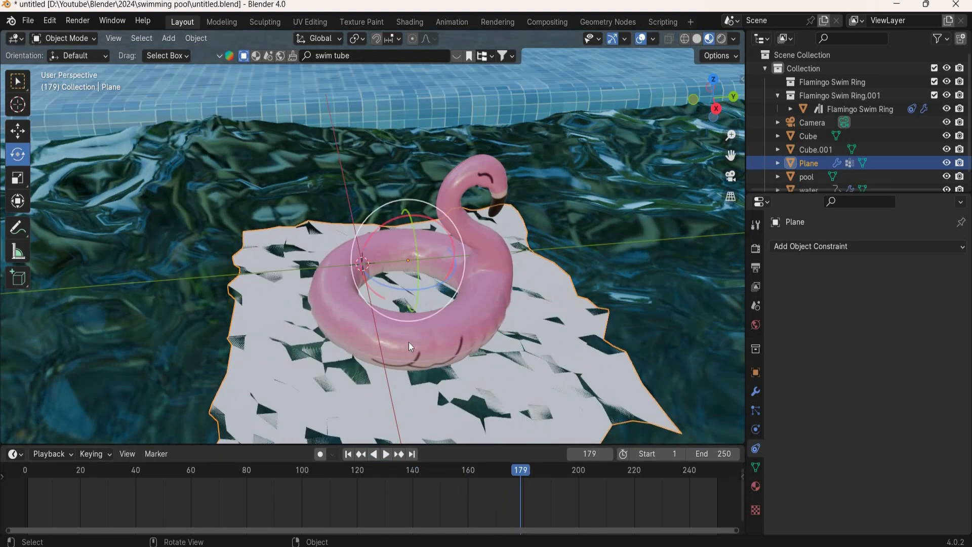
pyautogui.moveTo(811, 403)
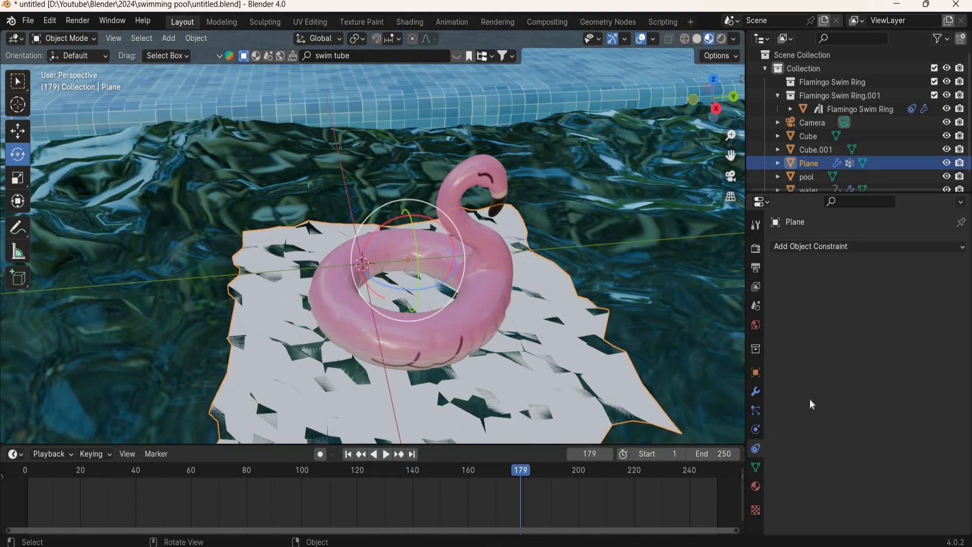
pyautogui.click(755, 391)
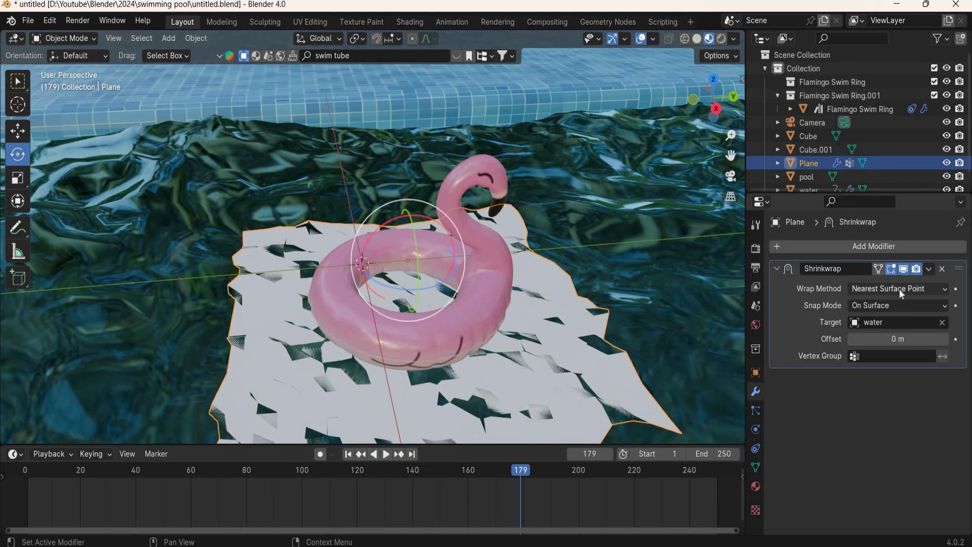
# Set the Shrinkwrap wrap method to Project with Negative and Positive, then preview the animation.
pyautogui.click(896, 288)
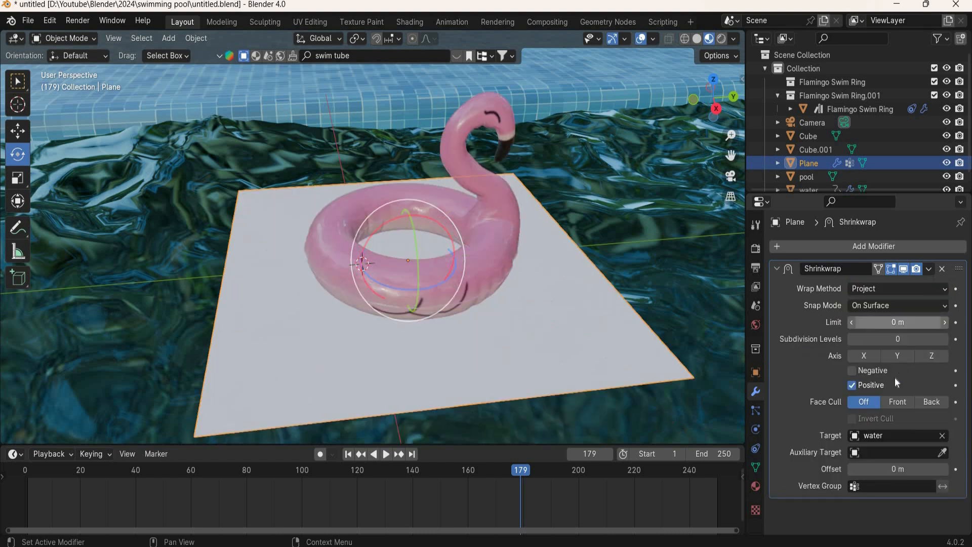
pyautogui.click(851, 370)
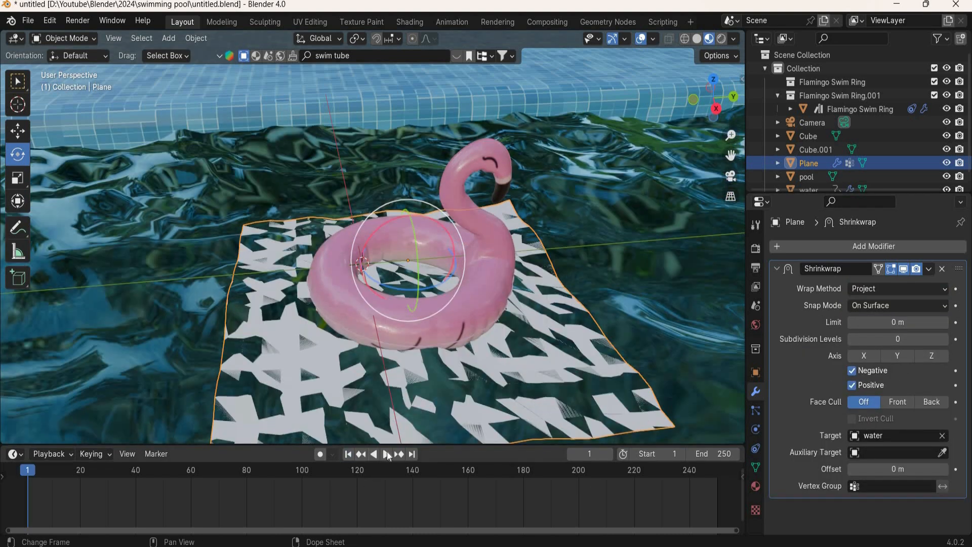
pyautogui.click(387, 453)
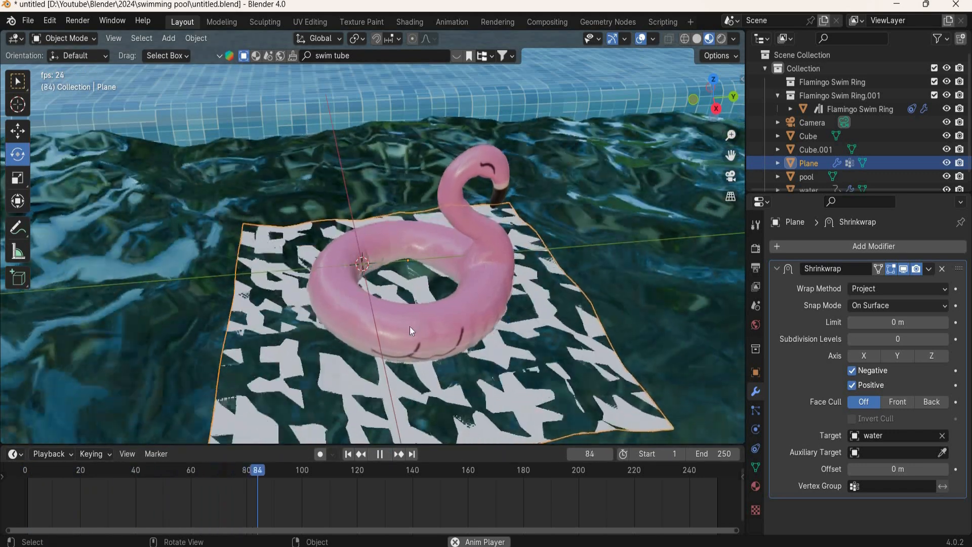
pyautogui.click(378, 454)
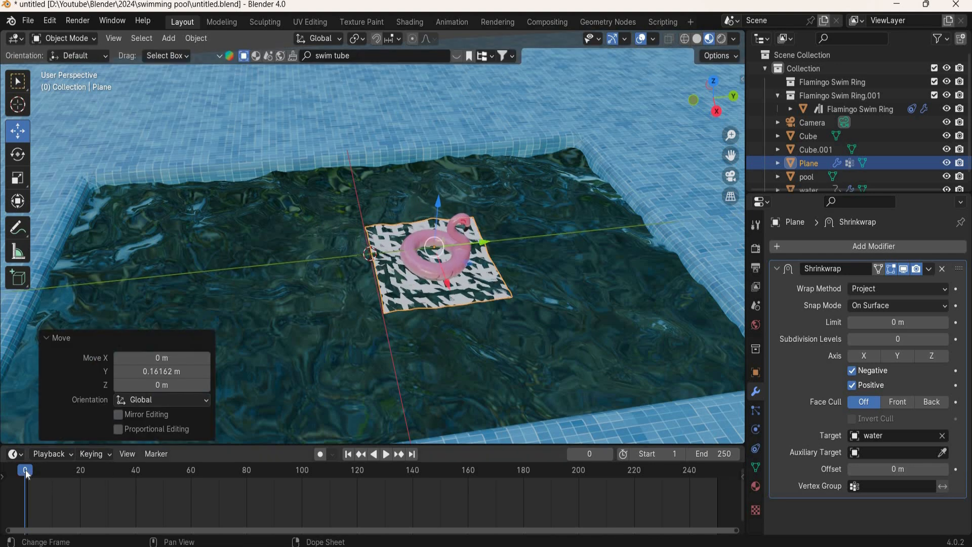
# Keyframe Plane's location at frames 1 and 220 and play back the ring's drift.
pyautogui.click(28, 469)
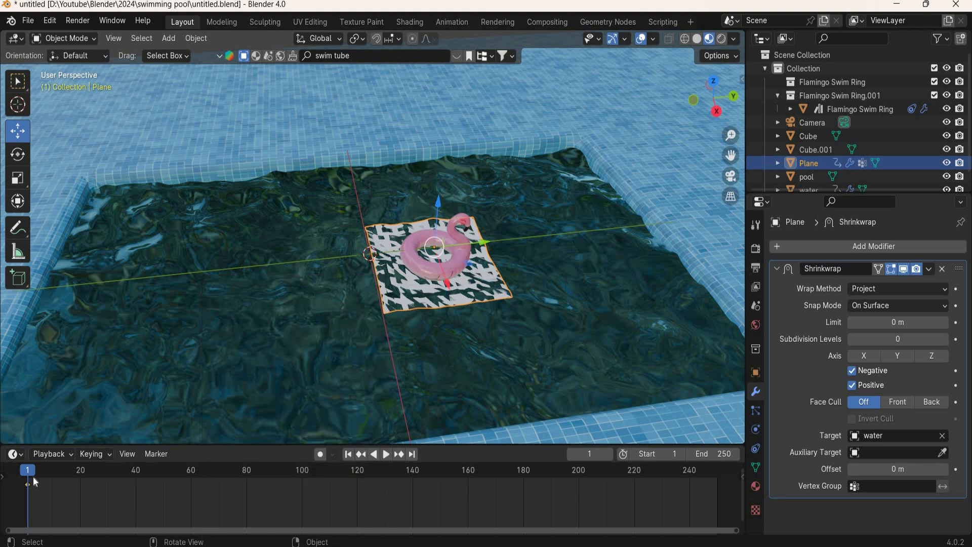
pyautogui.click(385, 453)
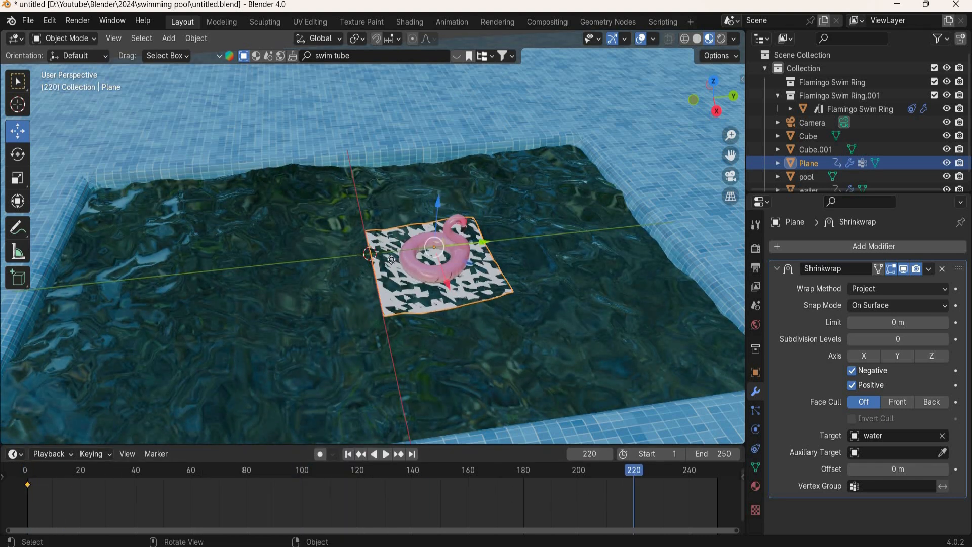
pyautogui.moveTo(434, 249); pyautogui.dragTo(334, 273)
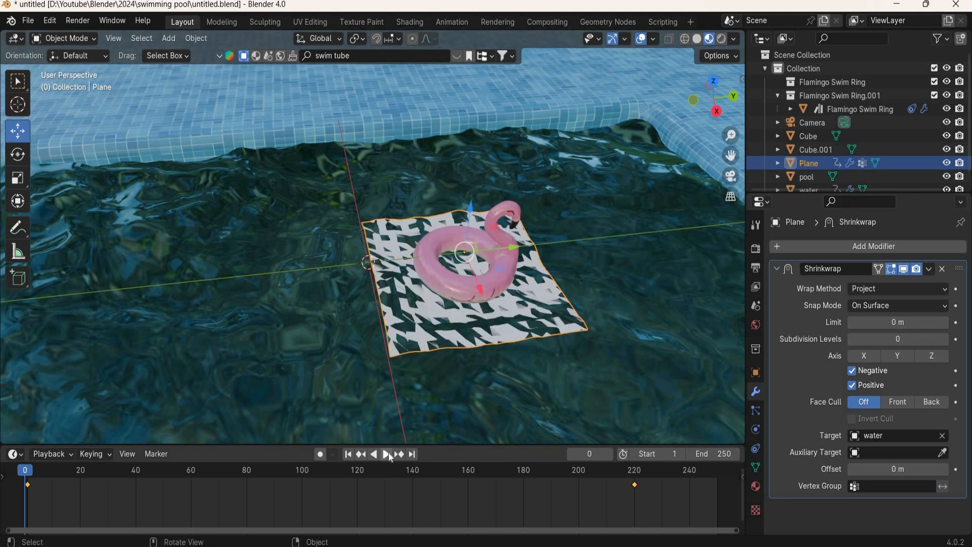
pyautogui.click(384, 454)
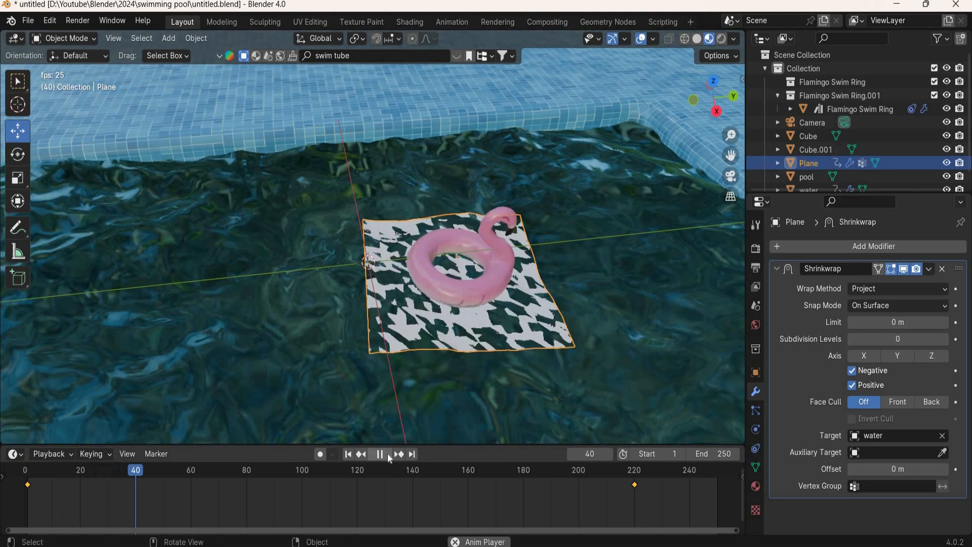
pyautogui.click(379, 454)
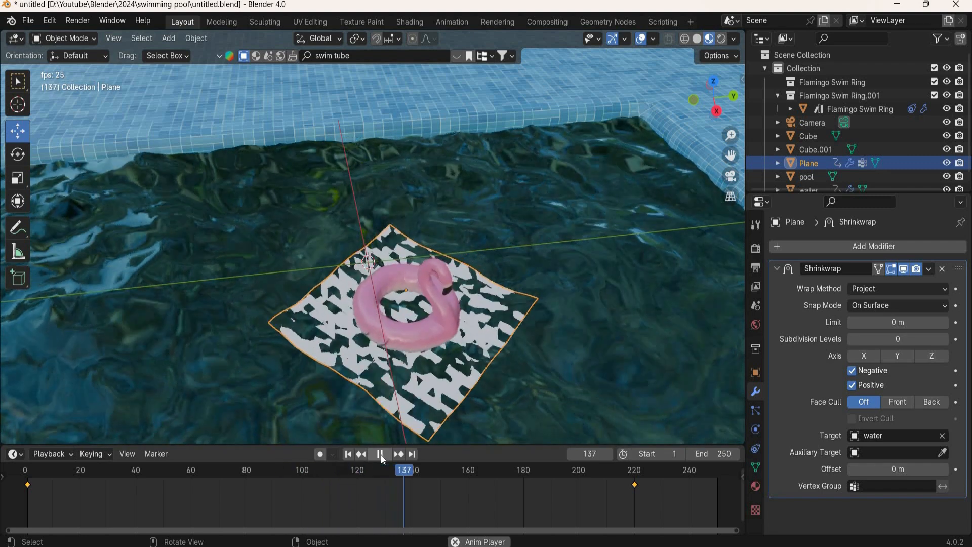
pyautogui.click(381, 454)
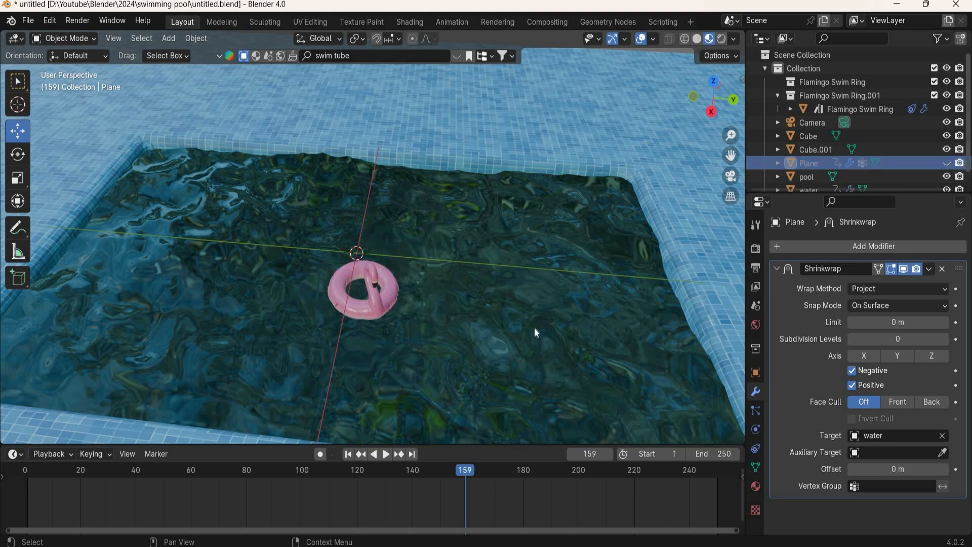
pyautogui.moveTo(535, 333); pyautogui.dragTo(519, 328)
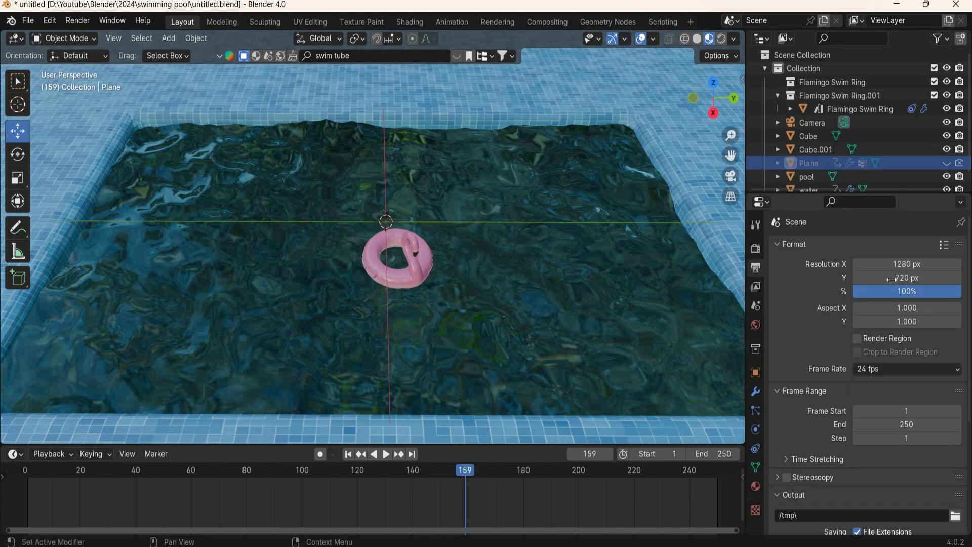
pyautogui.click(77, 20)
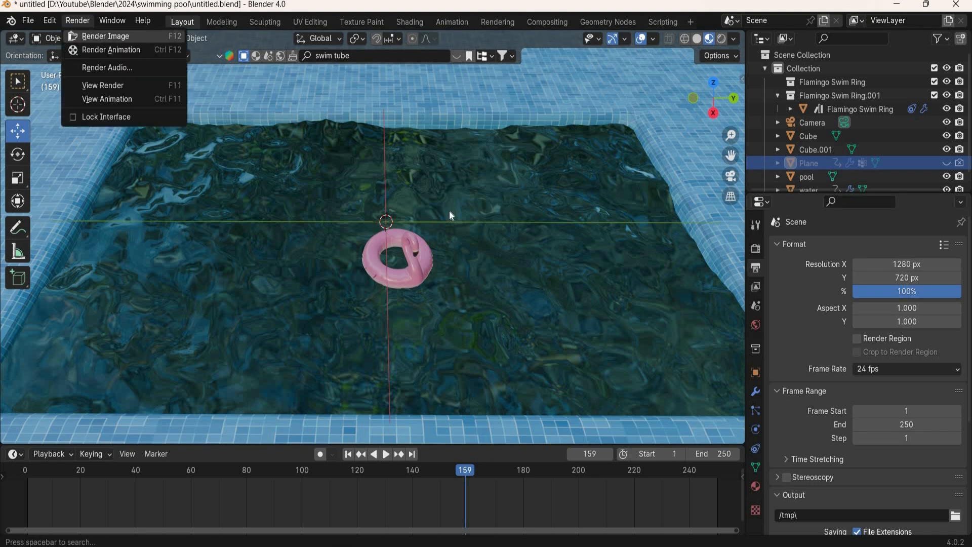
pyautogui.click(105, 36)
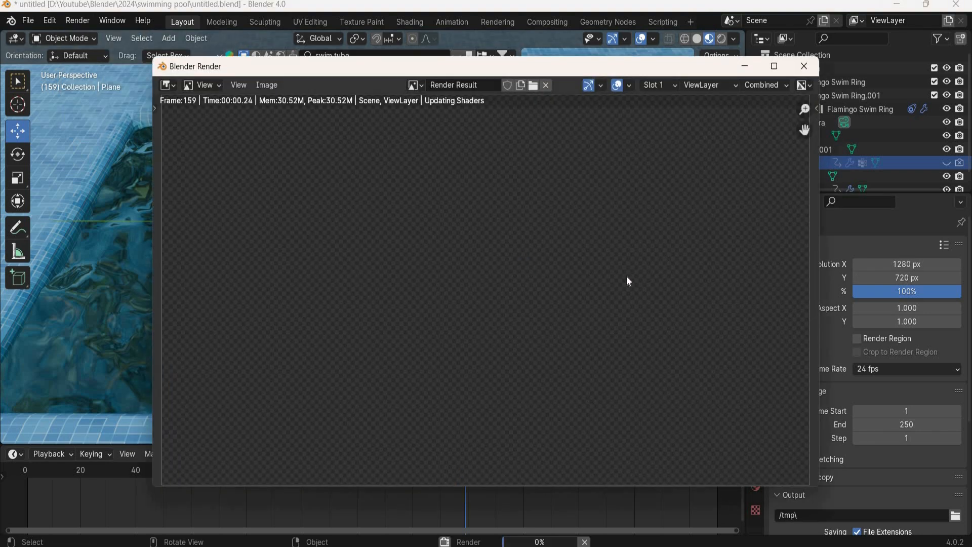
pyautogui.moveTo(688, 259)
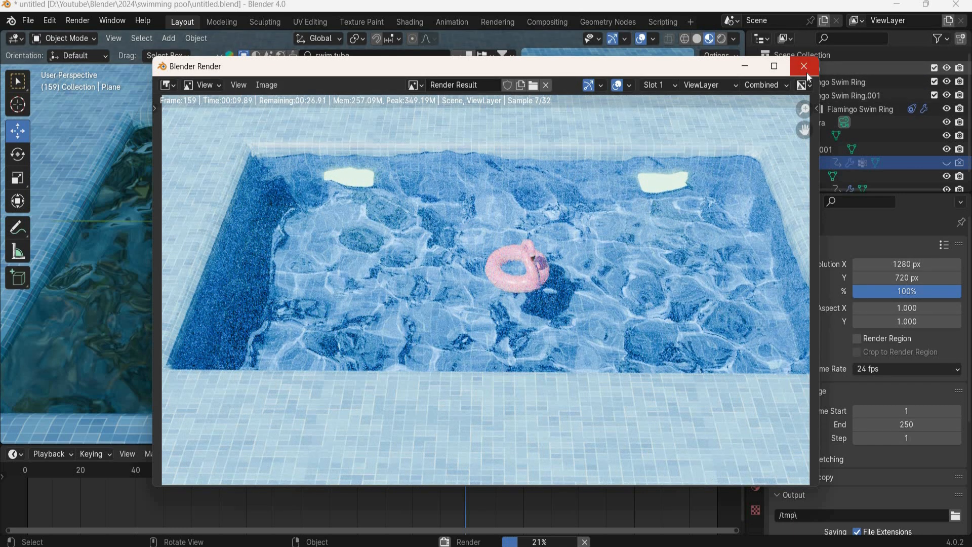
pyautogui.click(804, 67)
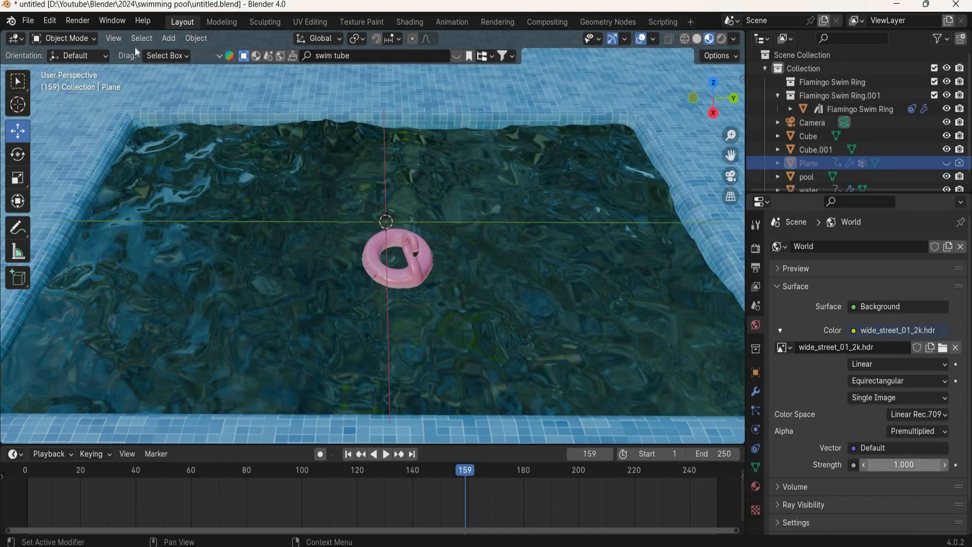
pyautogui.click(77, 20)
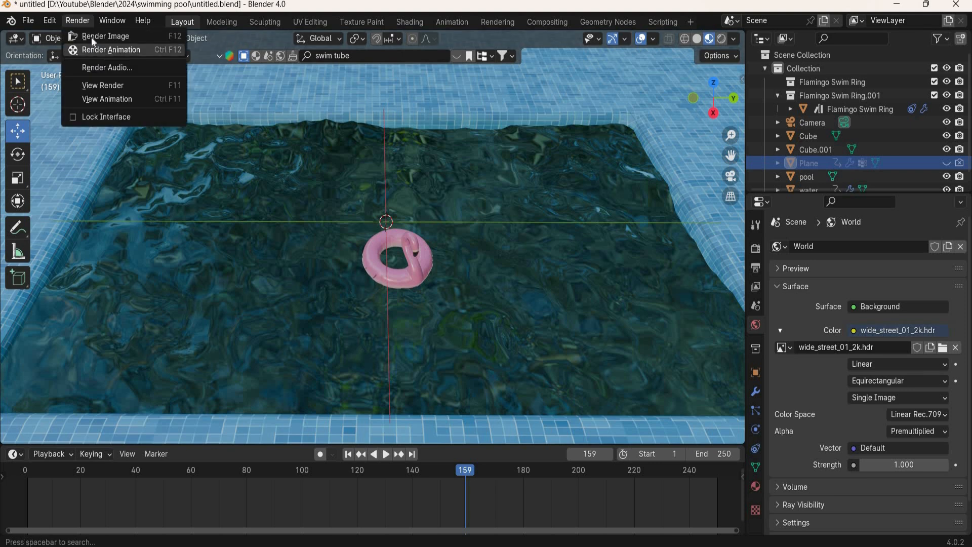
pyautogui.click(106, 36)
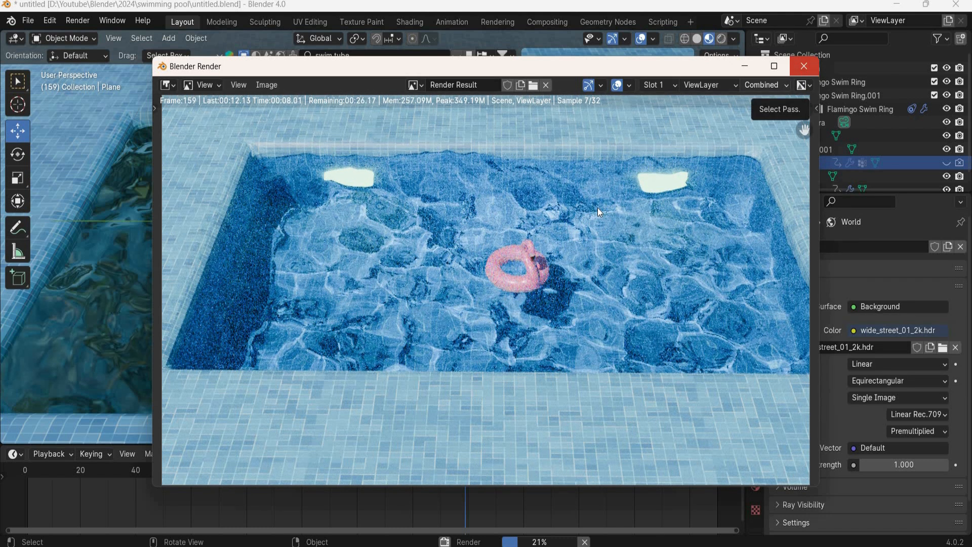
pyautogui.click(803, 67)
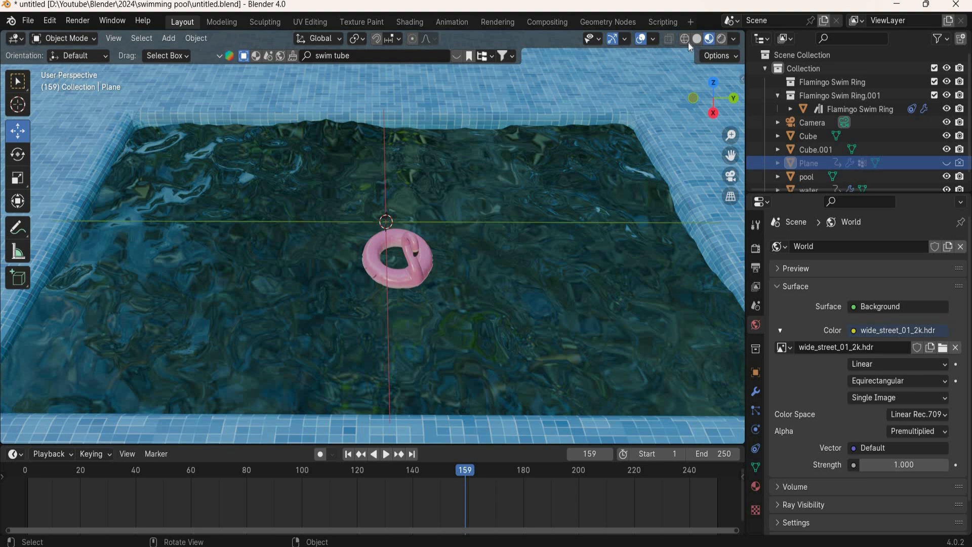
# Switch the viewport to wireframe and select a pool light cube (Cube.001).
pyautogui.click(668, 38)
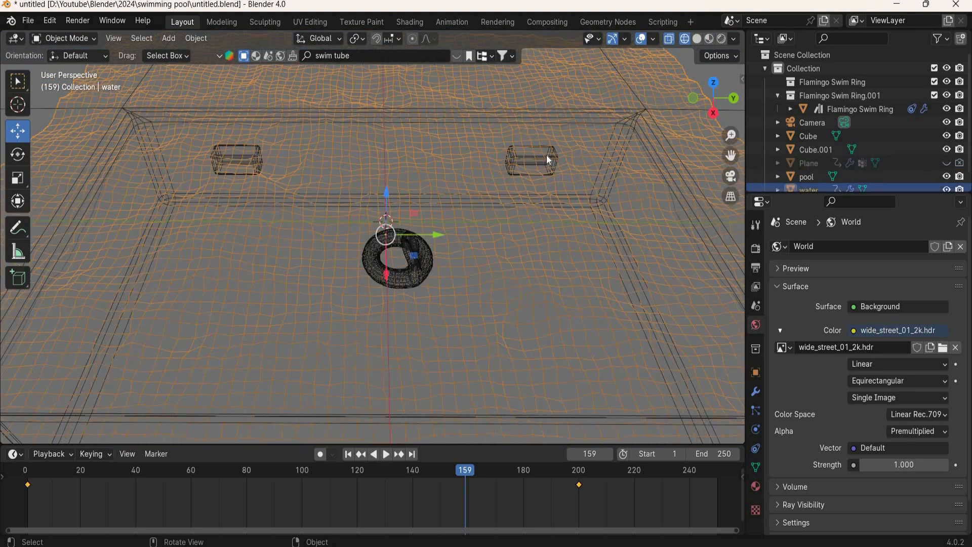
pyautogui.click(530, 158)
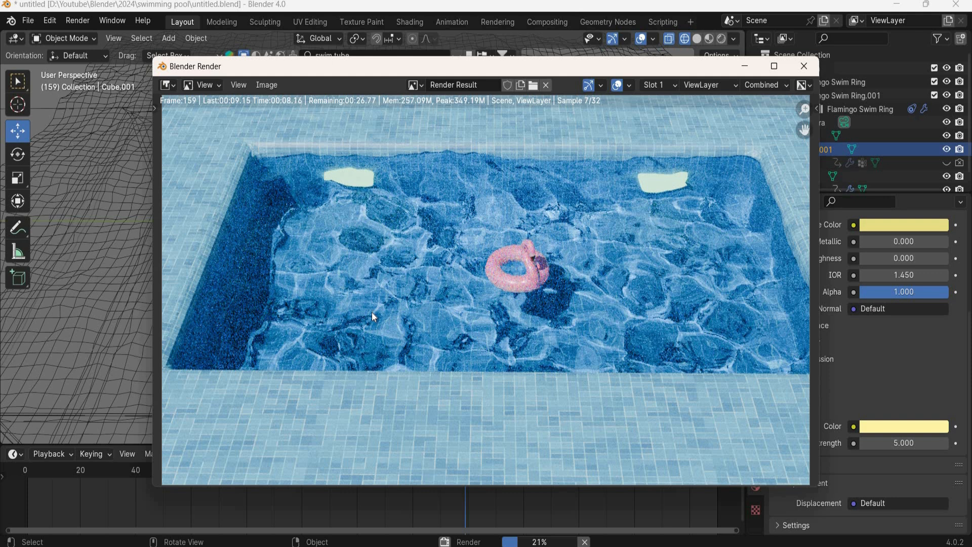
pyautogui.moveTo(588, 288)
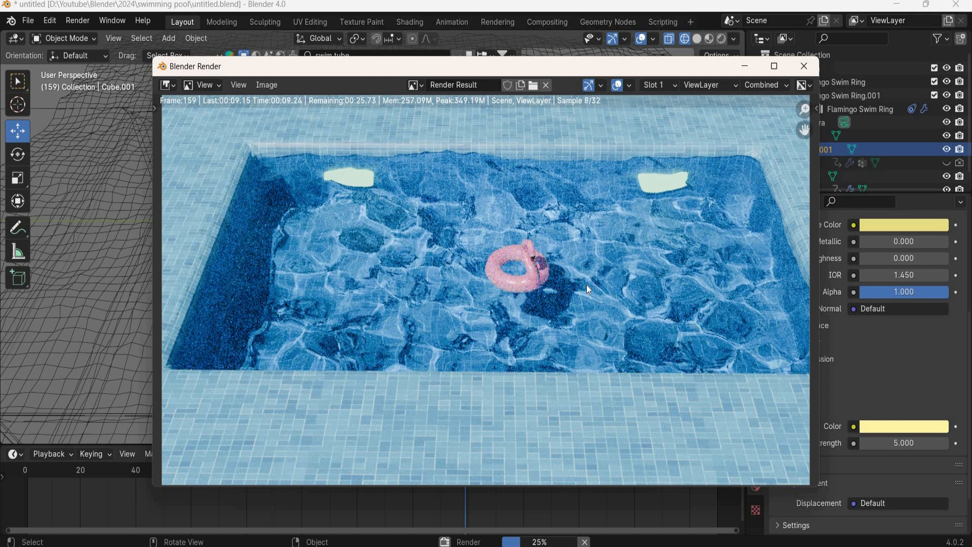